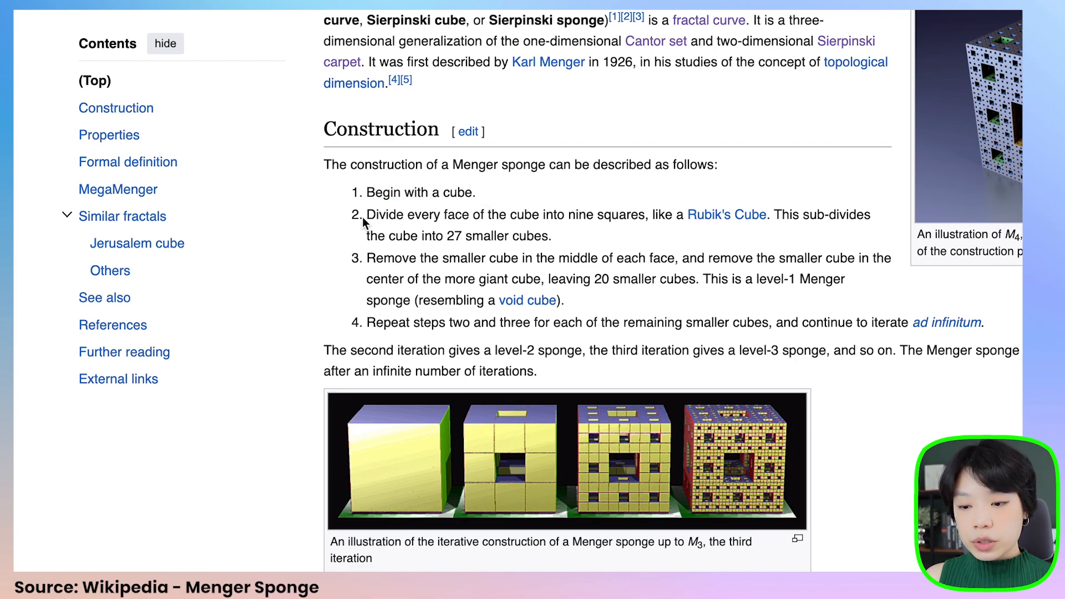
Step: Switch the canvas to WEBGL, draw box(size) with size = width/2, and run it
drag(367, 215, 637, 214)
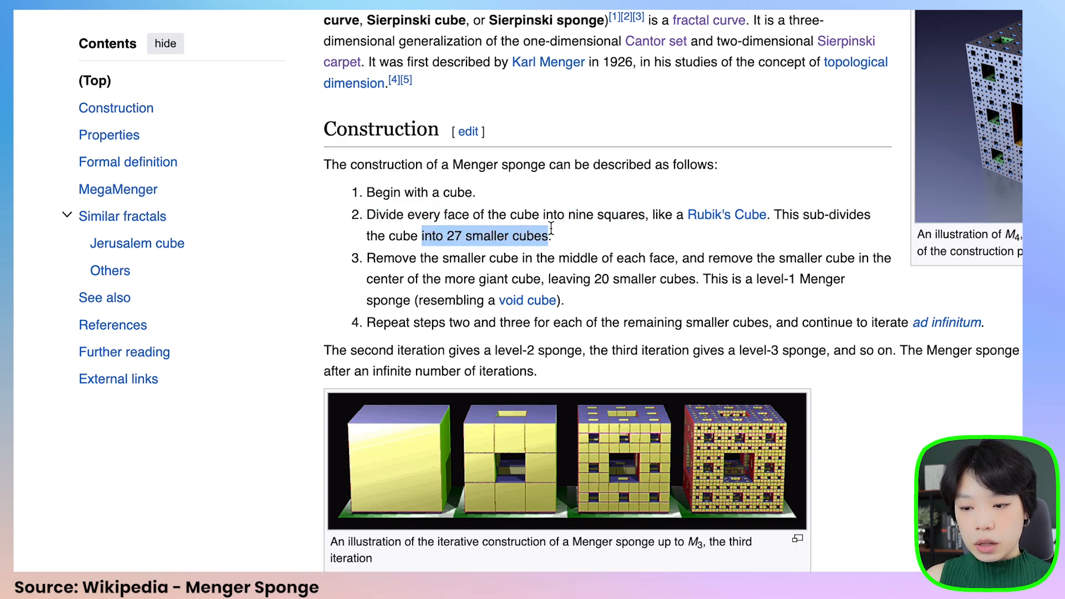
mouse_move(559, 233)
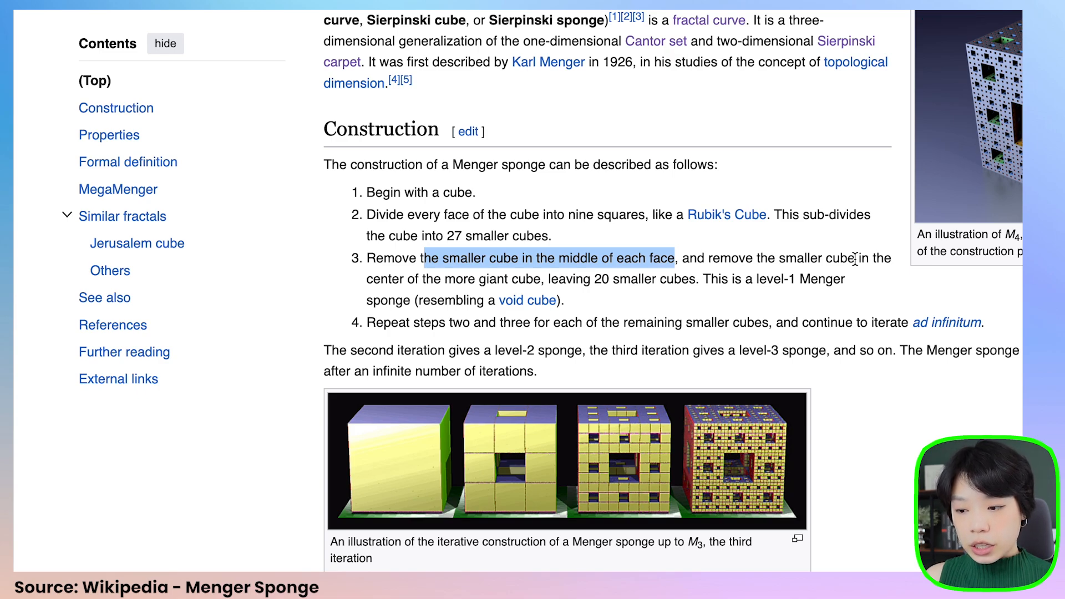
mouse_move(513, 283)
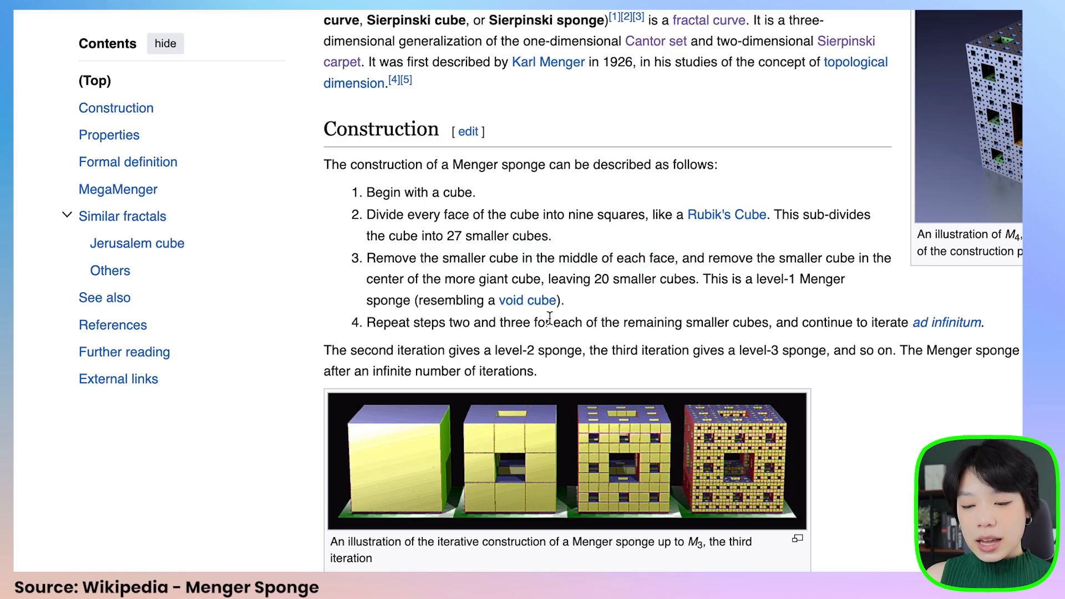
mouse_move(445, 339)
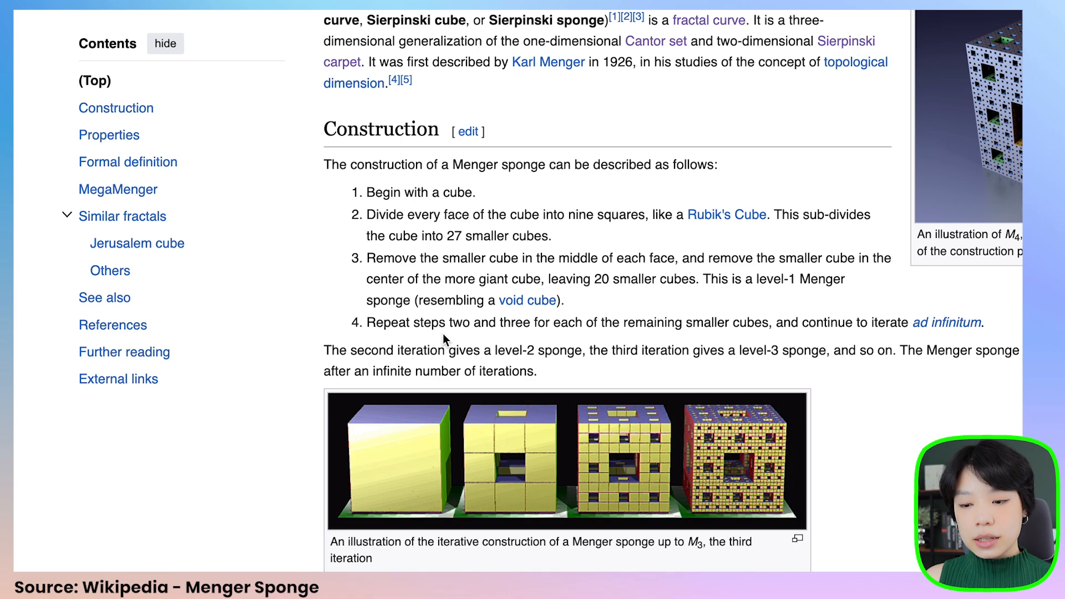
mouse_move(713, 327)
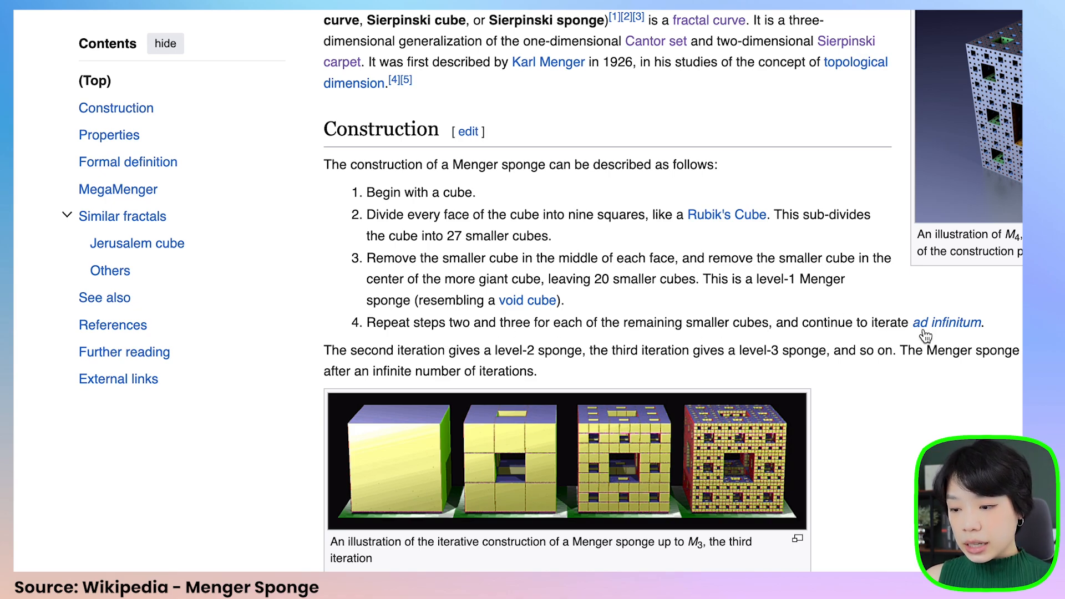
mouse_move(974, 338)
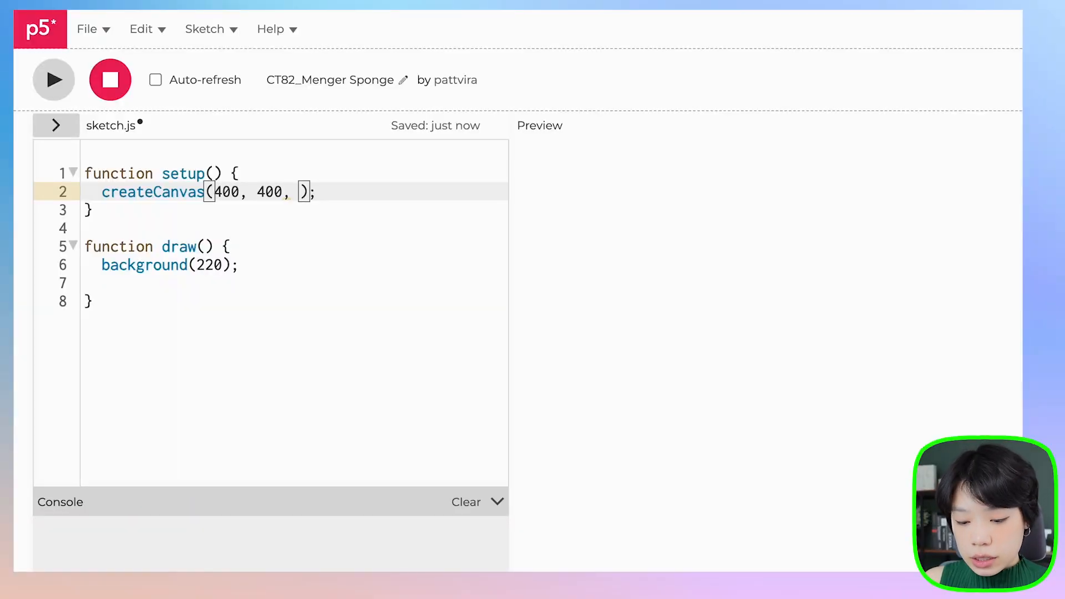
text(WEBGL)
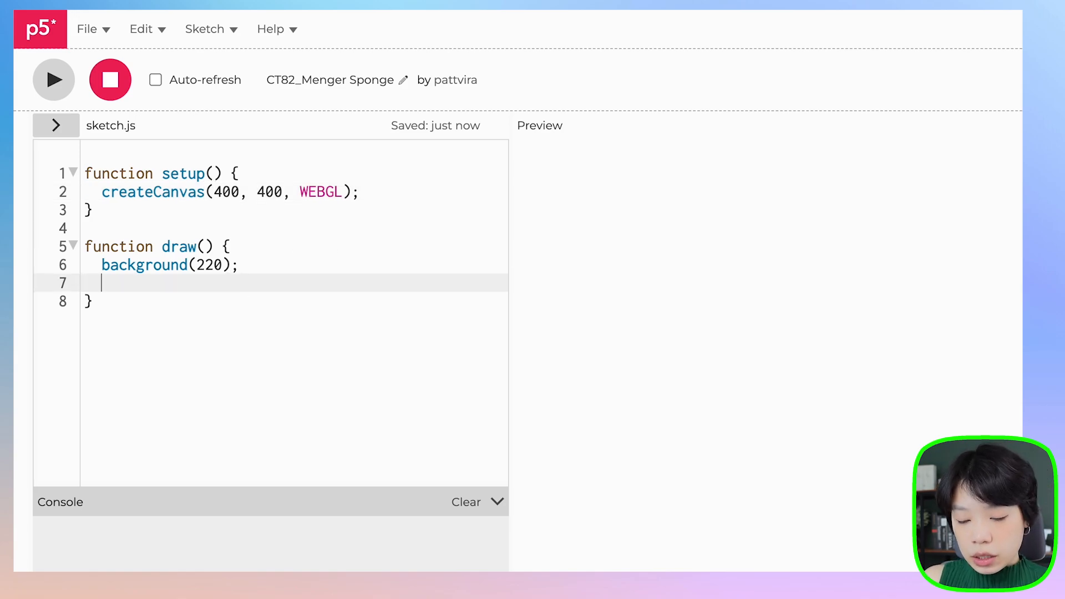
text(box();)
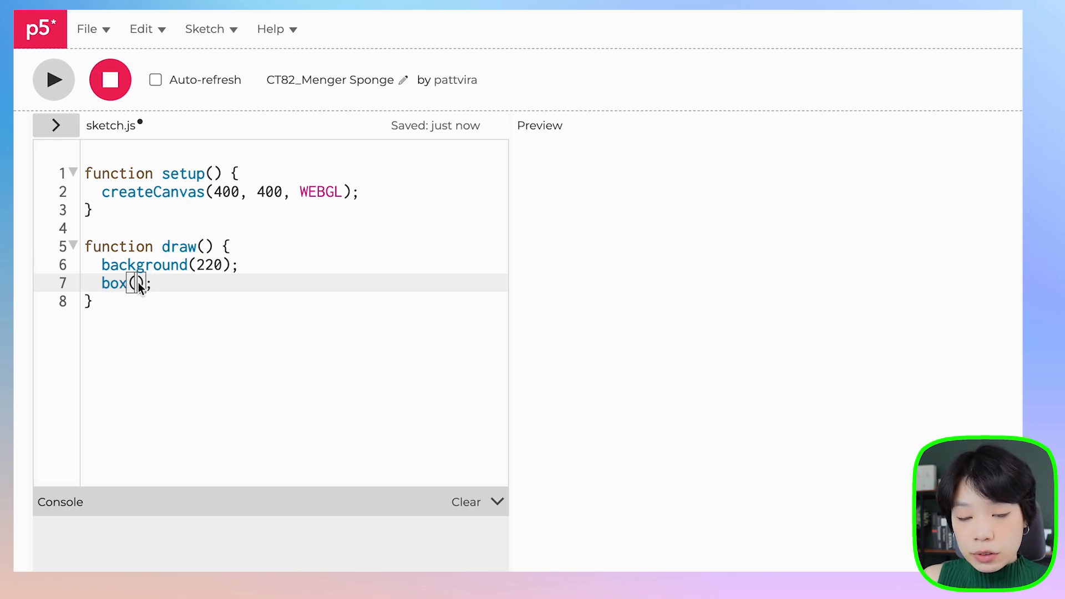
text(size)
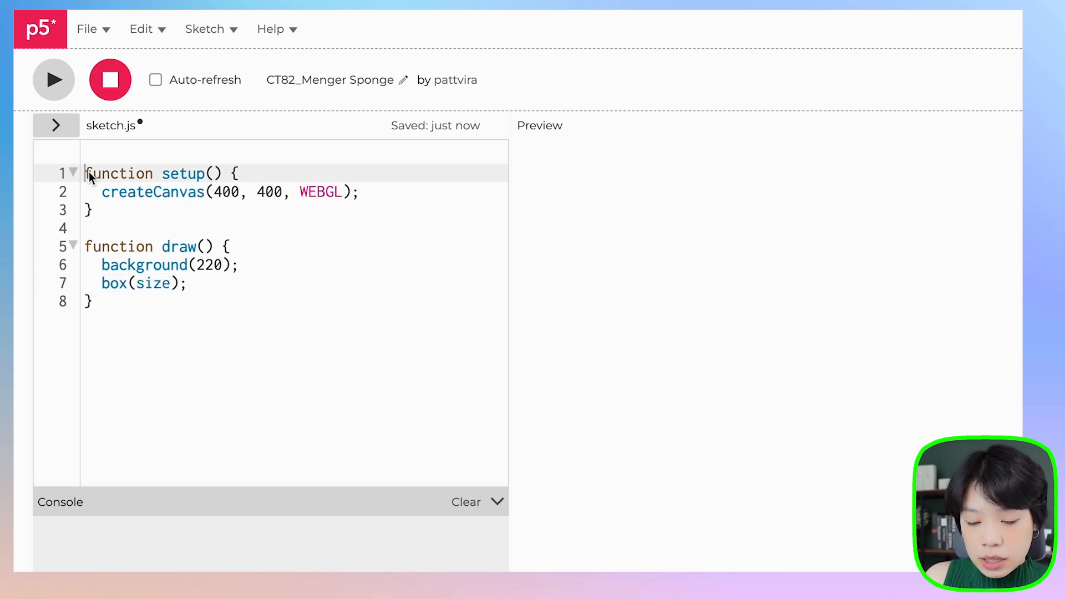
text(let size;)
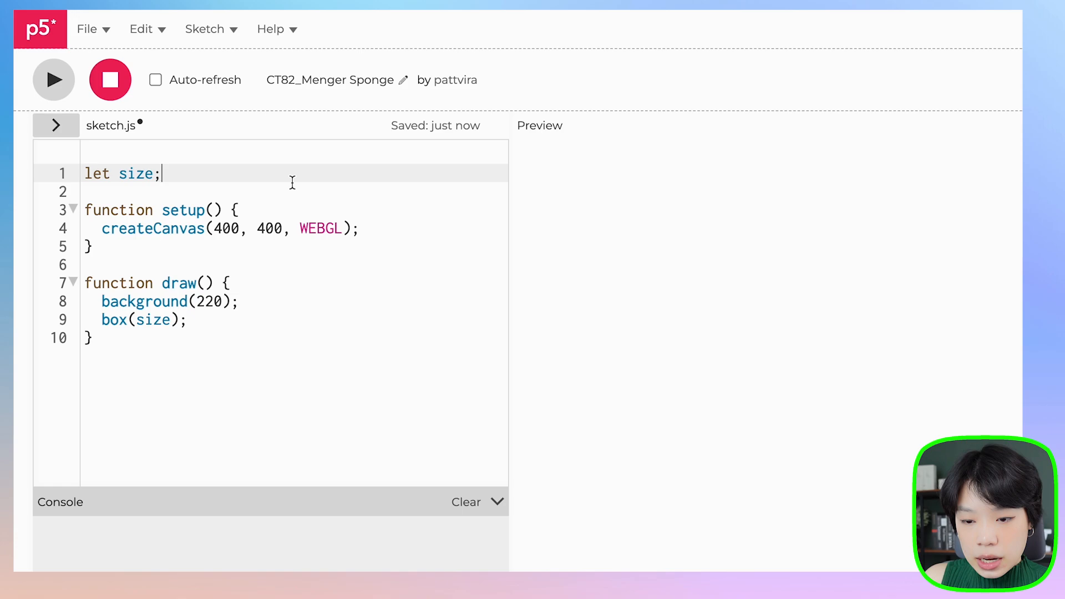
text(size =)
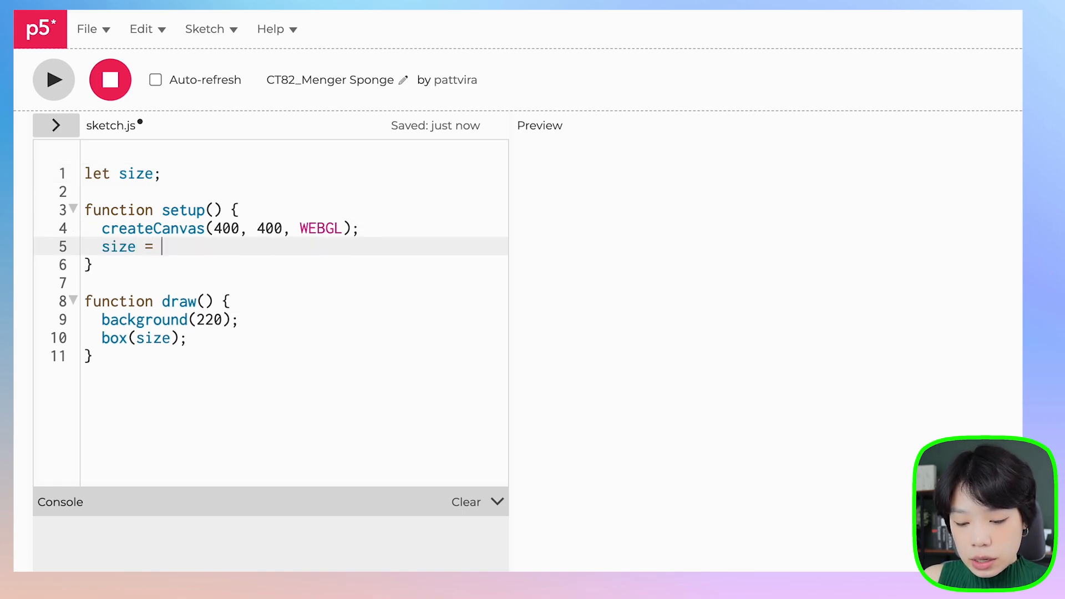
text(width/2)
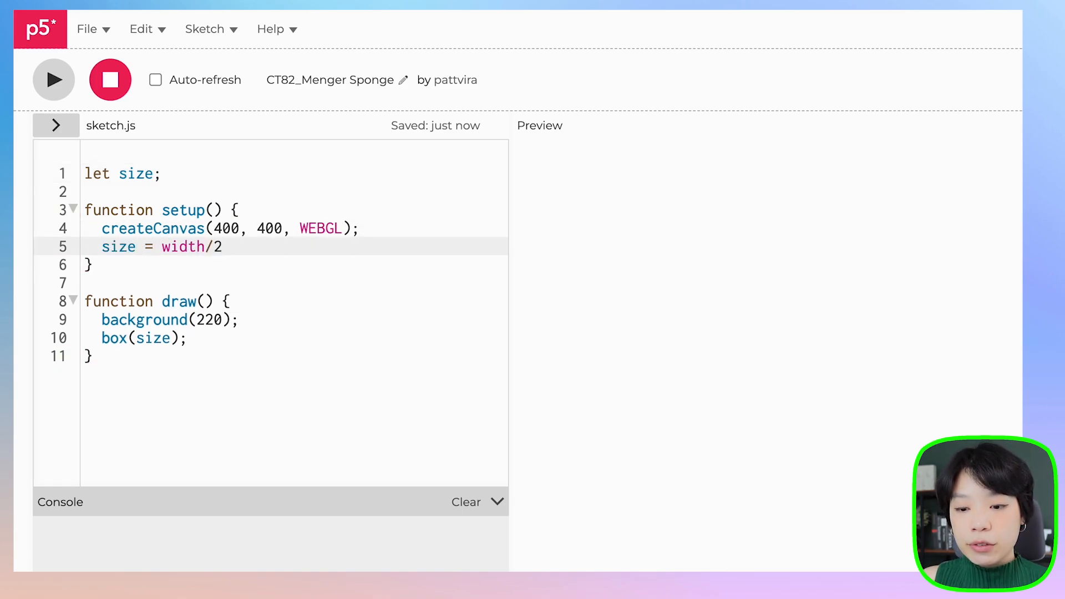
text(;)
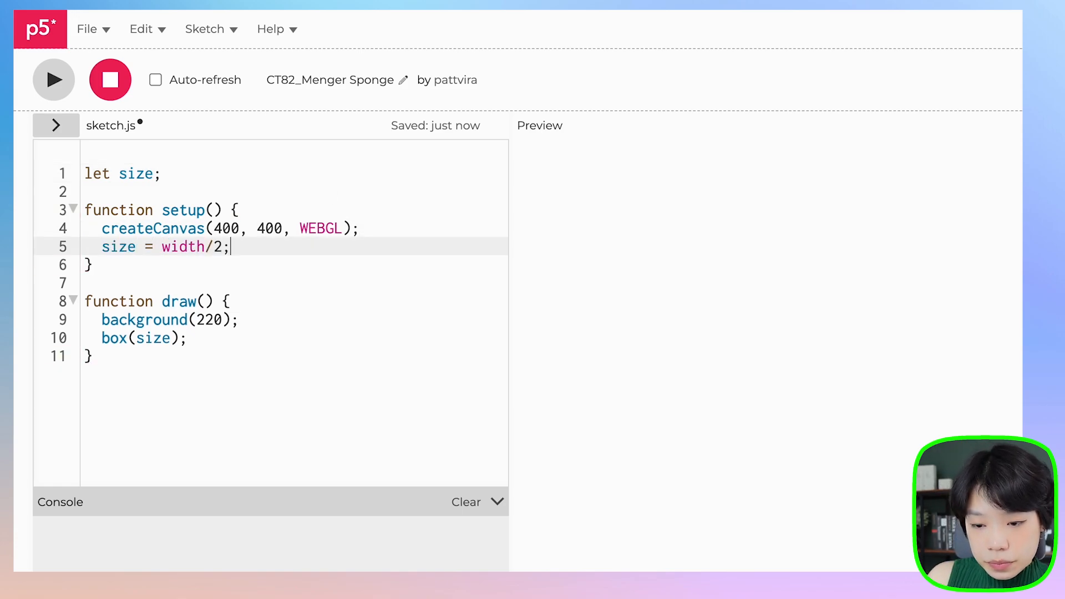
click(54, 80)
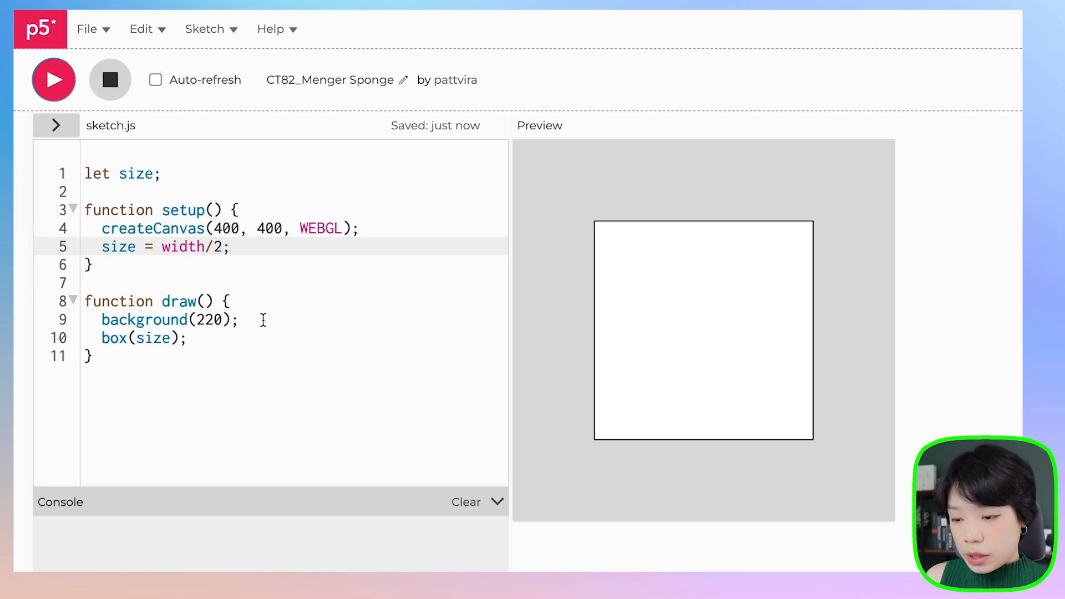
Step: Add noFill() and orbitControl() in draw so the box becomes an orbitable wireframe
key(Enter)
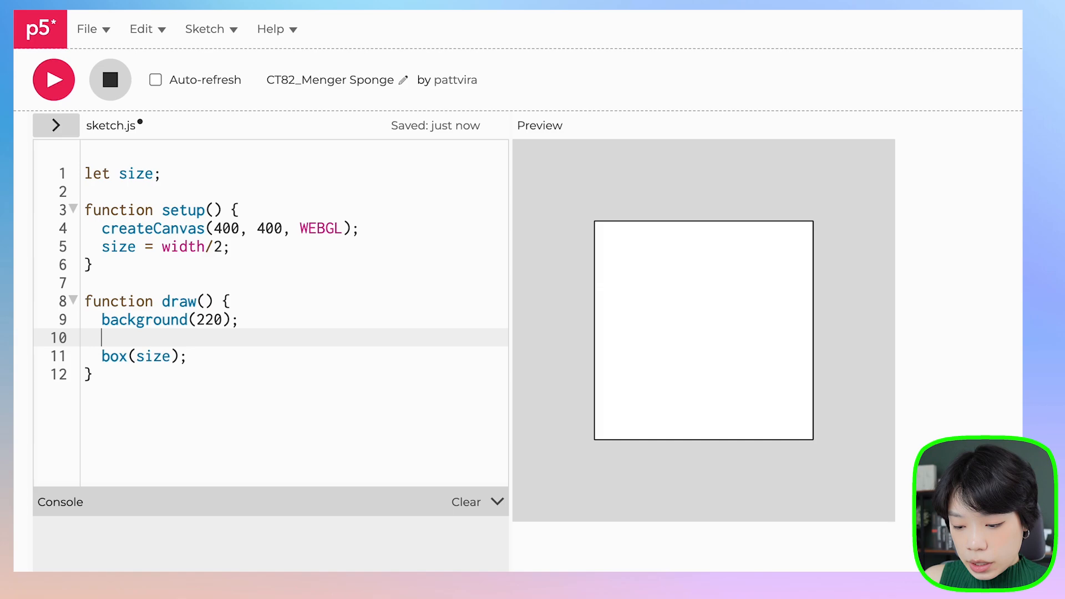
text(noFill();)
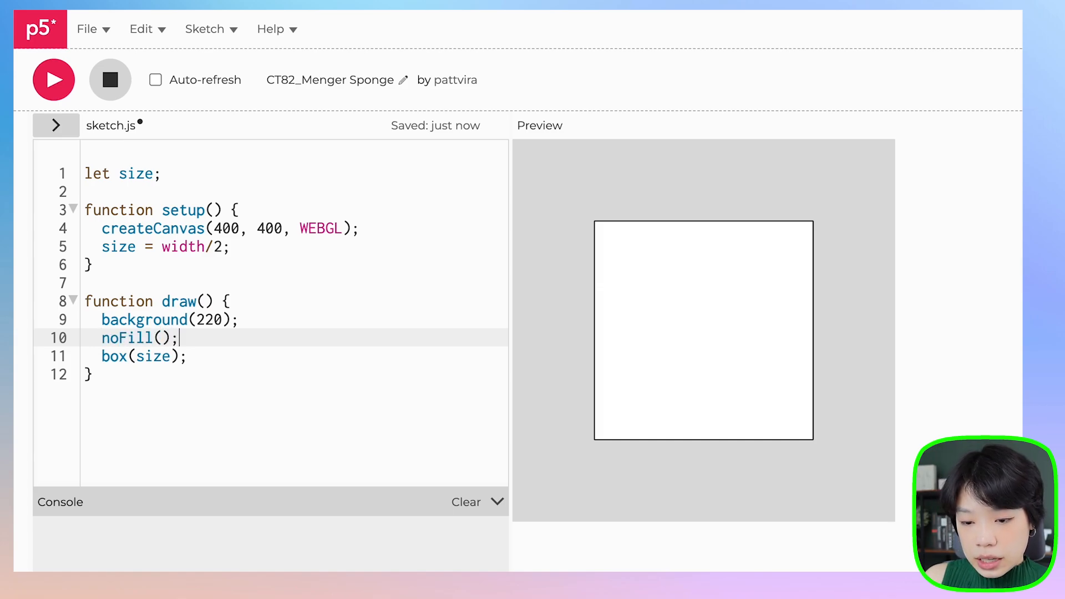
text(o)
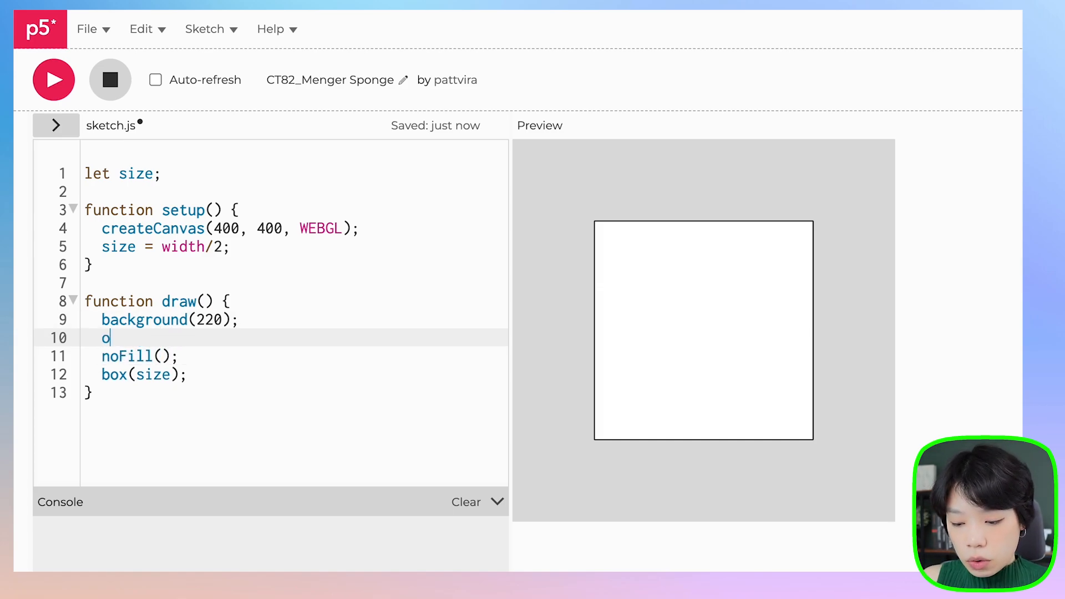
text(rbitControl();)
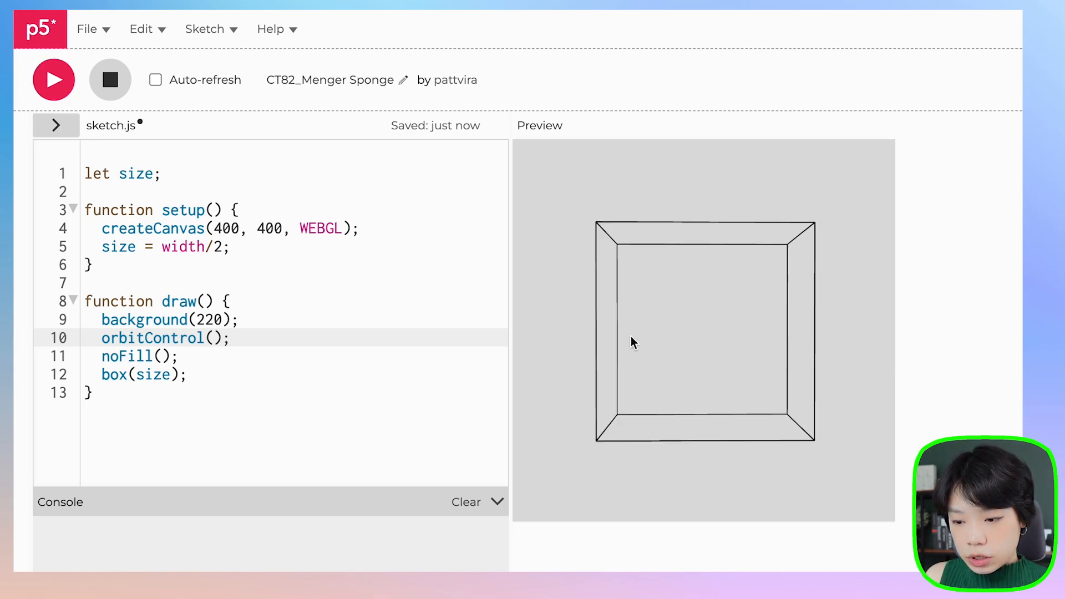
Step: Orbit the wireframe cube to an angled view and start a new line after orbitControl()
drag(632, 342, 663, 351)
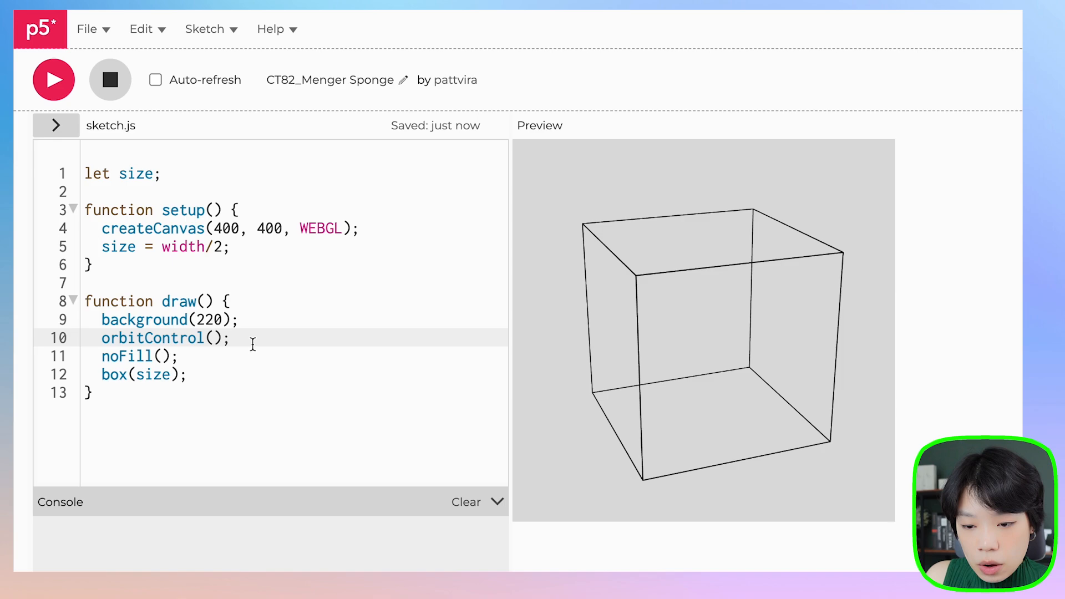
click(233, 338)
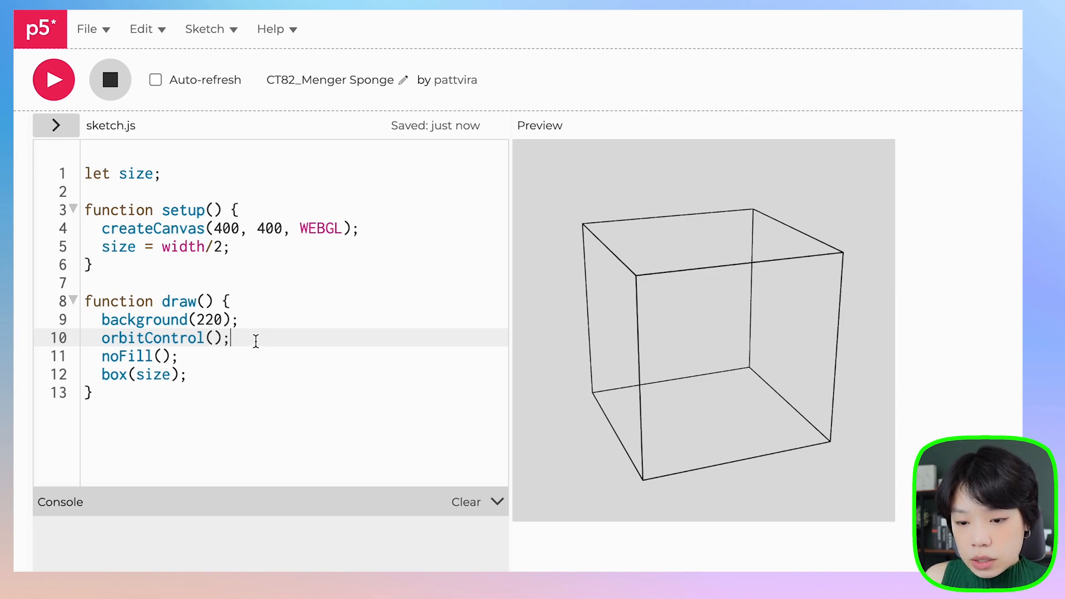
key(Enter)
text(for)
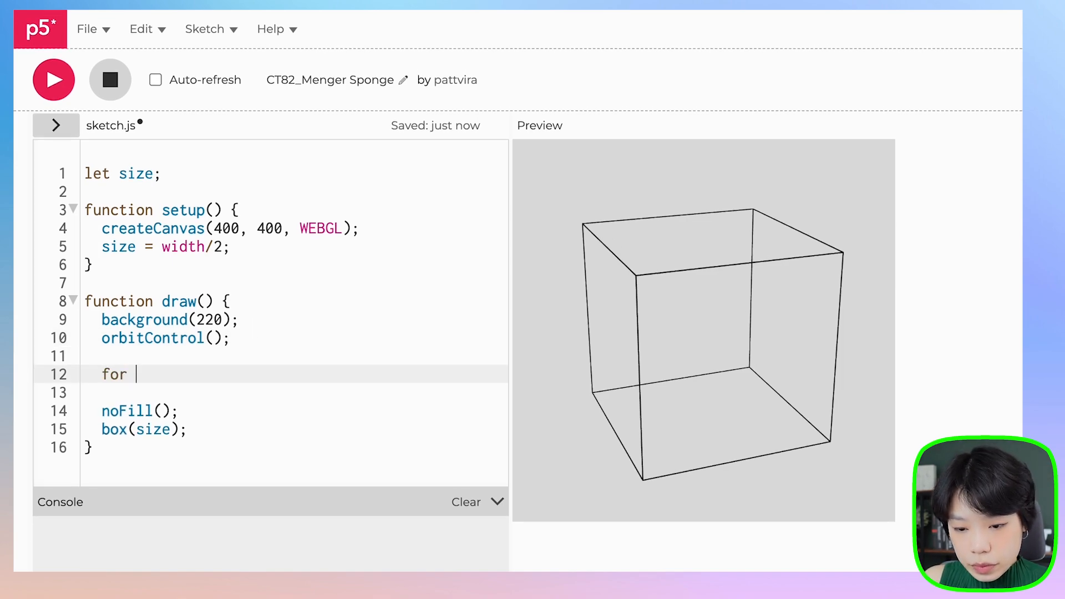
Step: Write an empty for (let i = -1; i < 2; i++) { } loop in draw()
text((let i=0; I,)
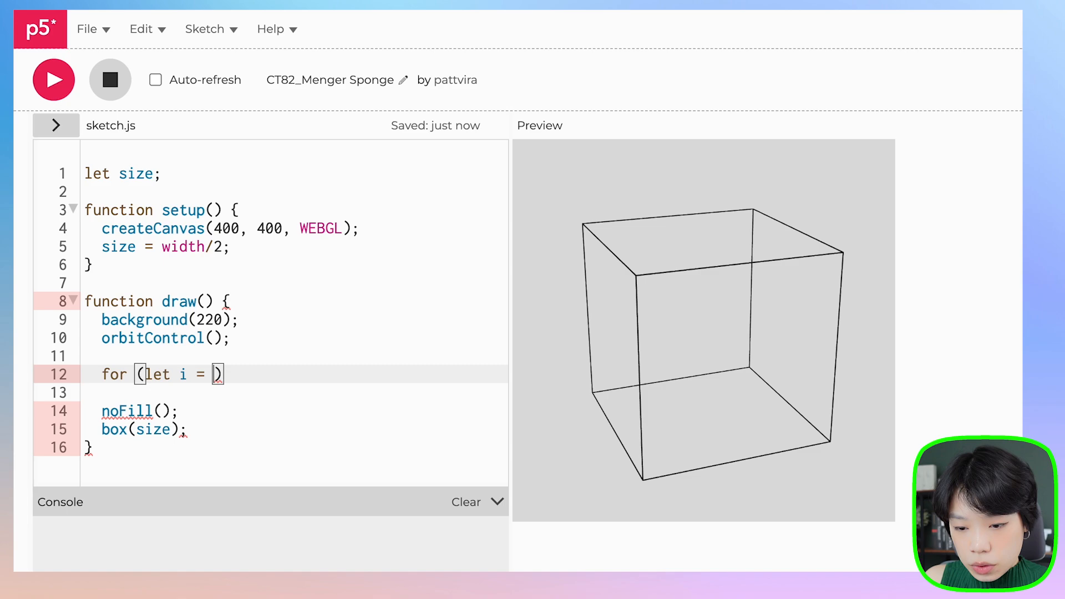
text(-1; i<)
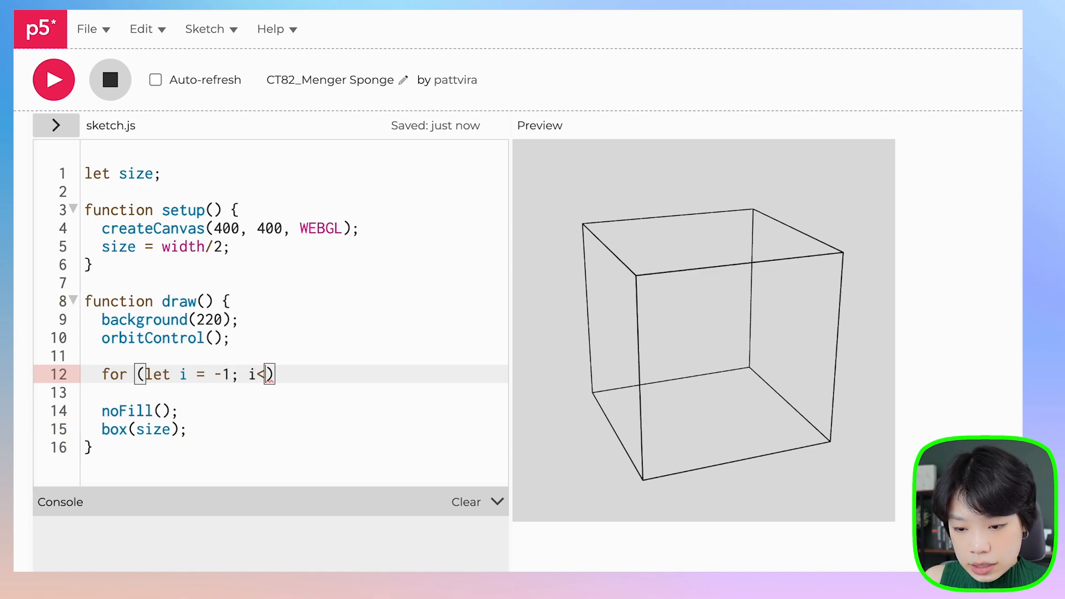
text(2; i++))
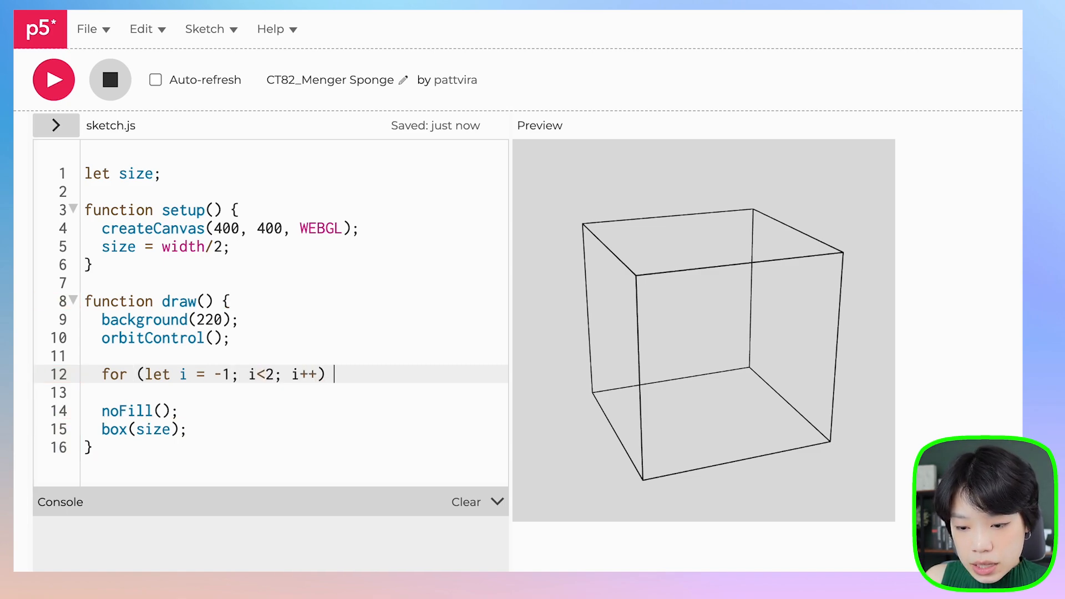
text({)
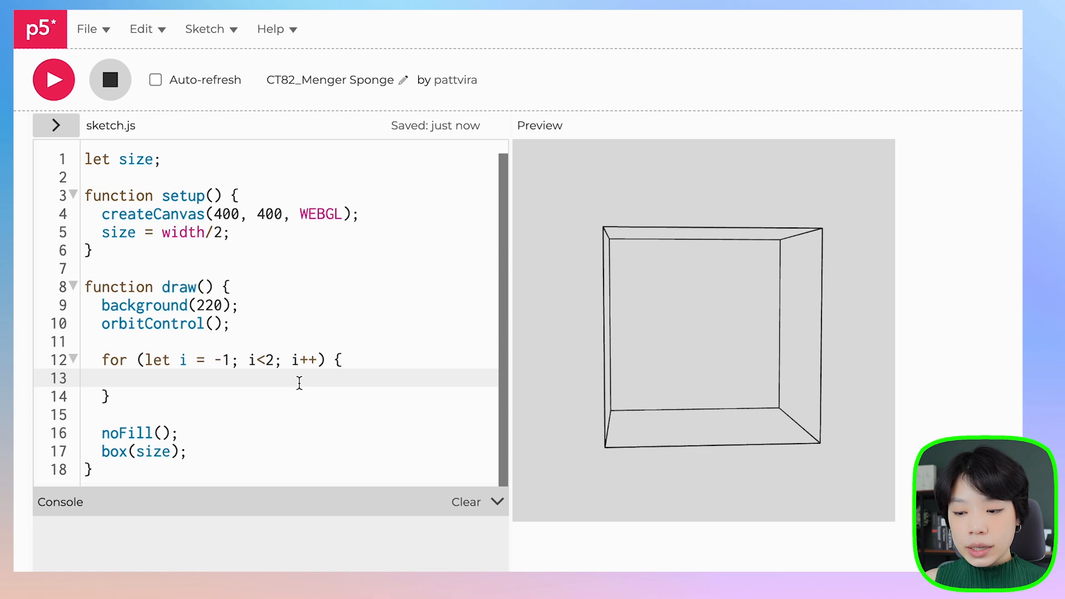
mouse_move(645, 278)
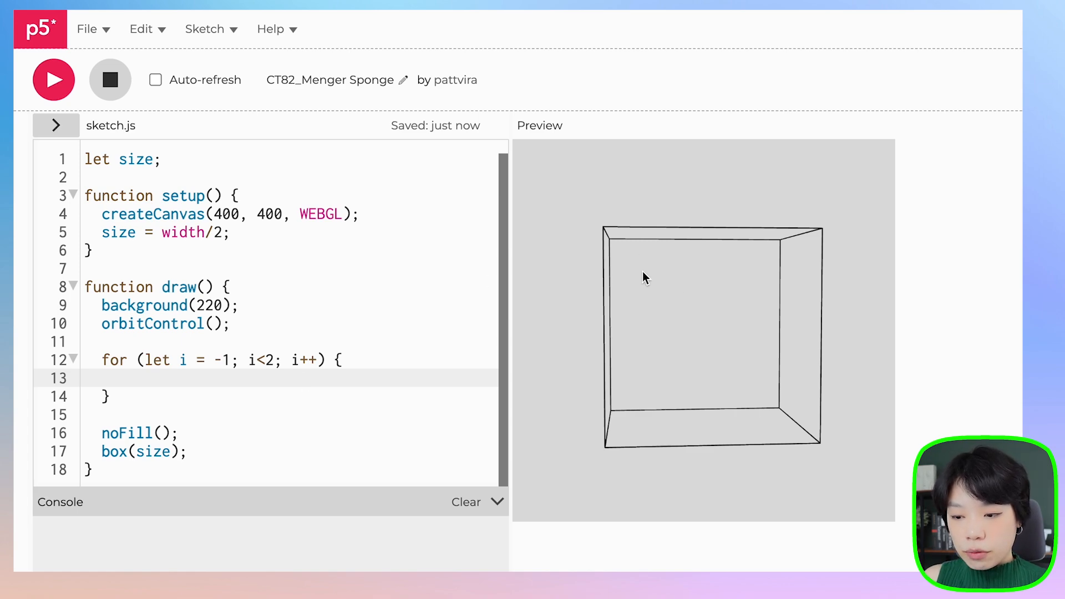
mouse_move(642, 272)
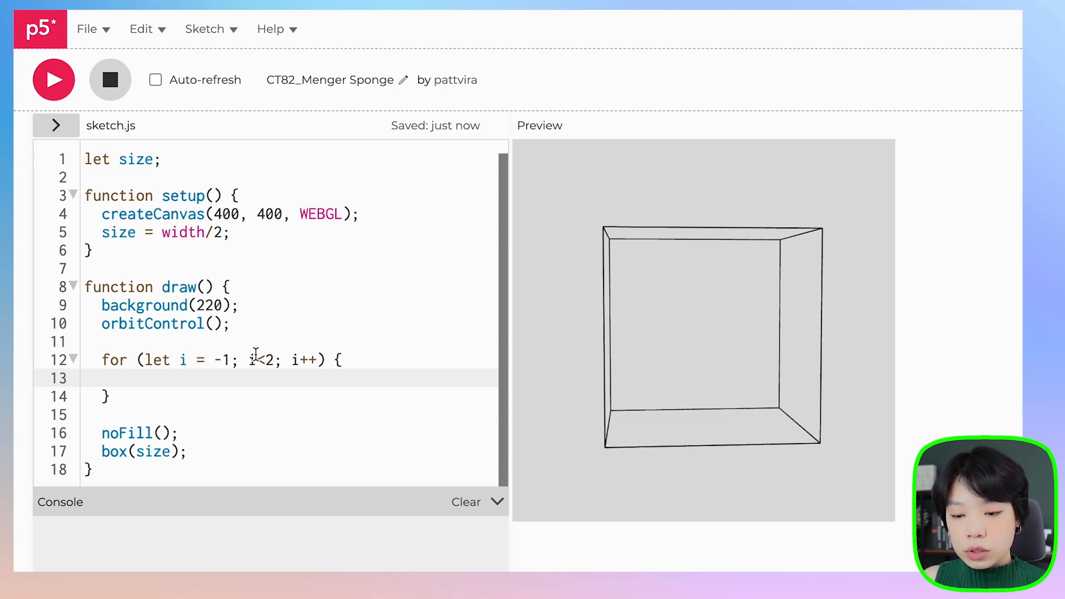
mouse_move(684, 314)
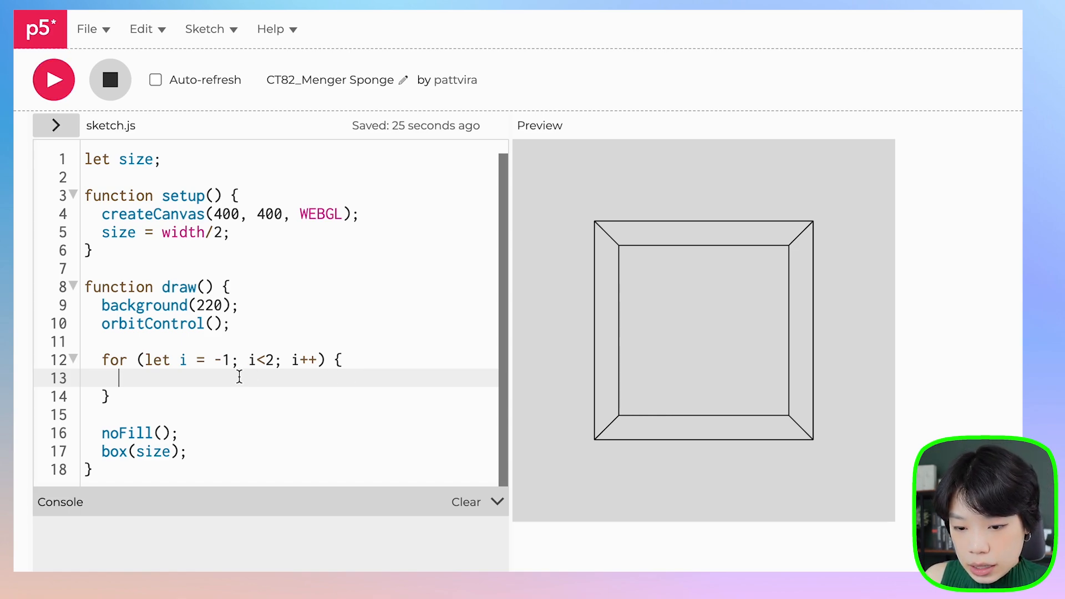
Step: Inside the loop, declare let s = size/3, draw box(s), and run the sketch
text(box())
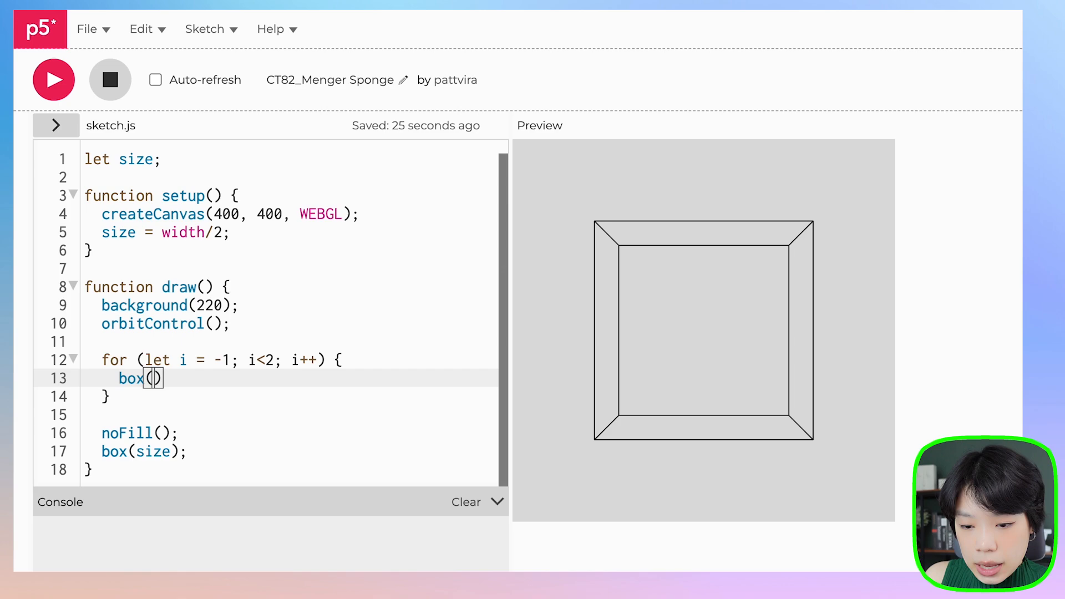
key(Enter)
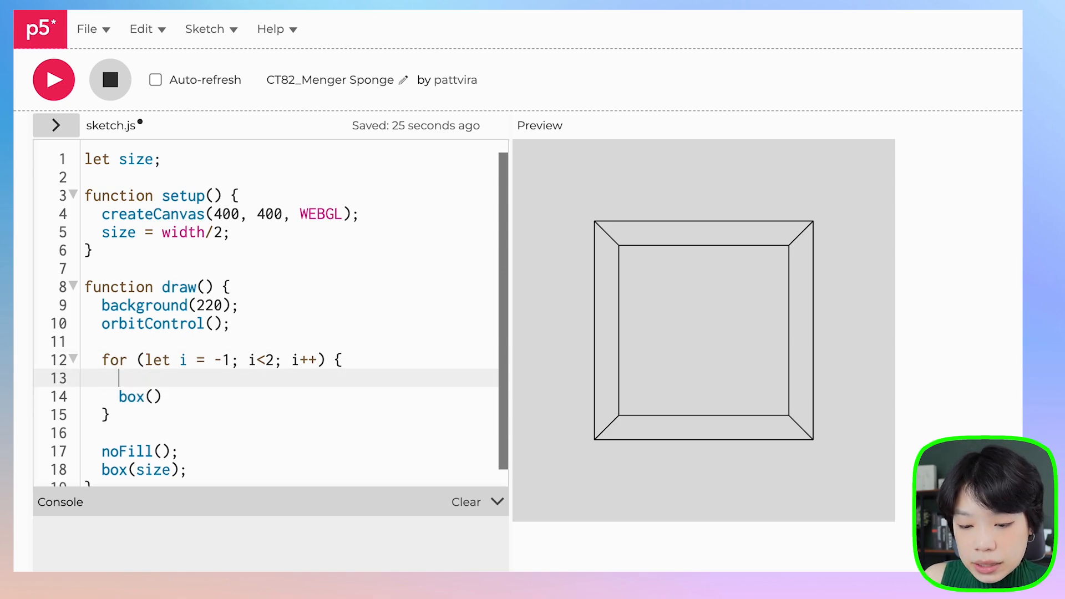
text(let s =)
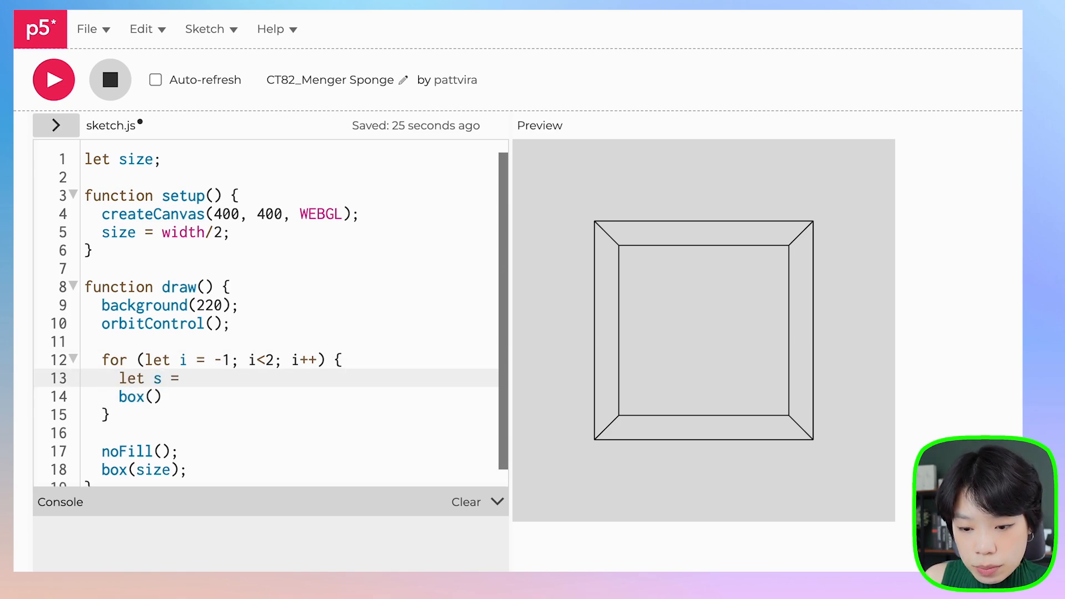
text(size/3;)
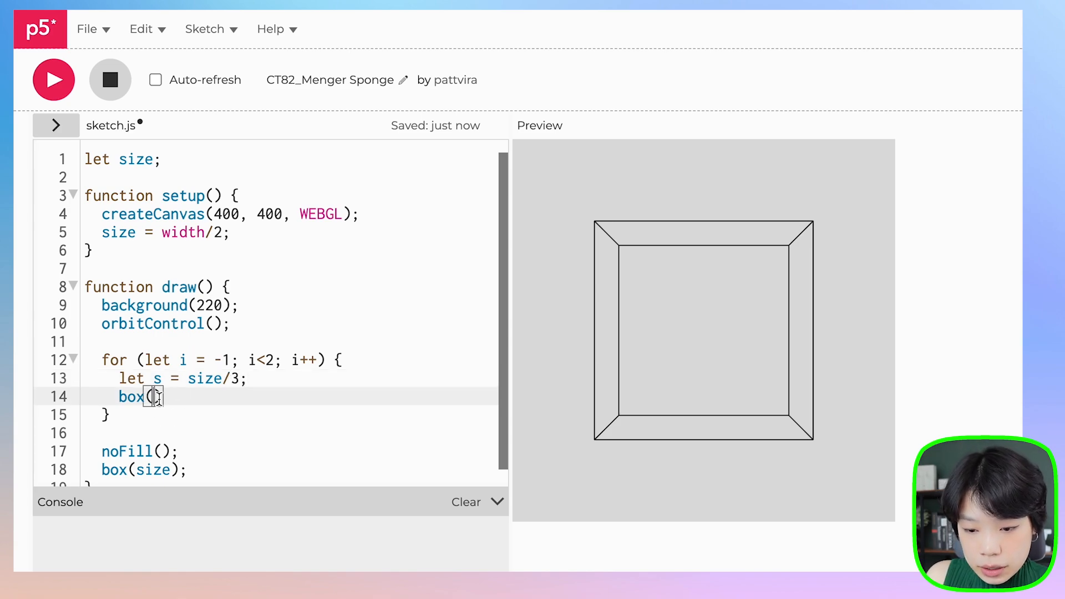
text(s)
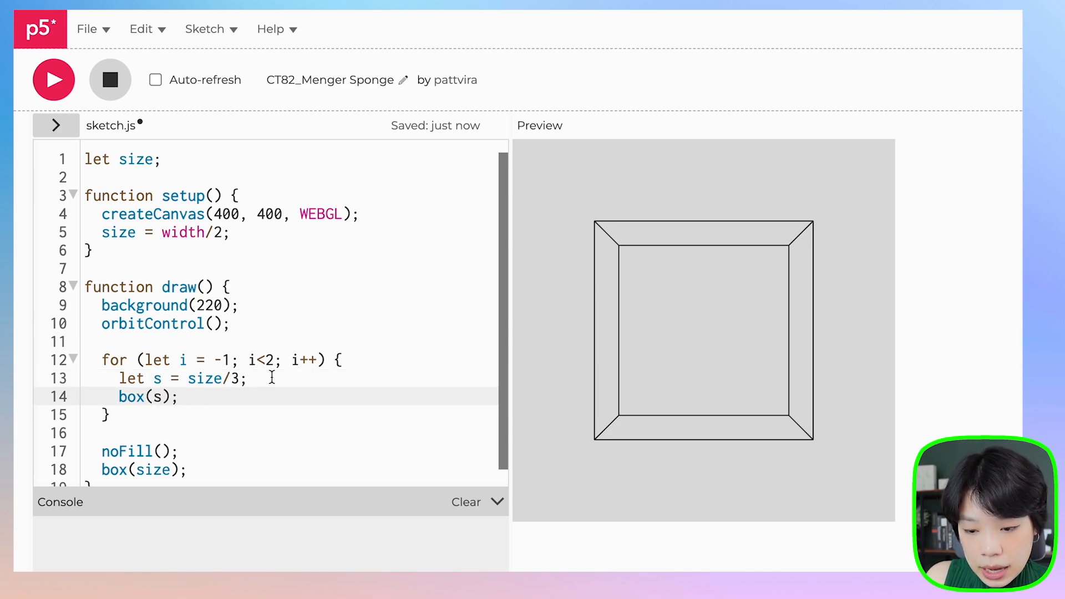
click(54, 79)
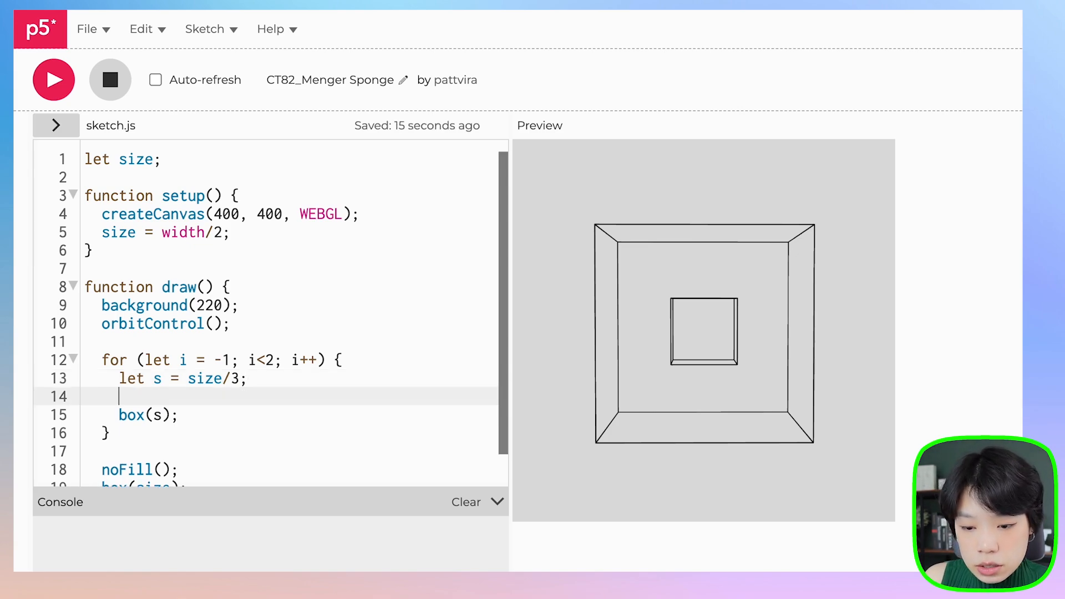
Step: Translate each small cube by x = i*s, y = 0 and preview the shifted cubes
text(transl)
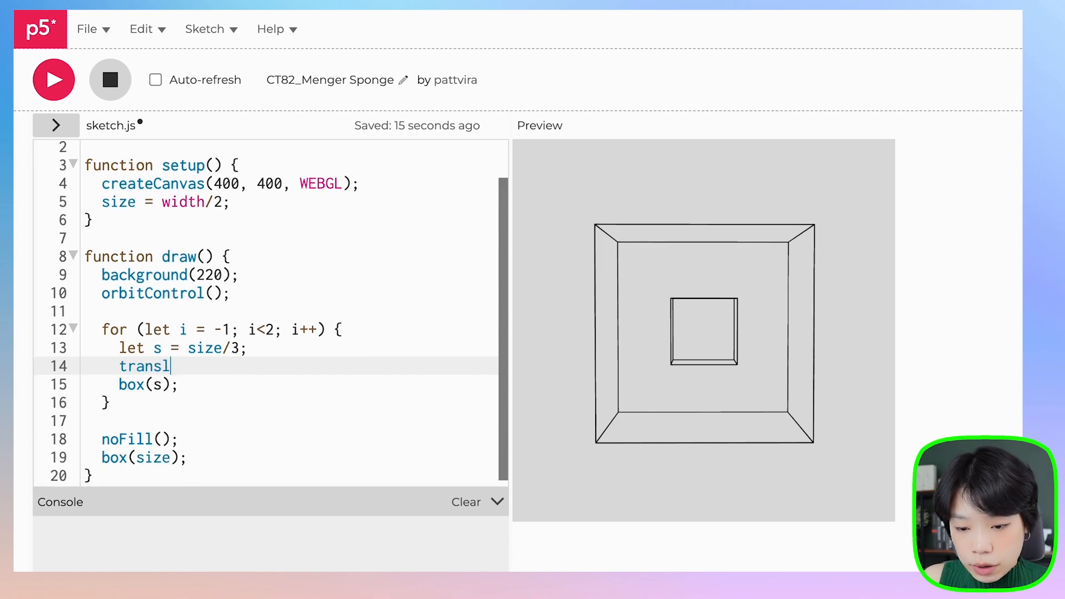
text(ate();)
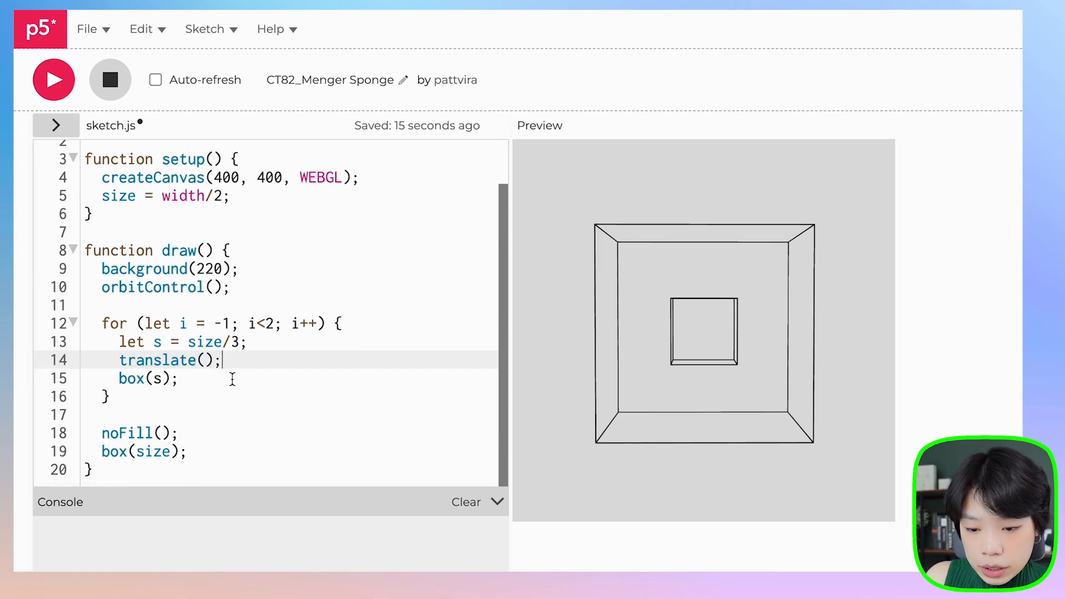
click(204, 360)
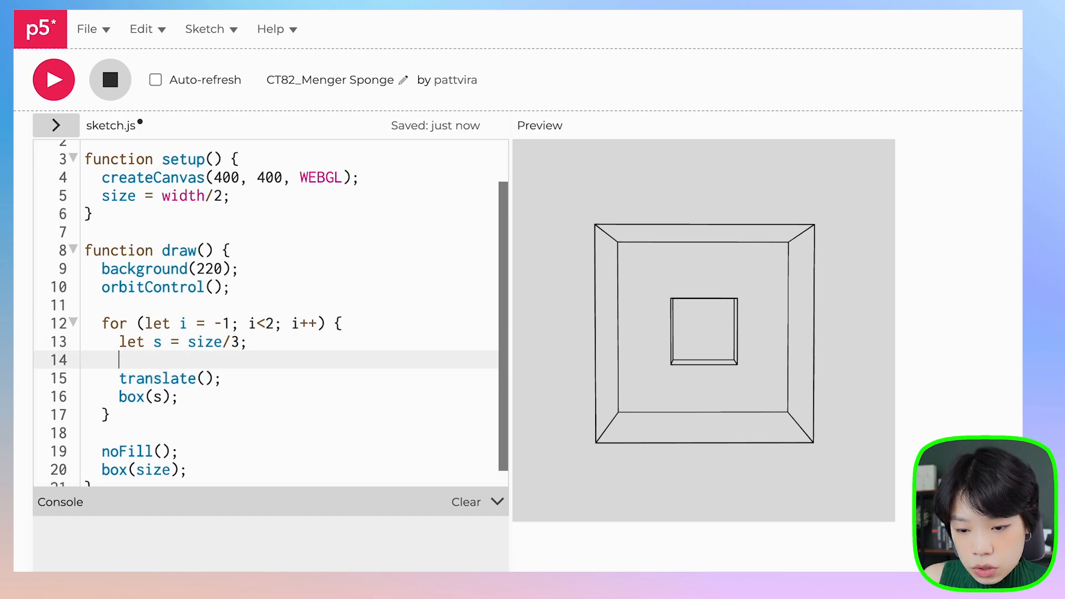
text(let x =)
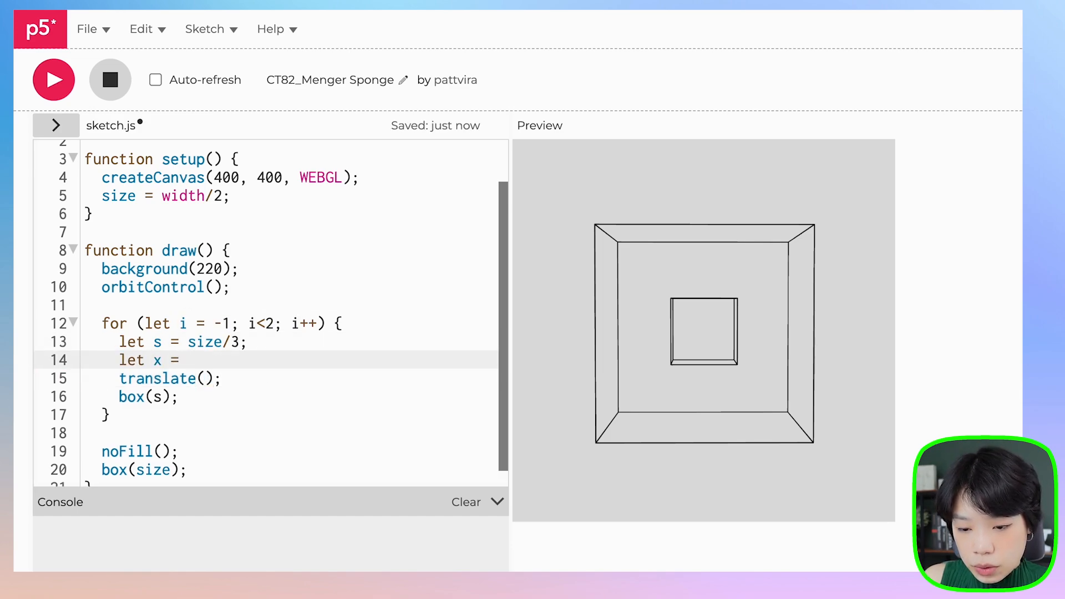
text(i*s;)
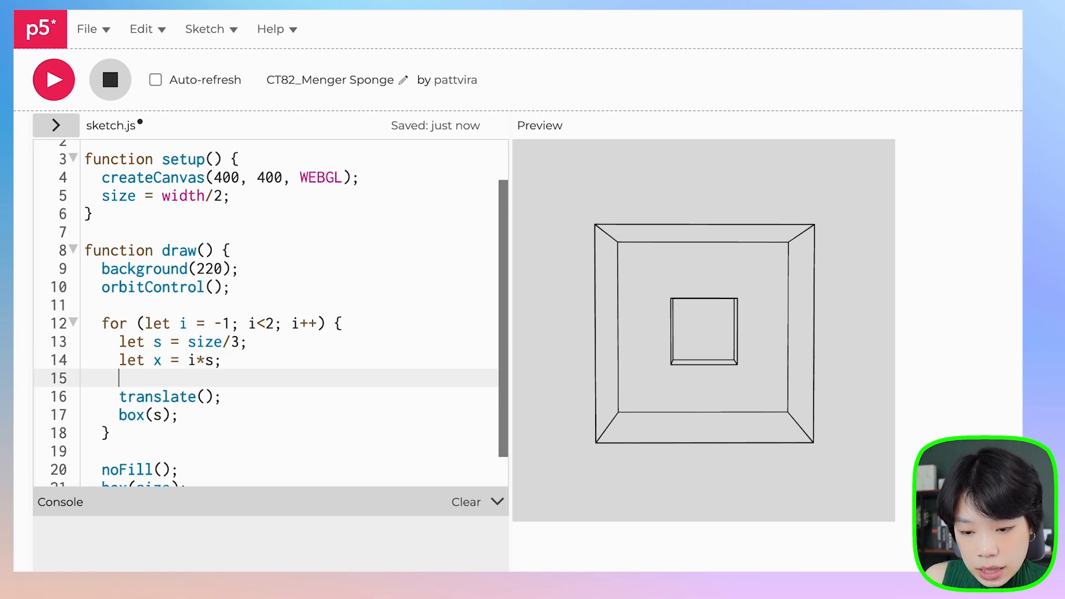
text(let y =)
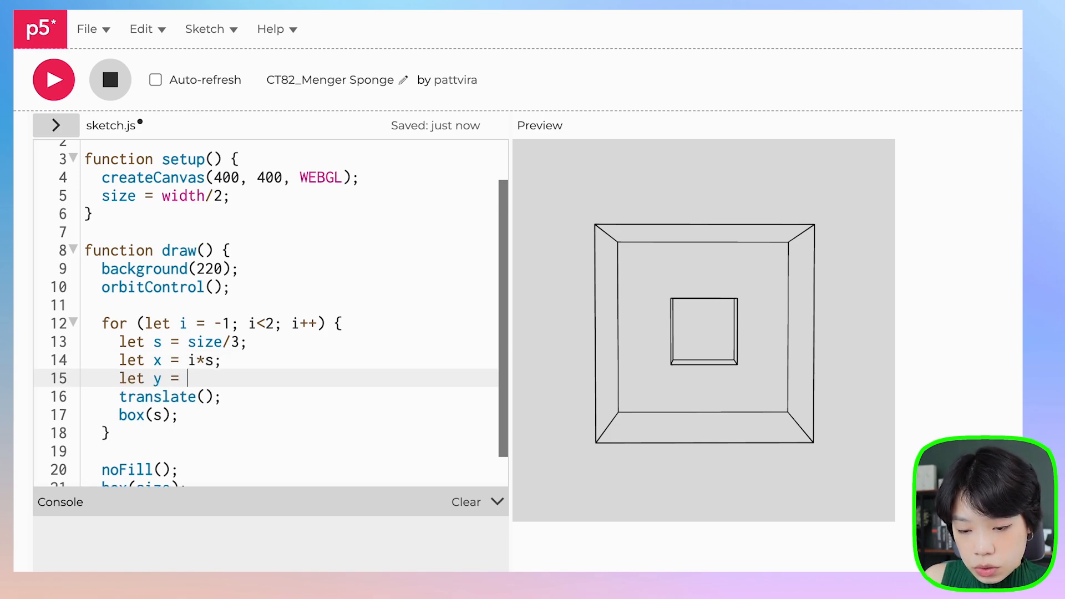
text(0;)
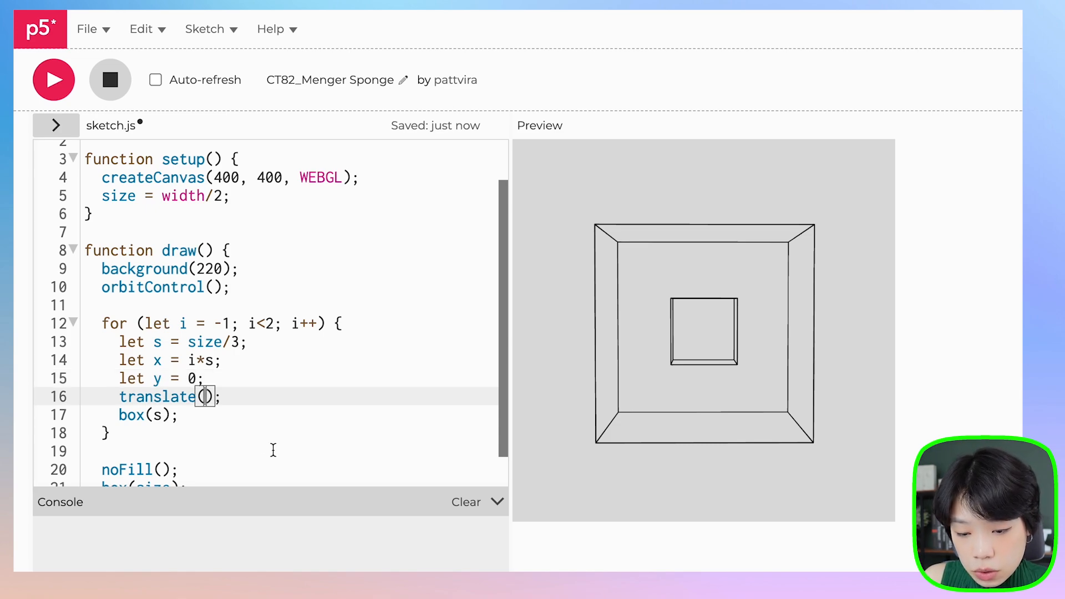
text(x, y)
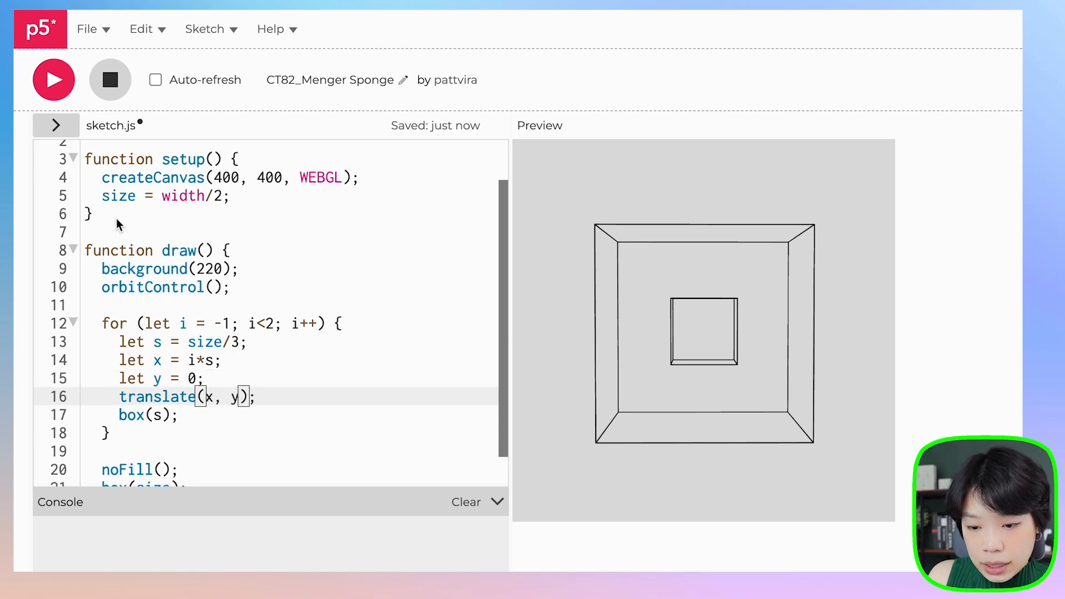
click(54, 79)
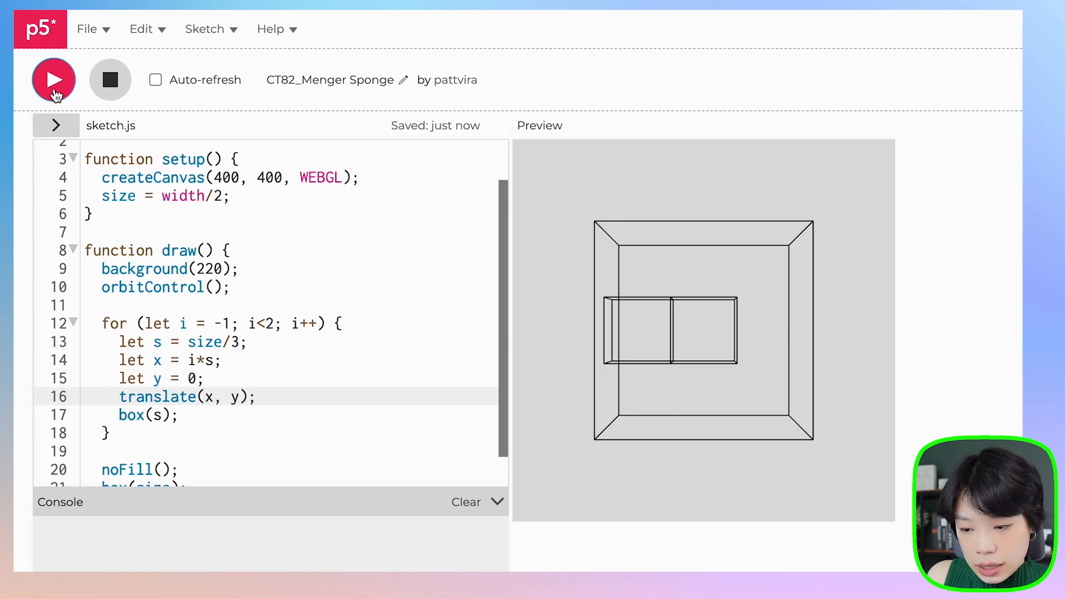
mouse_move(689, 343)
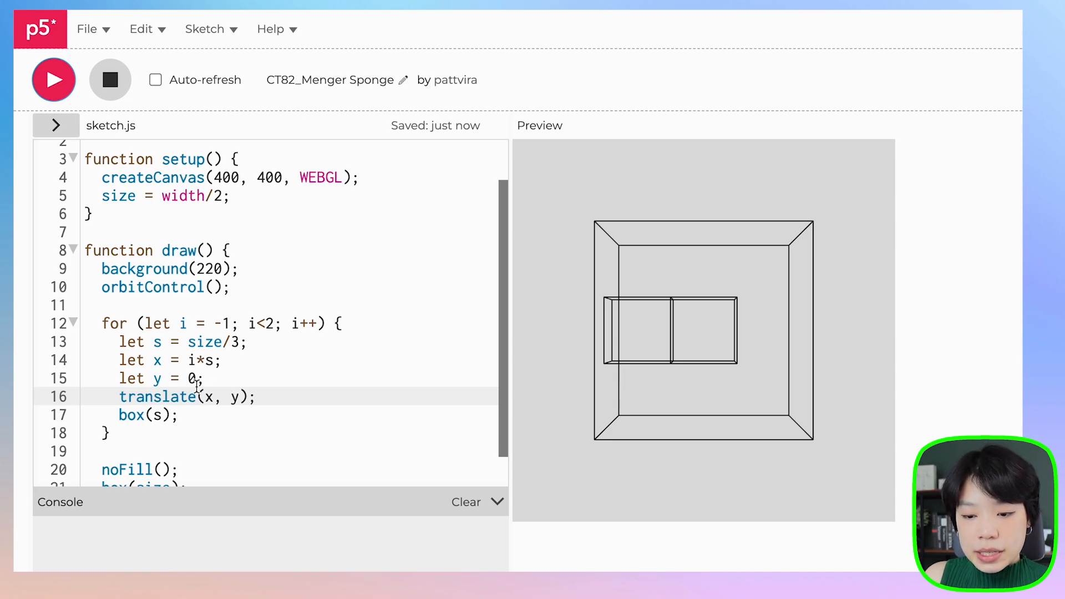
Step: Wrap the translate and box calls in push() and pop()
text(push();)
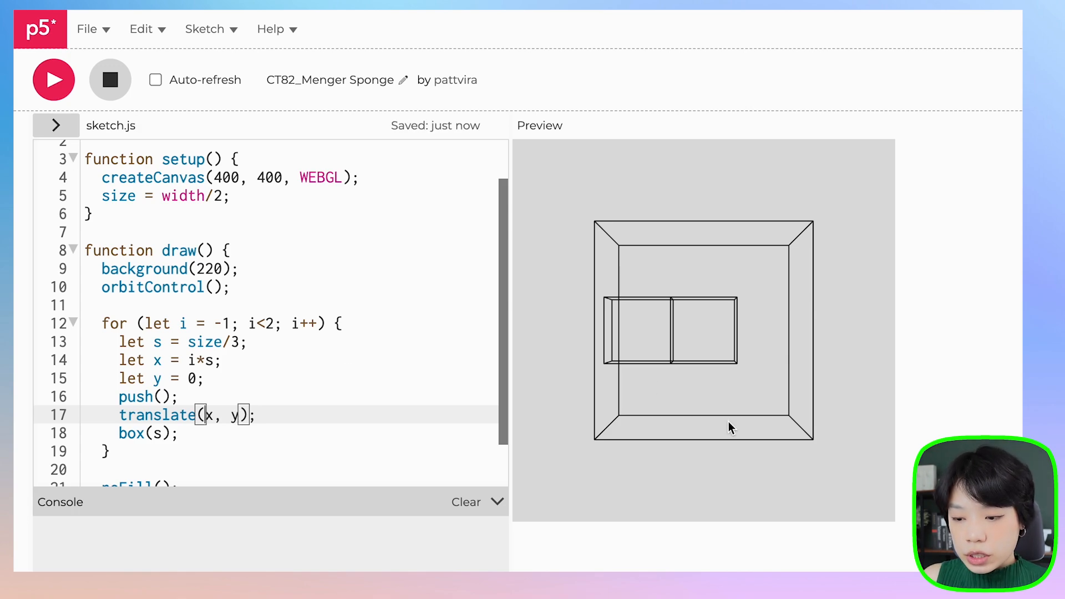
mouse_move(704, 336)
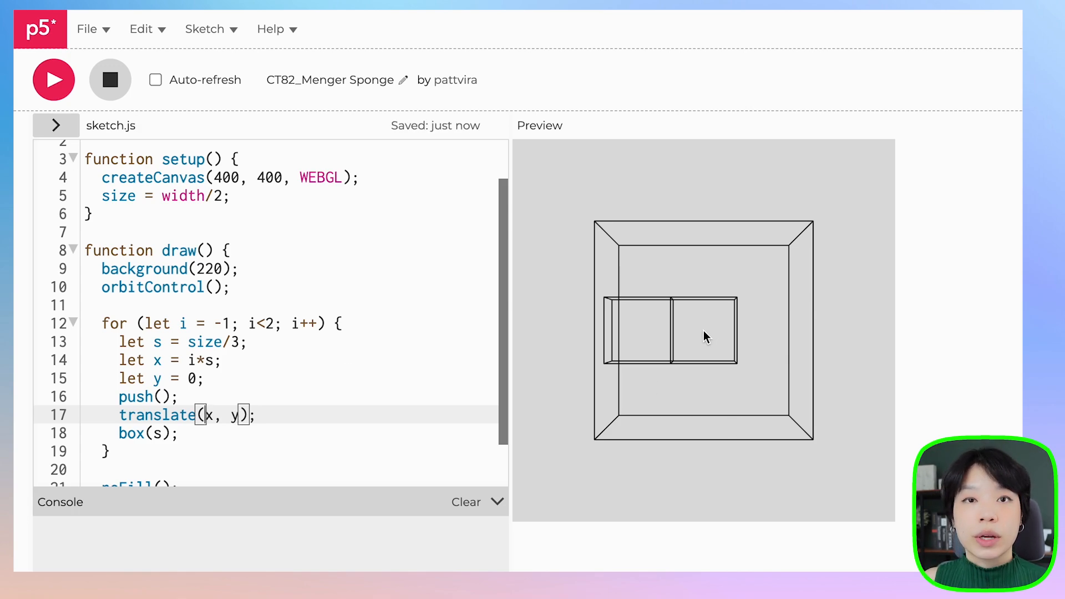
drag(118, 414, 254, 415)
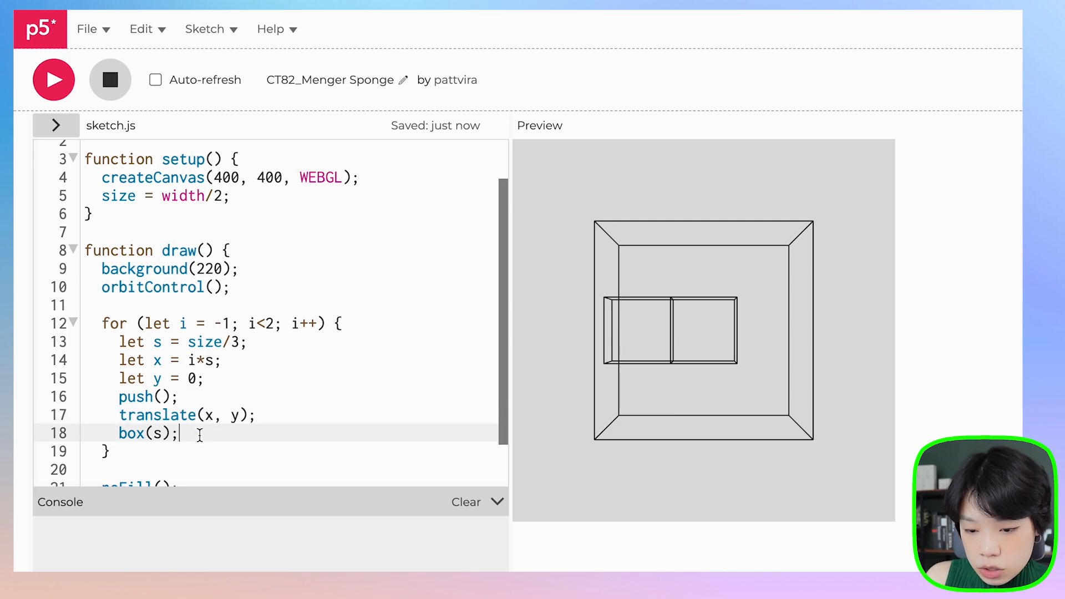
text(pop();)
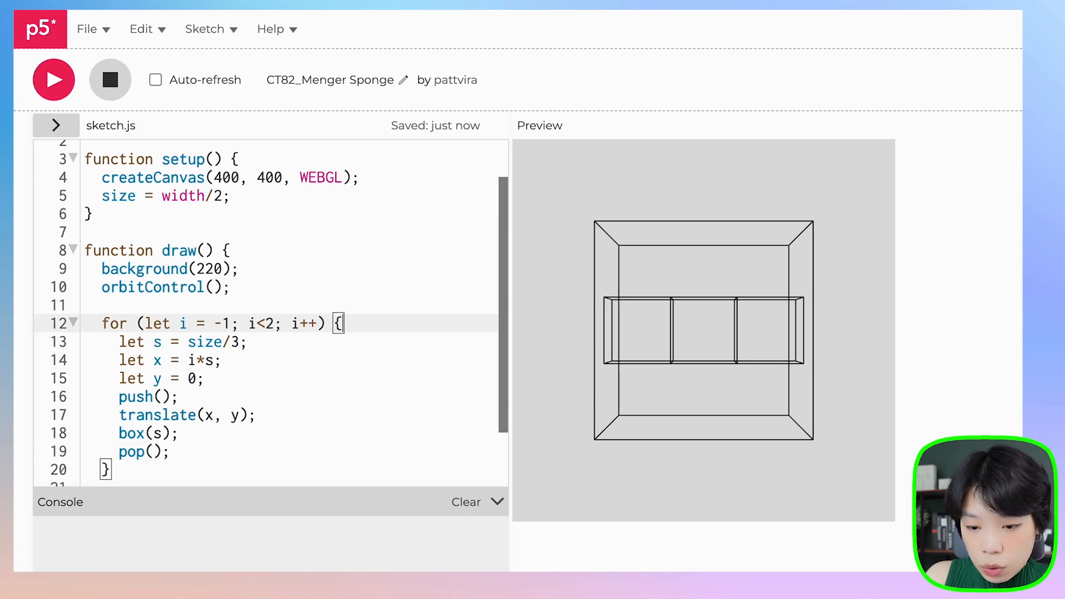
Step: Nest j and k for loops, each running from -1 to 1
text(for (let j))
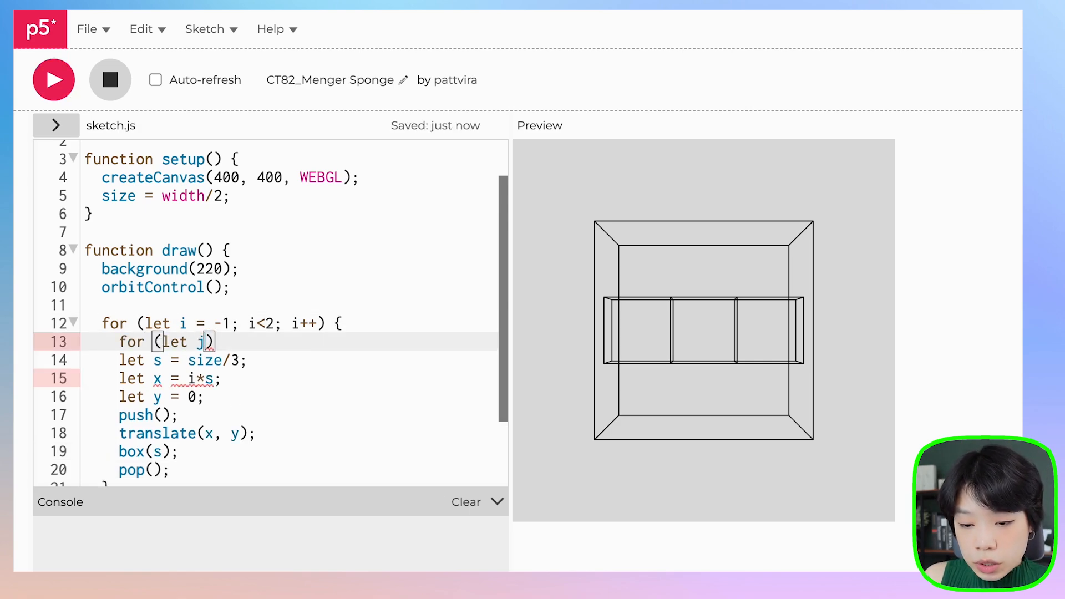
text(=)
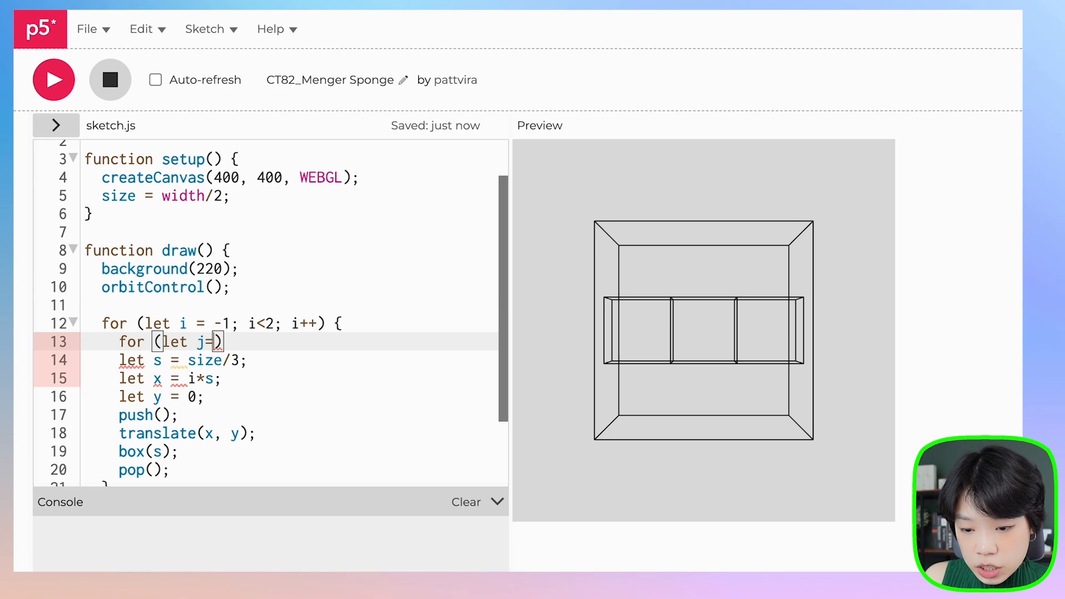
text(-1; j)
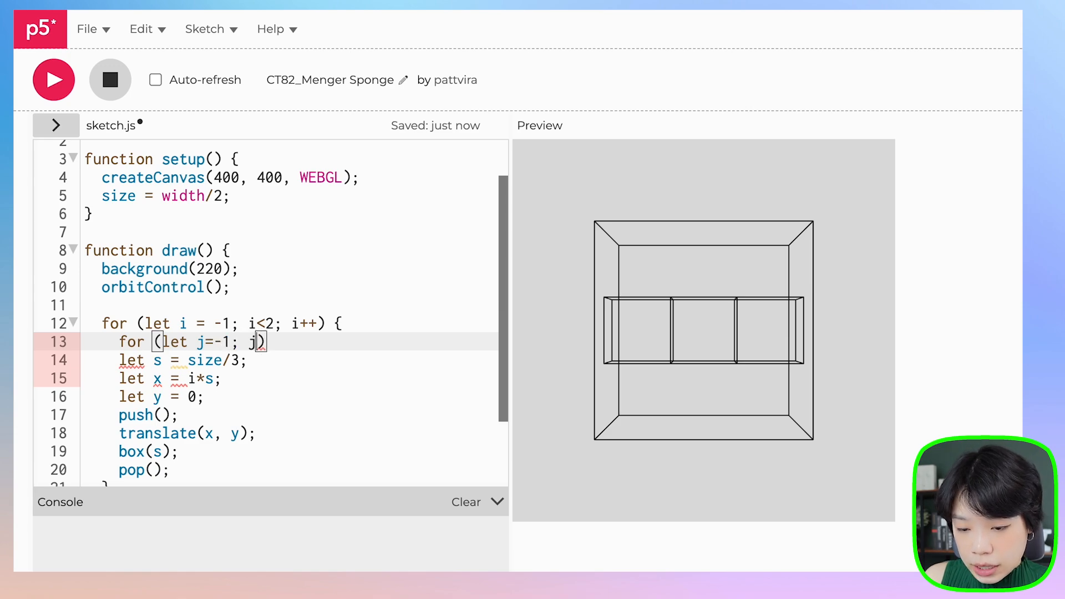
text(<2; j++))
text(for (e)
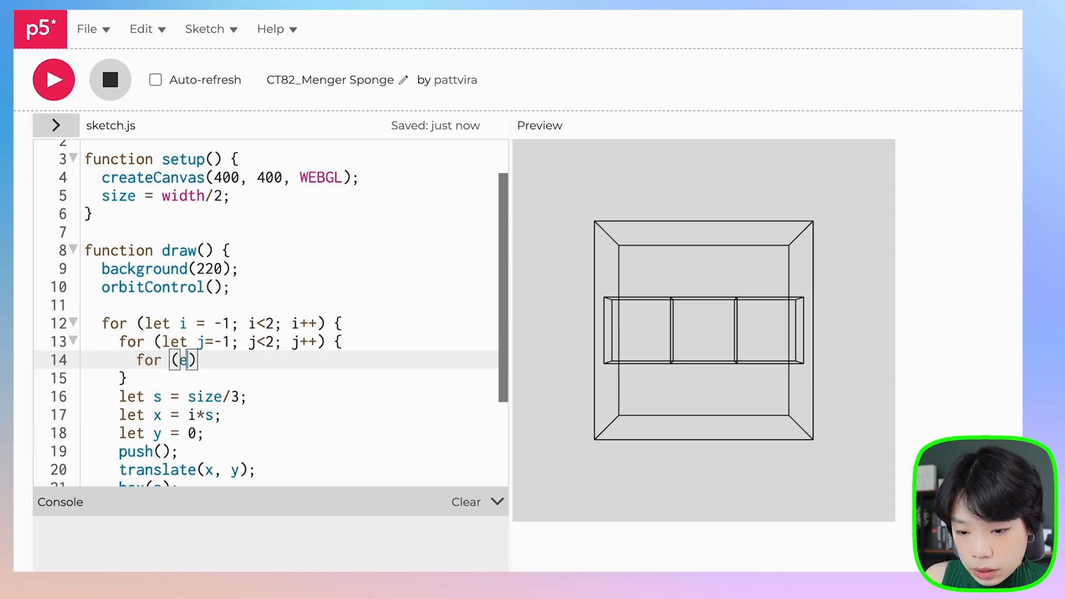
text(let k)
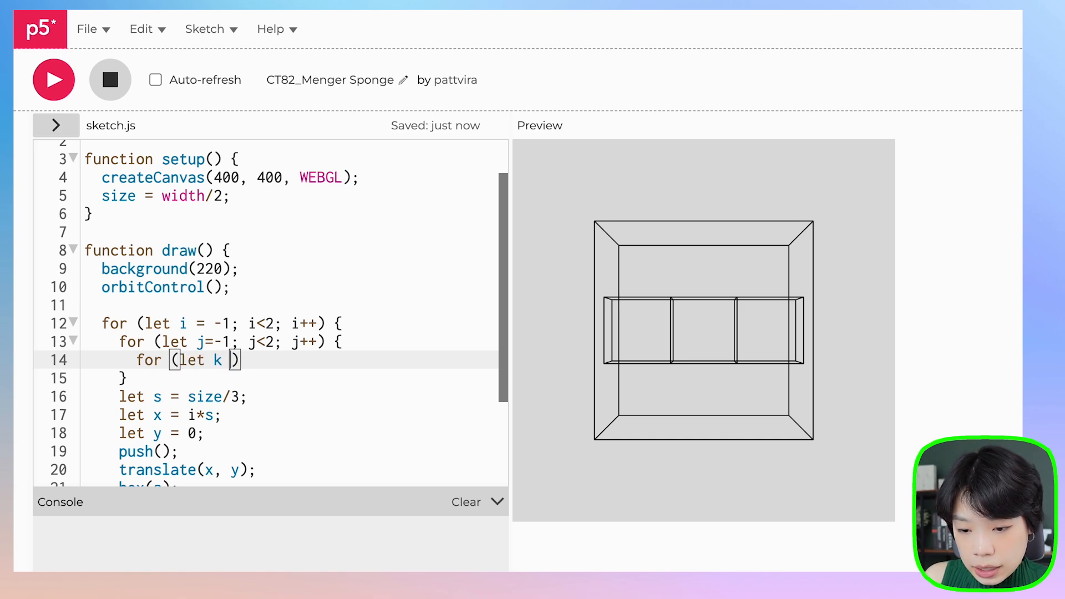
text(= -1; k)
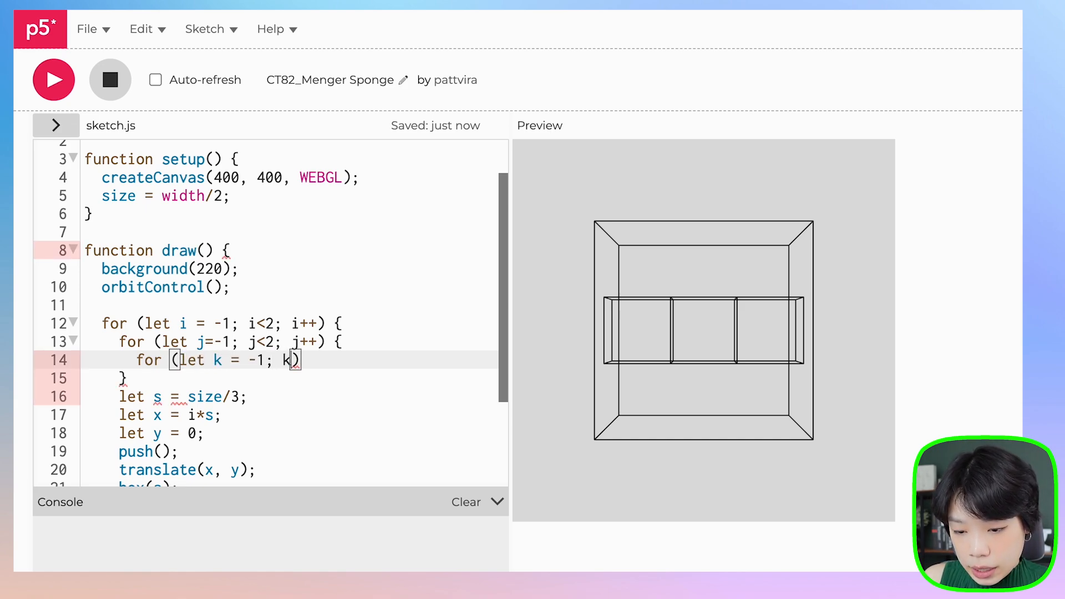
text(<2; k++))
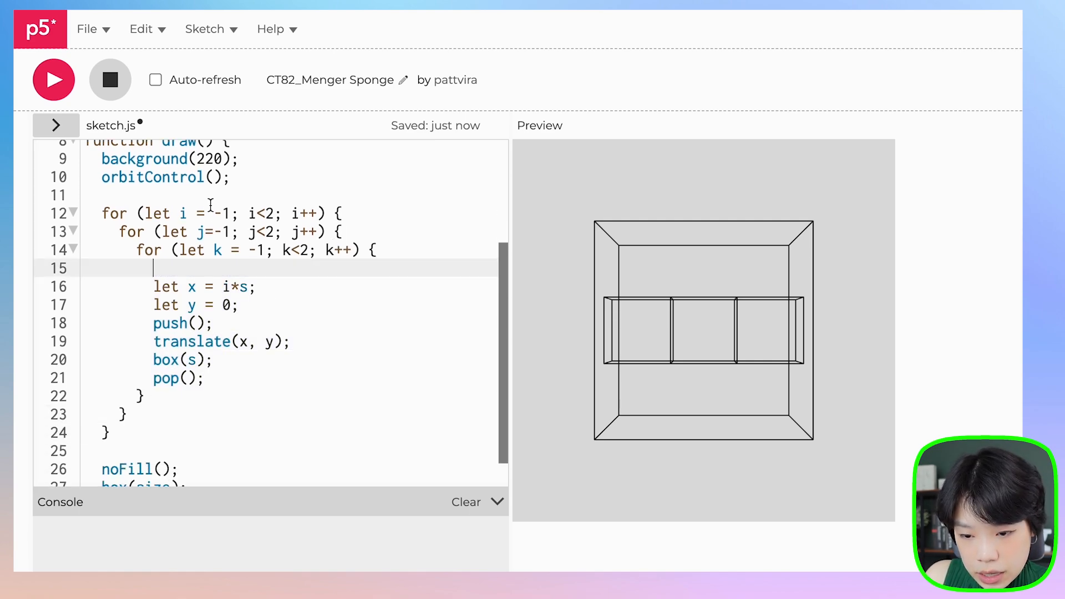
Step: Move s = size/3 above the loops, set y = j*s, z = k*s, translate(x, y, z), and run
text(let s = size/3;)
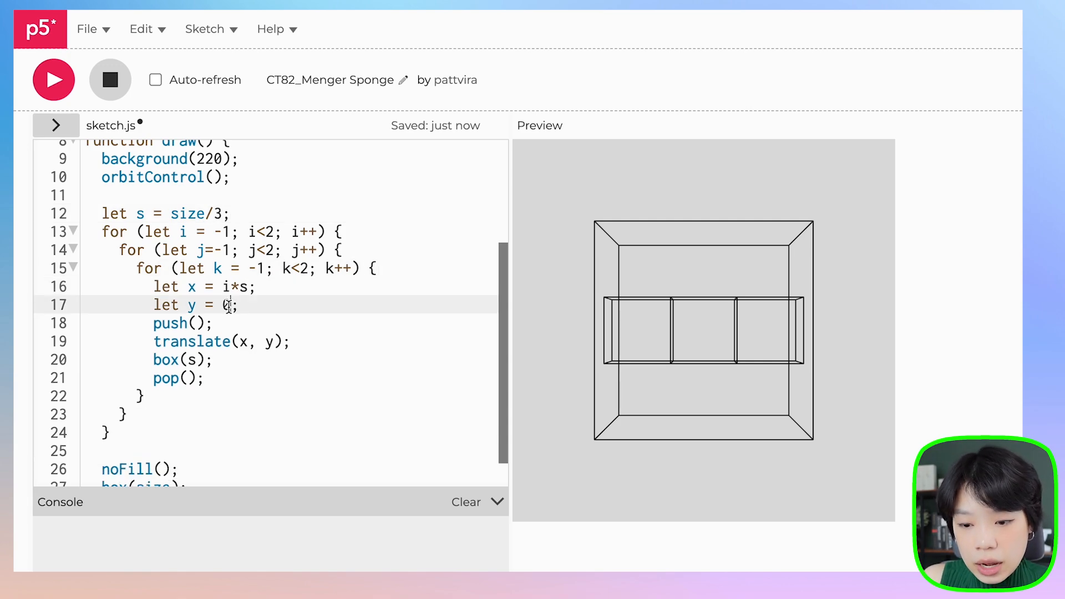
text(j*)
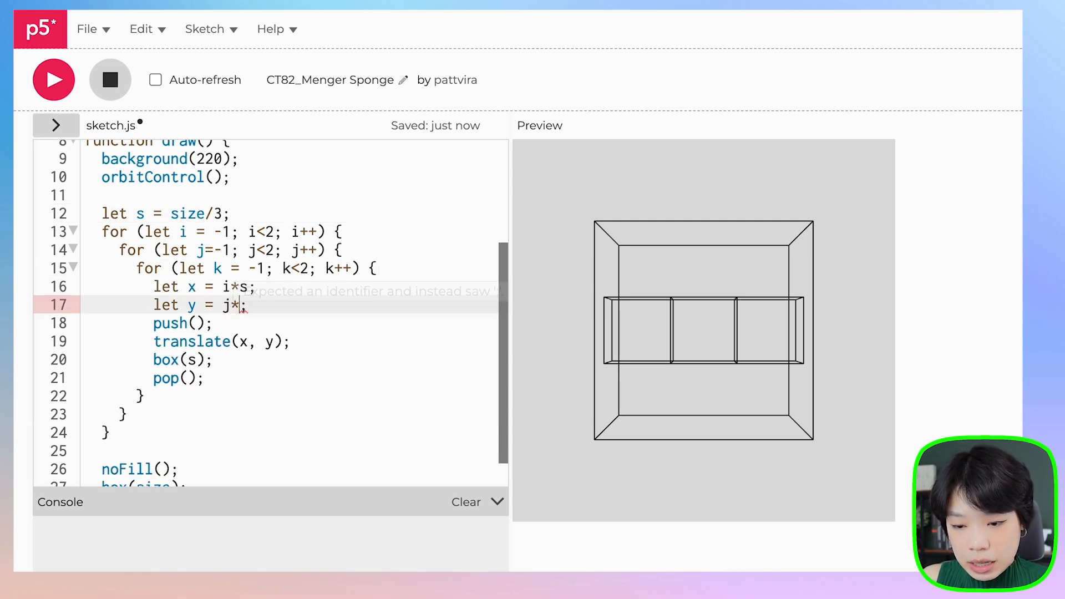
text(s;)
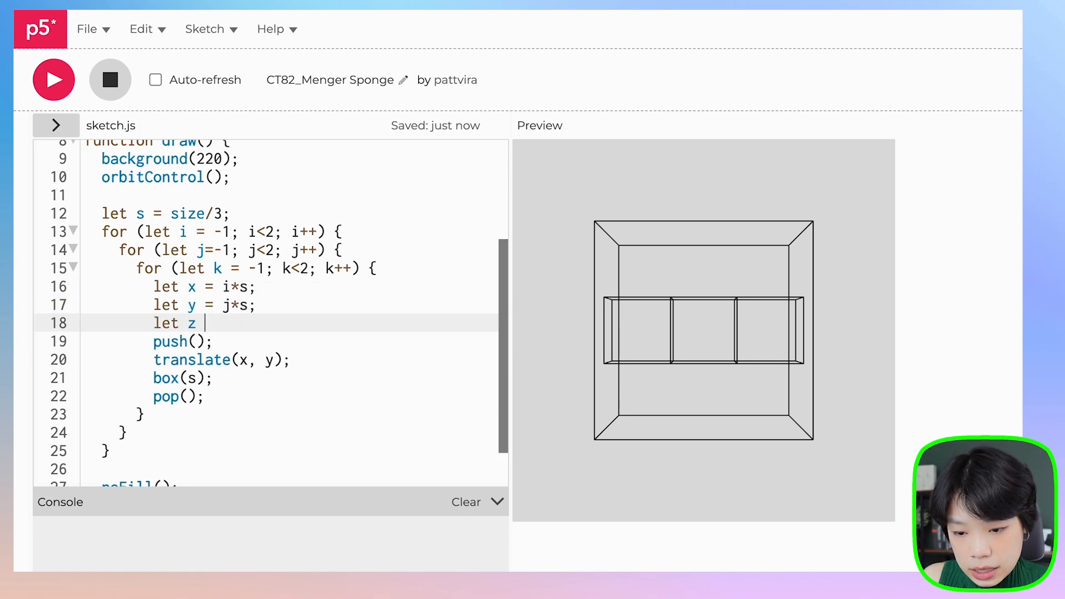
text(= k*)
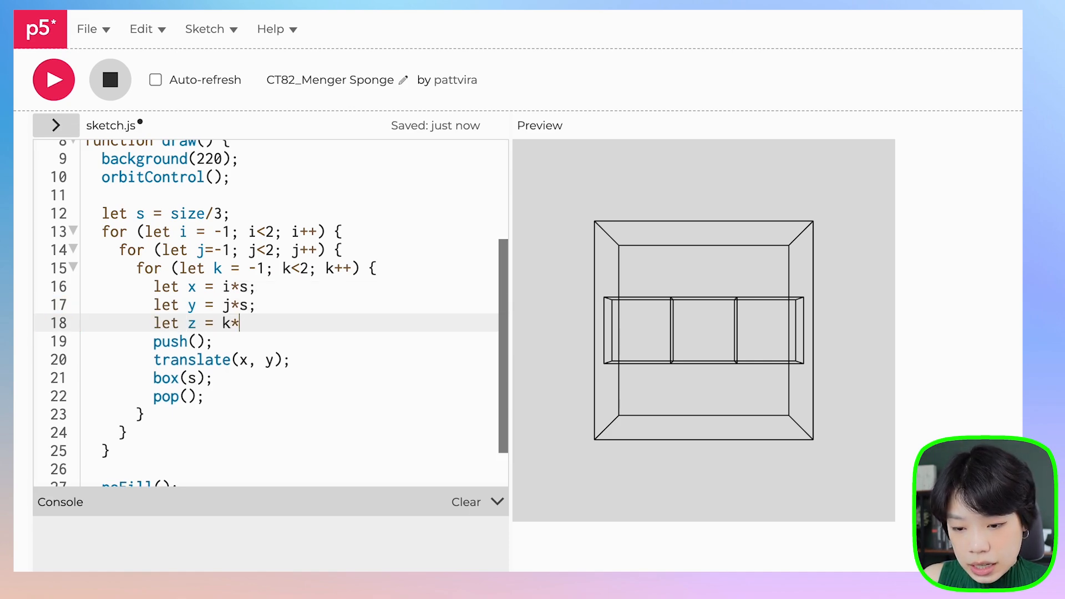
text(s)
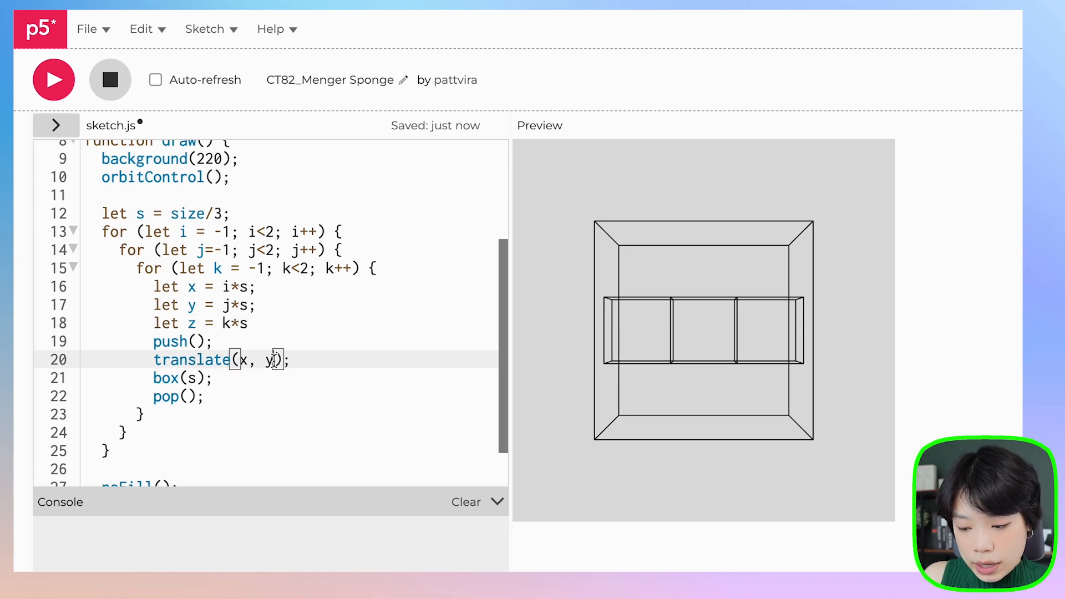
text(, z)
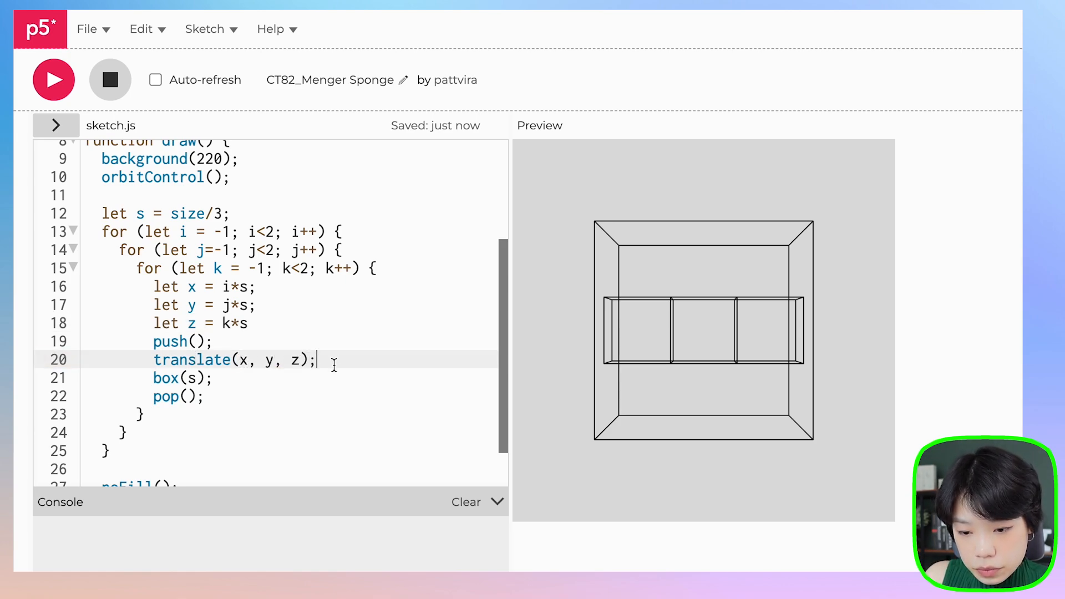
click(54, 79)
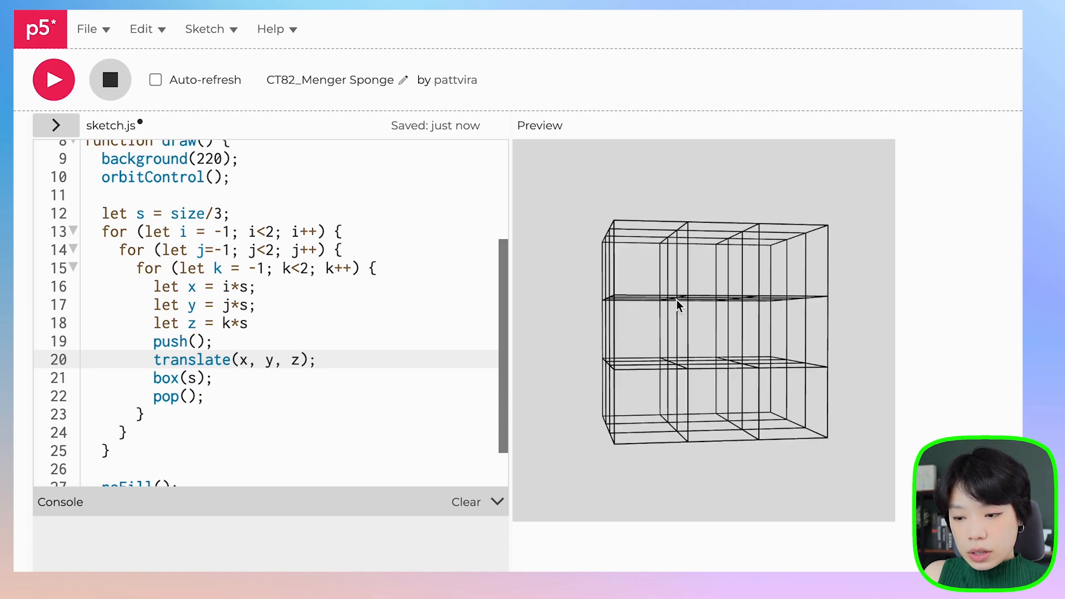
Step: Orbit the preview to inspect the 3×3×3 grid of wireframe cubes
drag(675, 305, 591, 224)
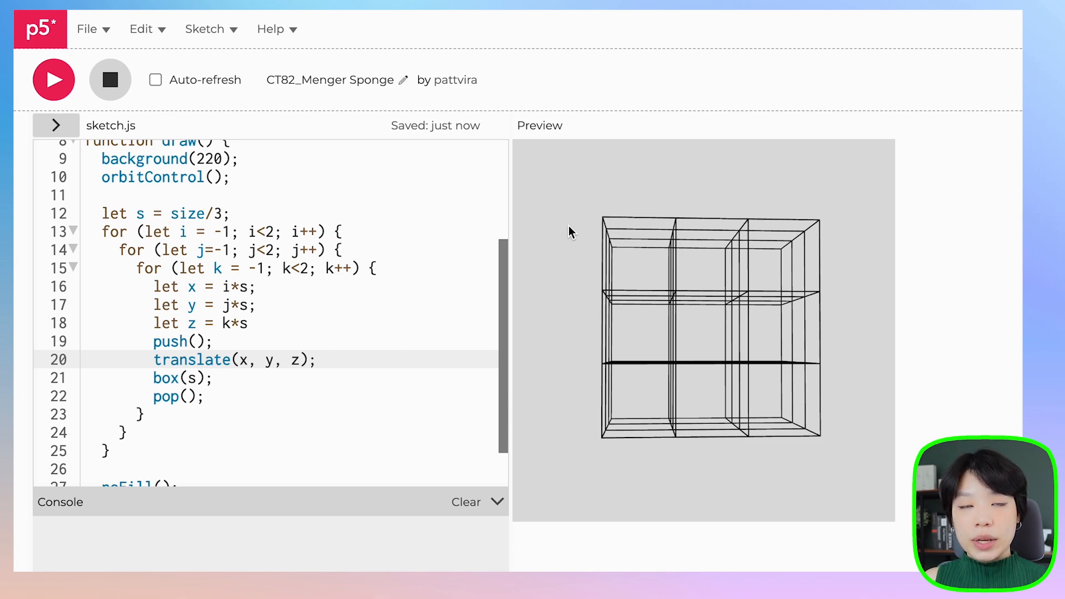
mouse_move(709, 346)
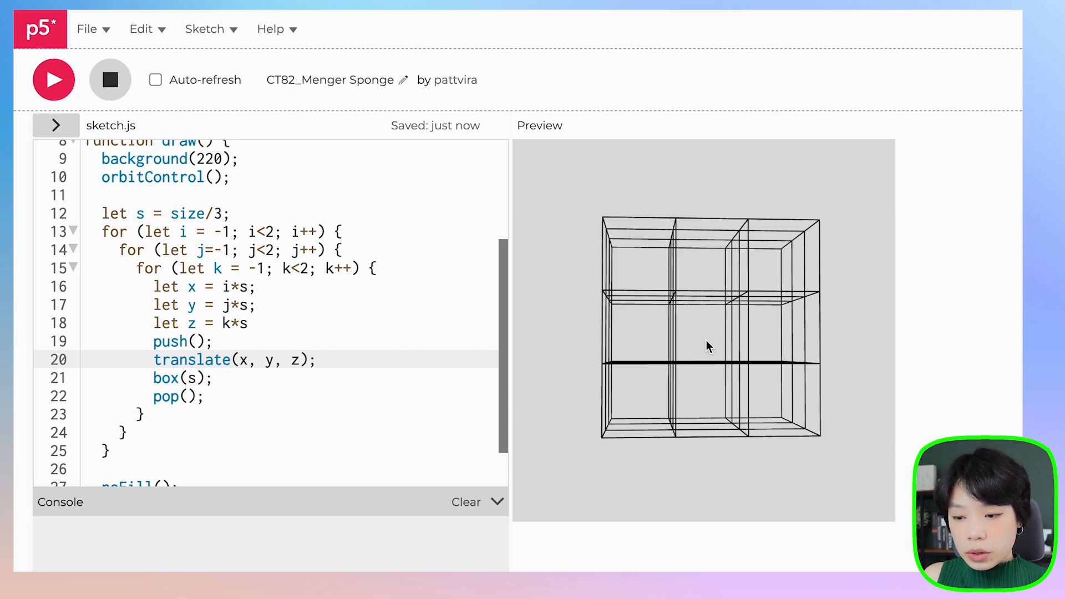
mouse_move(717, 360)
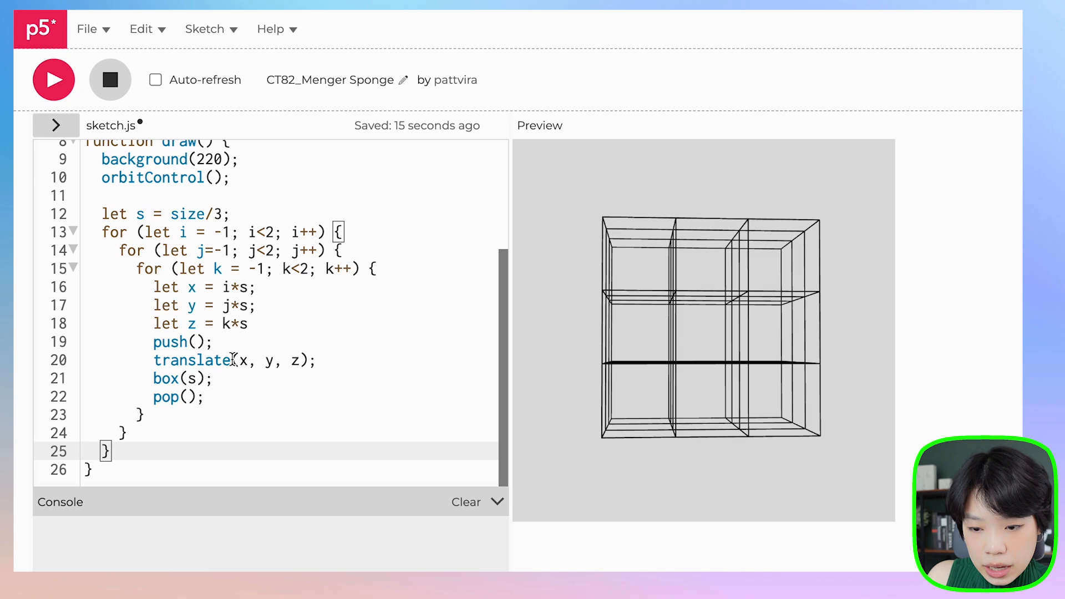
Step: Add fill(255) and draw cubes only in the else of if (i == 0 && j == 0)
text(fill)
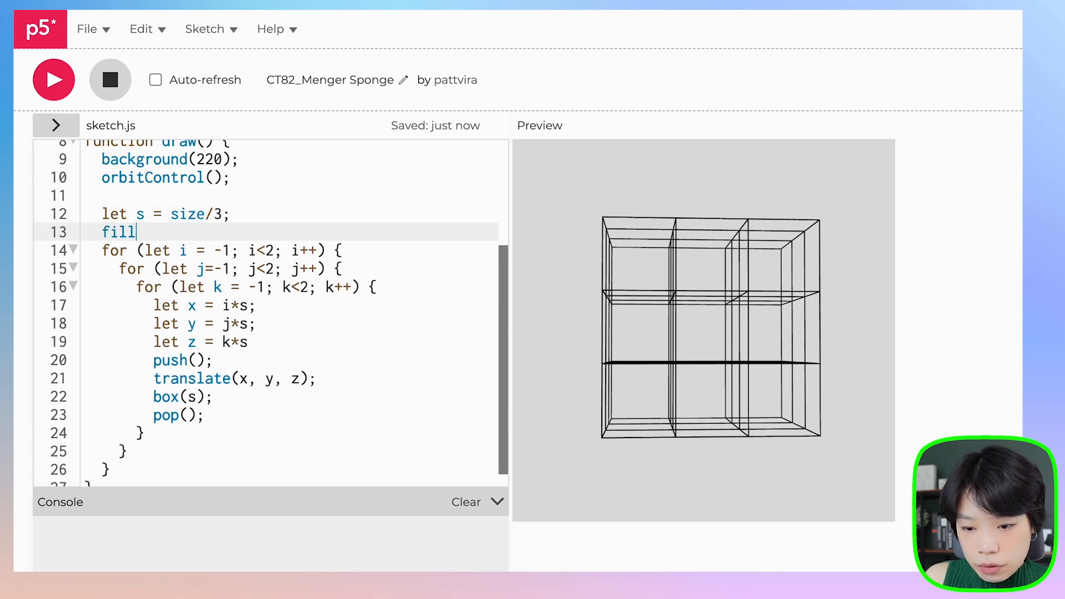
text((255);)
text(if)
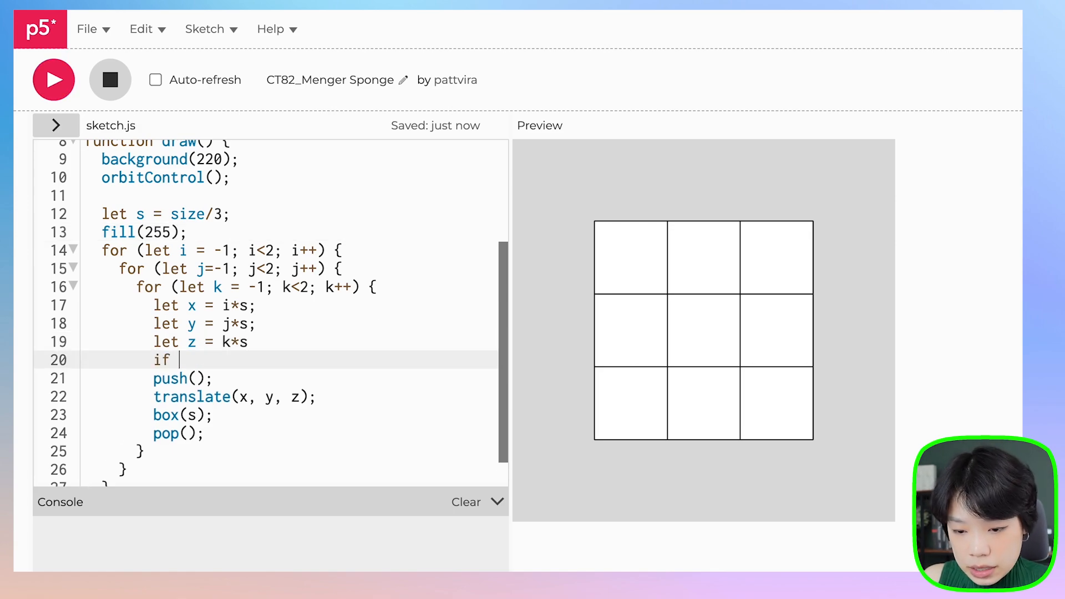
text((i ==))
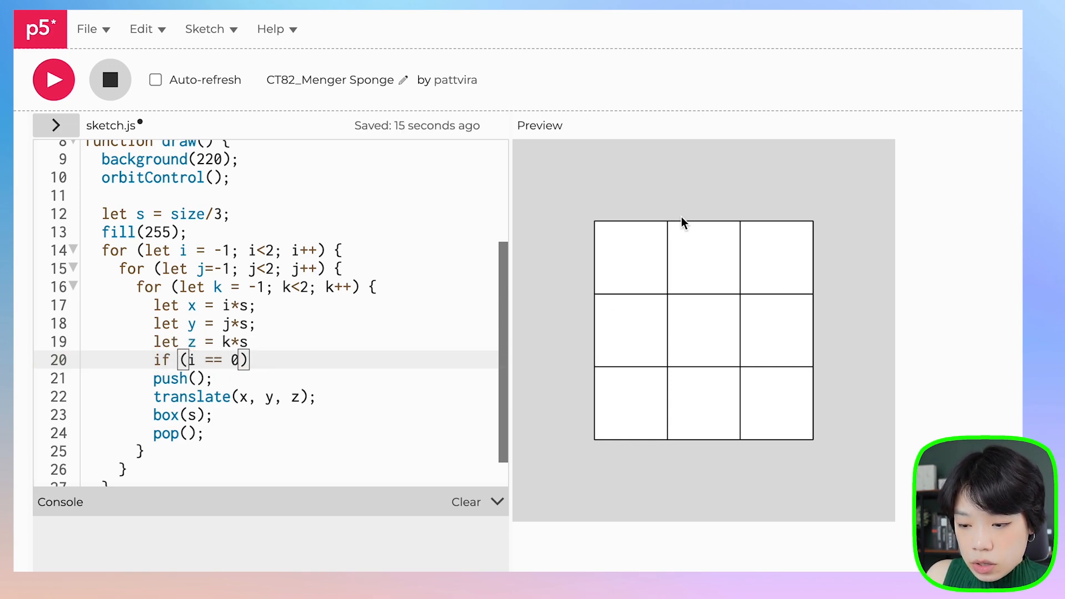
mouse_move(632, 193)
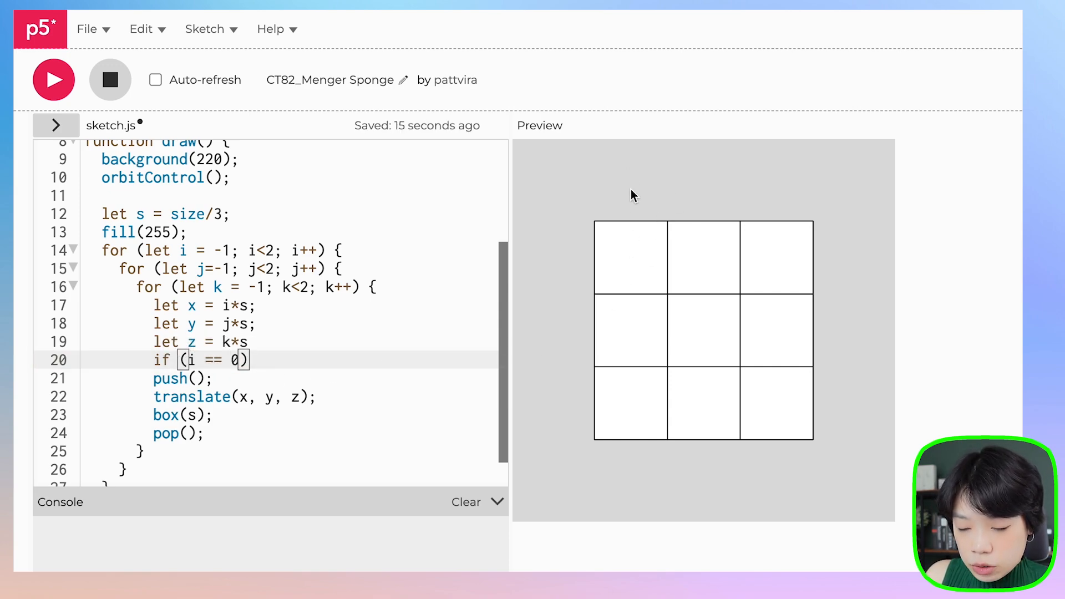
mouse_move(711, 260)
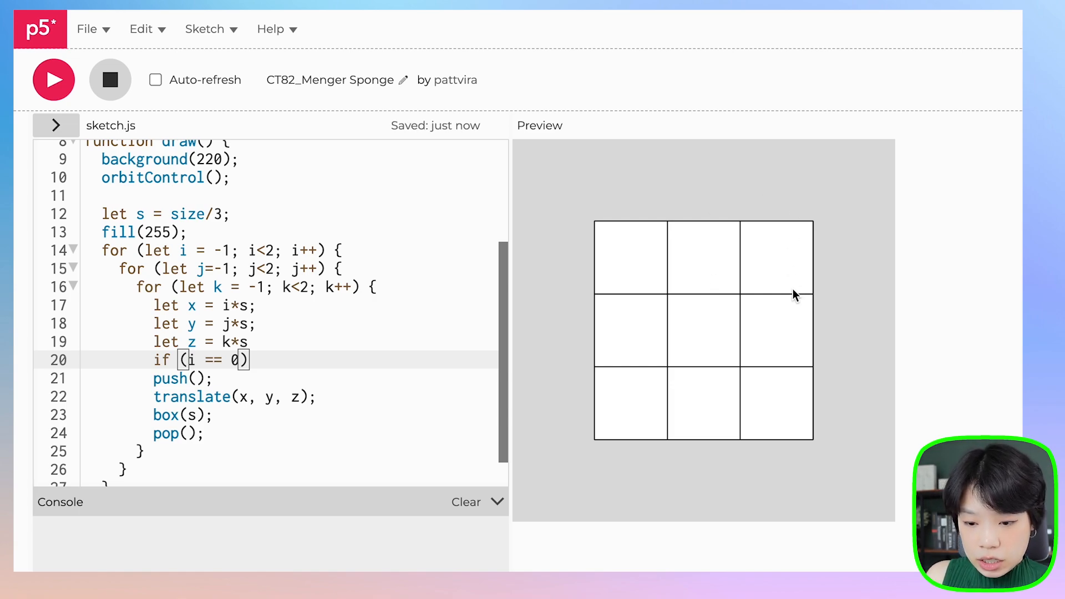
mouse_move(708, 333)
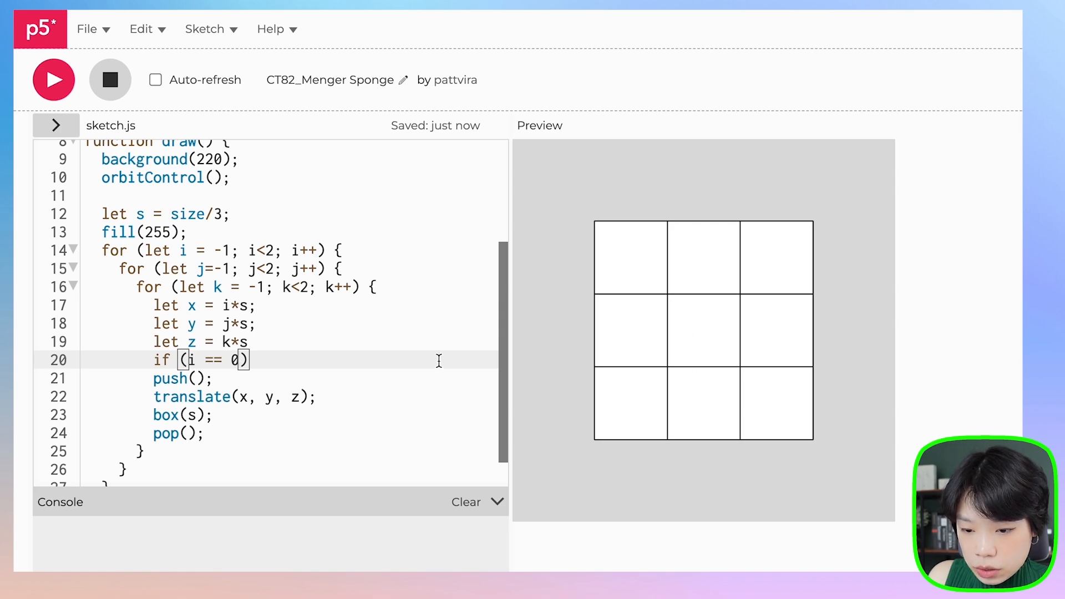
text(&& j ==0)
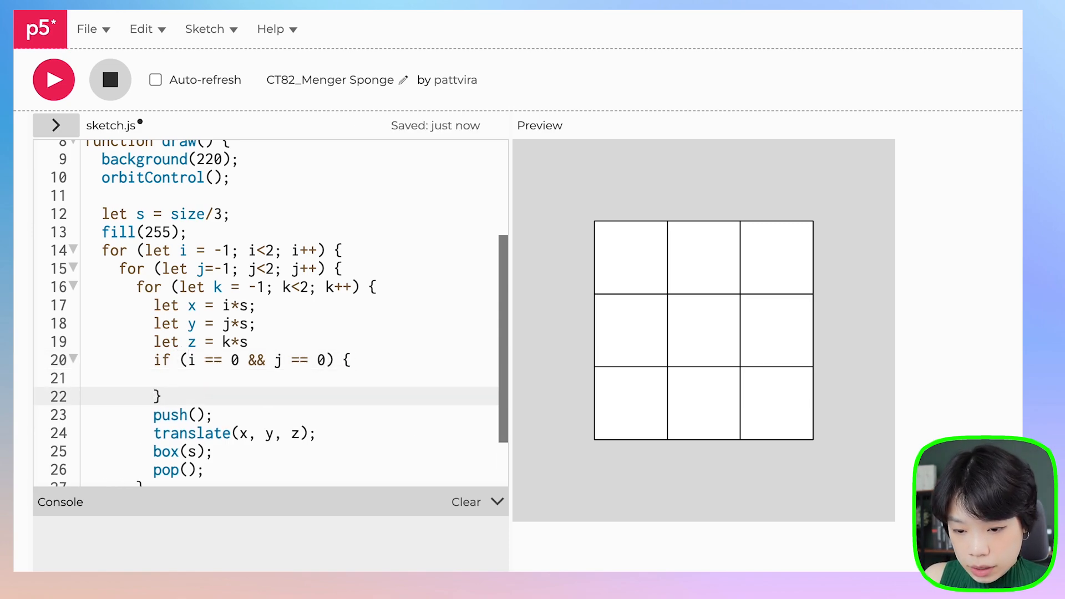
text(else {})
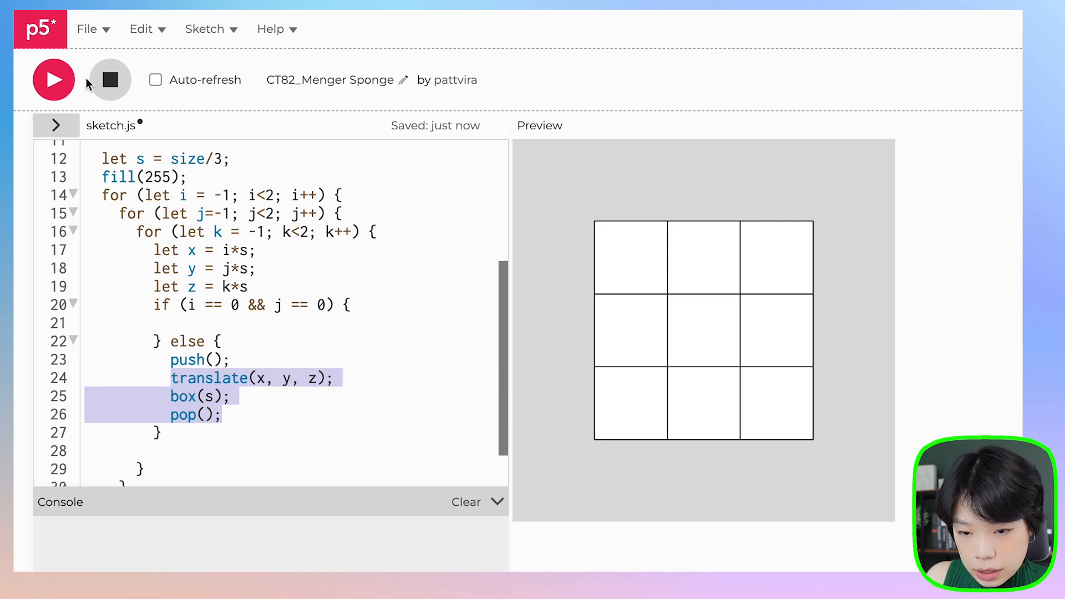
Step: Run the sketch, orbit to inspect the centre tunnel, and place the caret in the if condition
click(54, 80)
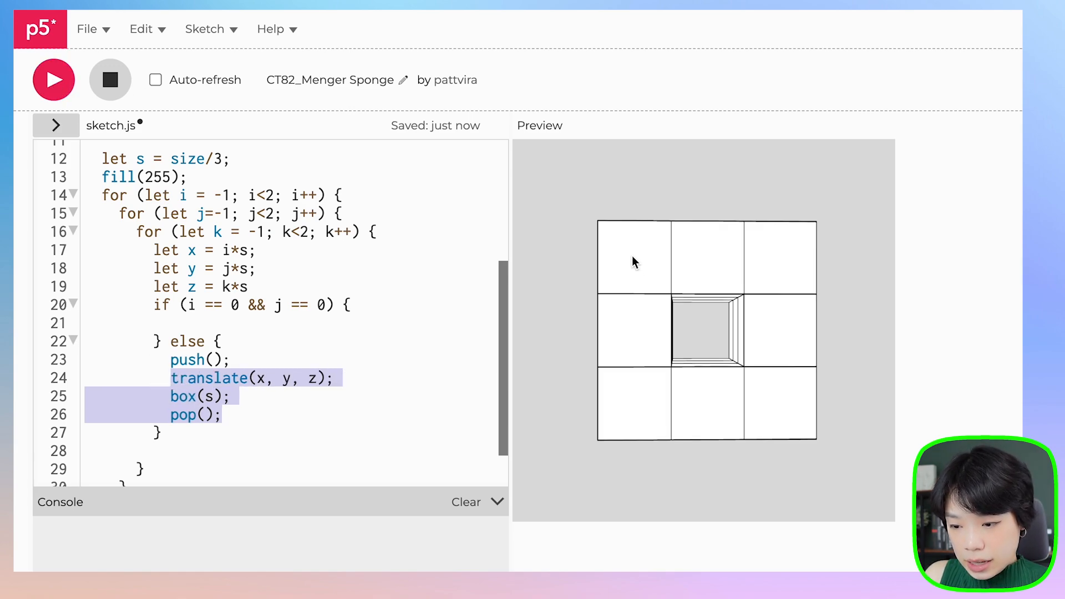
drag(631, 262, 723, 301)
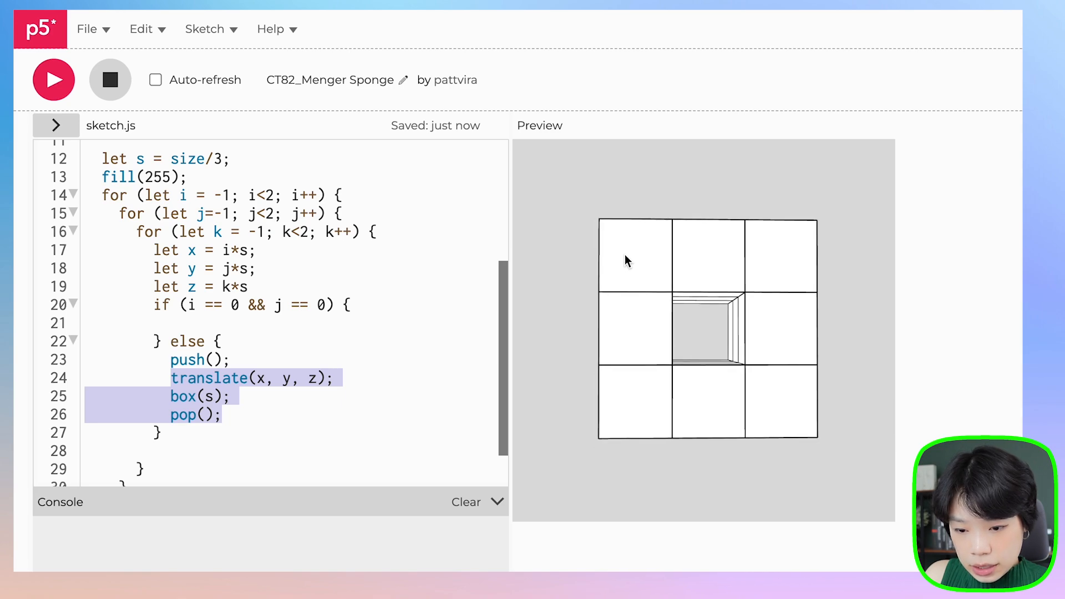
click(315, 305)
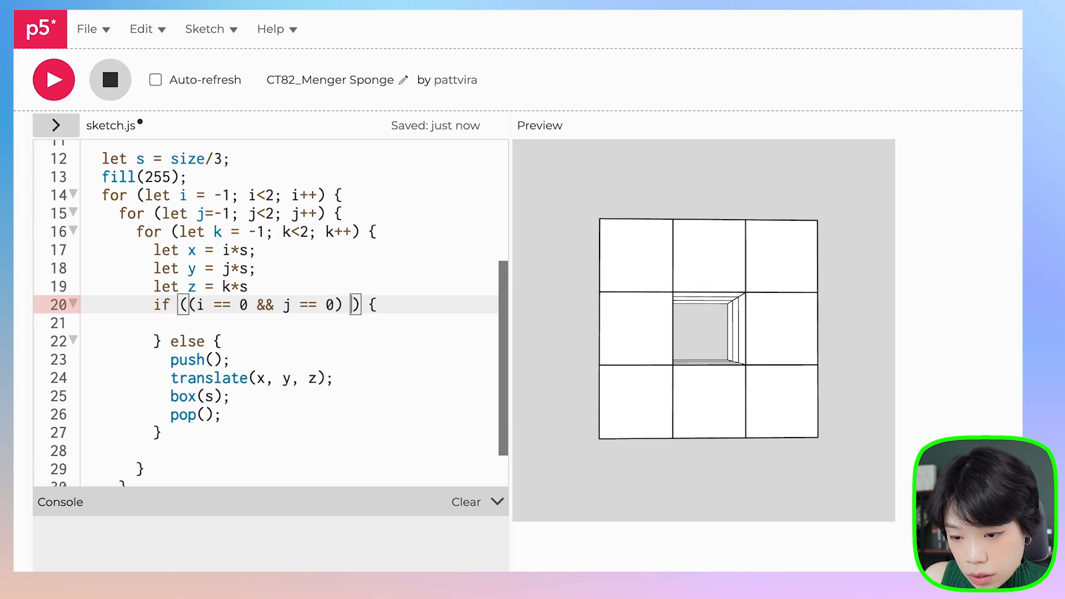
Step: OR the condition with (i == 0 && k == 0) and (j == 0 && k == 0), then run
text(||)
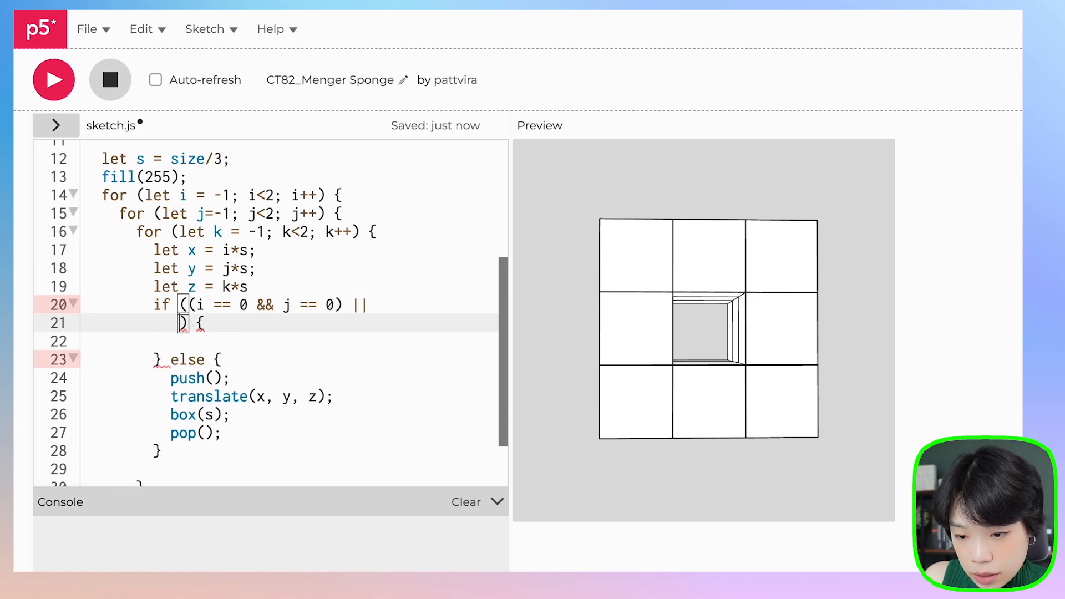
drag(194, 305, 339, 304)
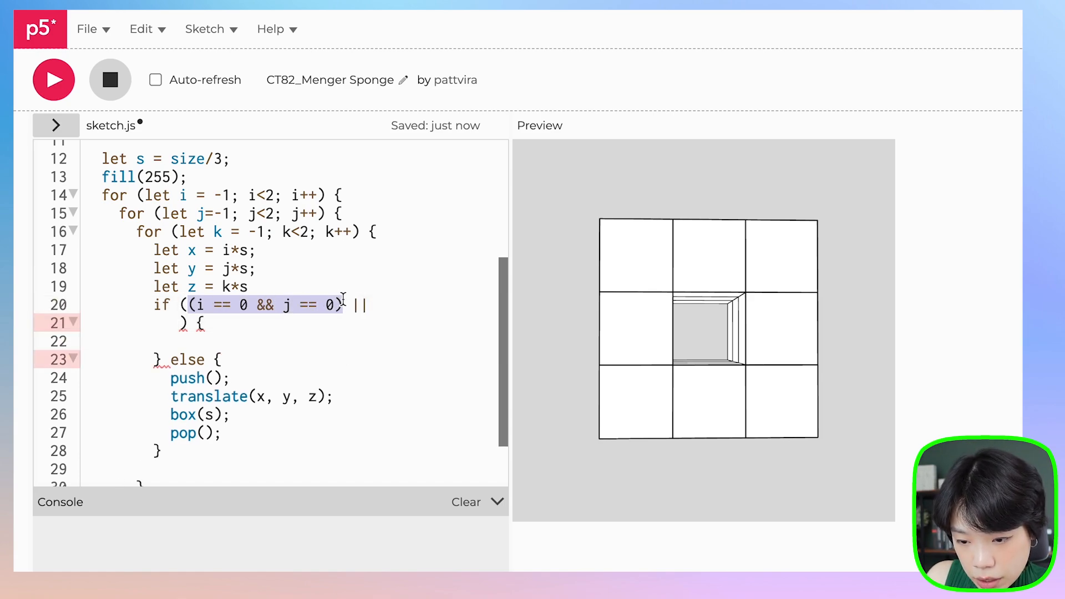
text((i == 0 && j == 0))
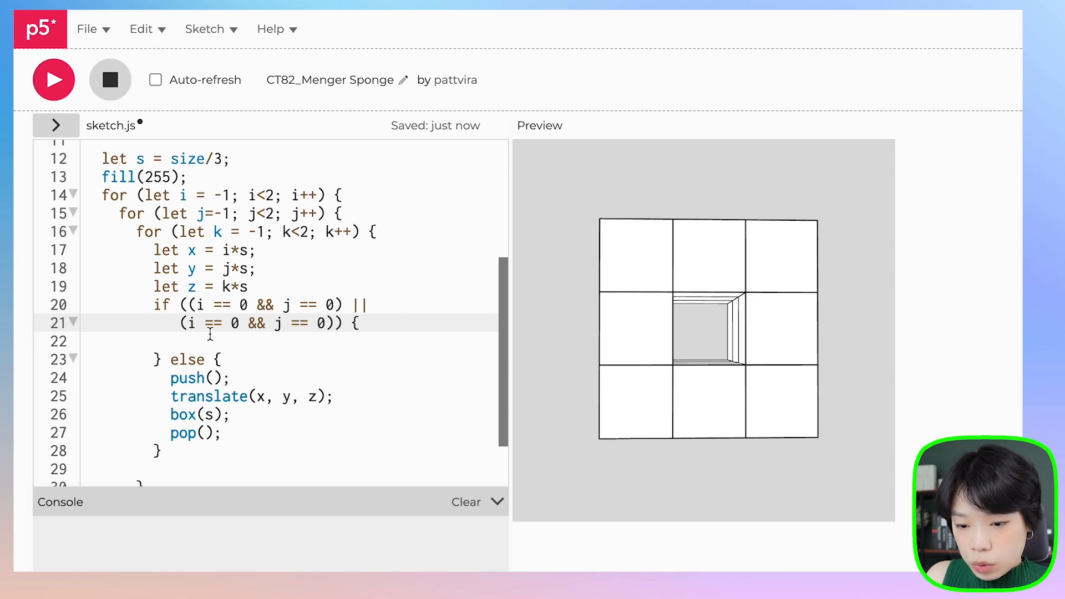
text(k)
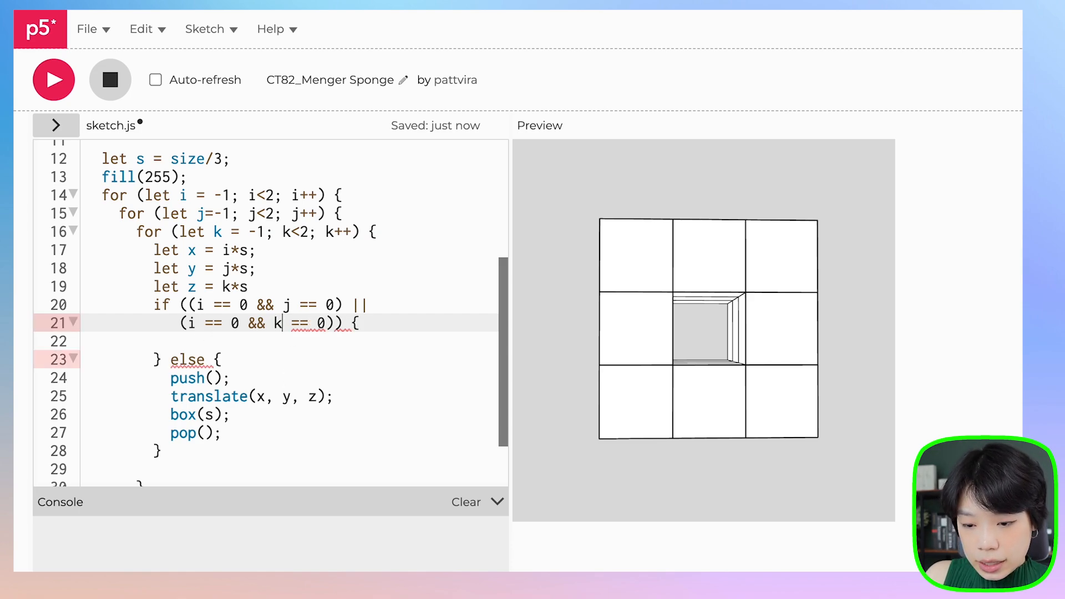
click(54, 79)
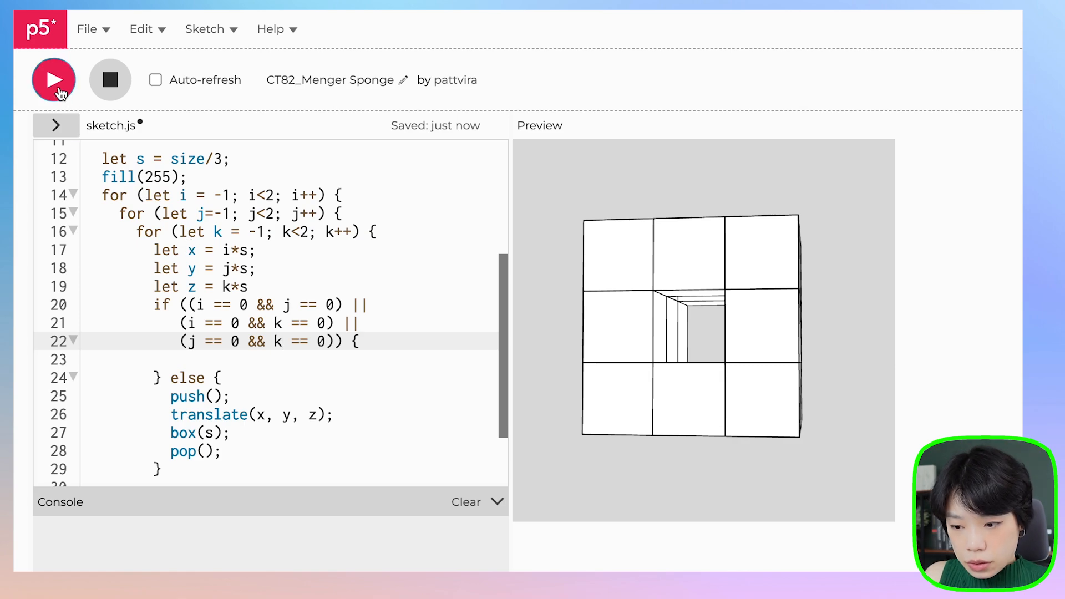
click(53, 79)
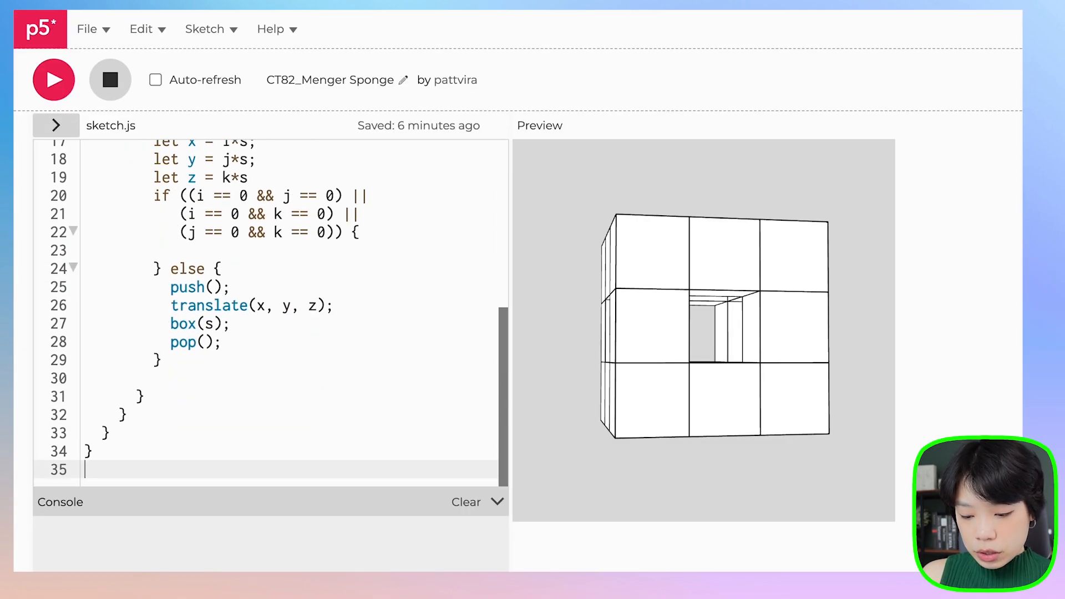
Step: Write mengersponge(size, level) with an if (level == 0) branch calling box(size), plus an else branch
text(function)
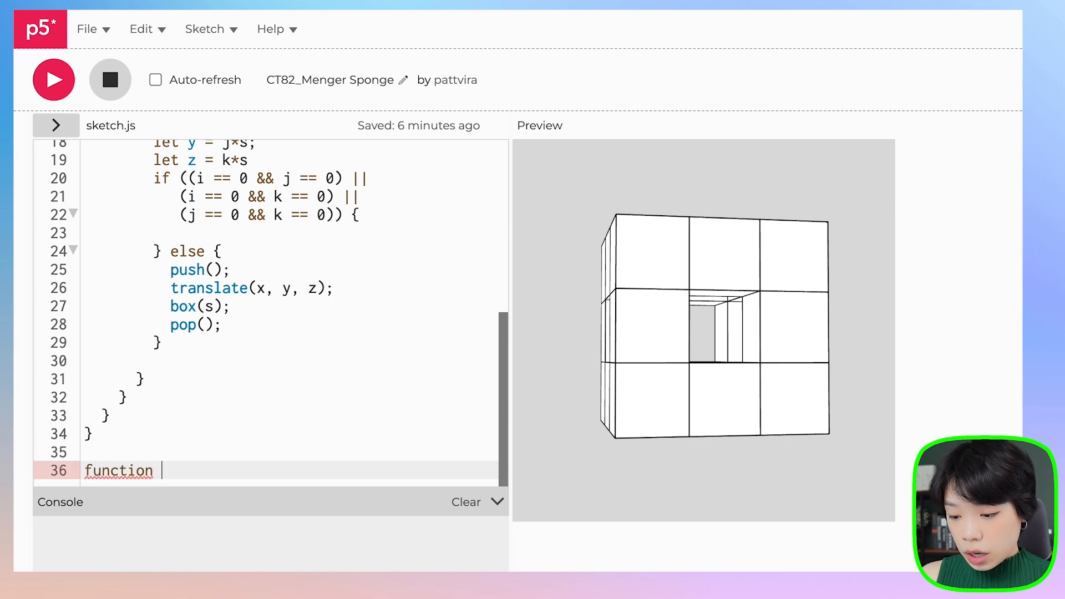
text(meng)
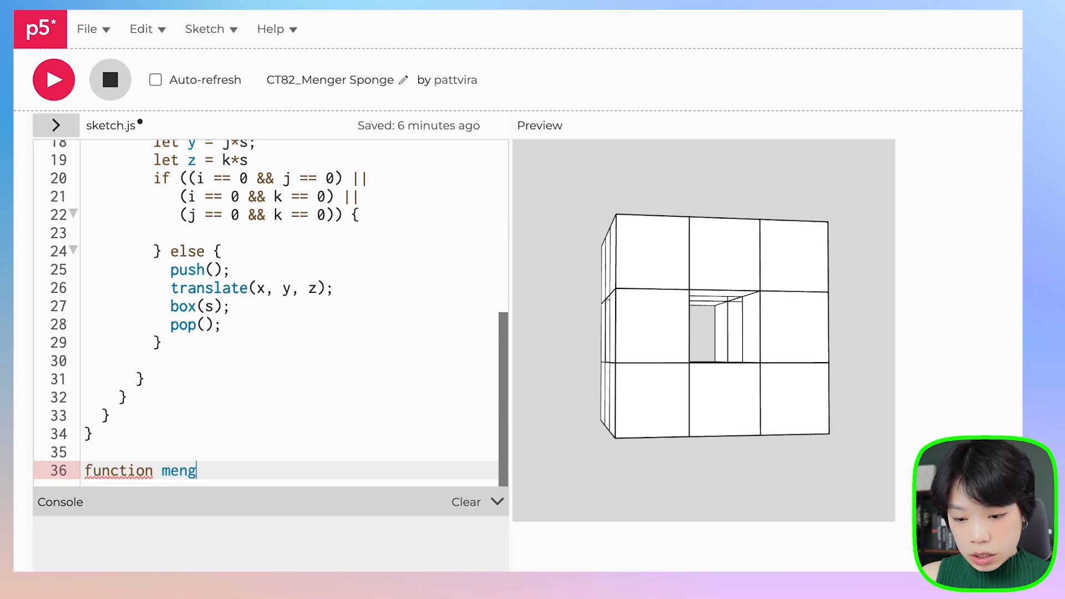
text(ersponge() {)
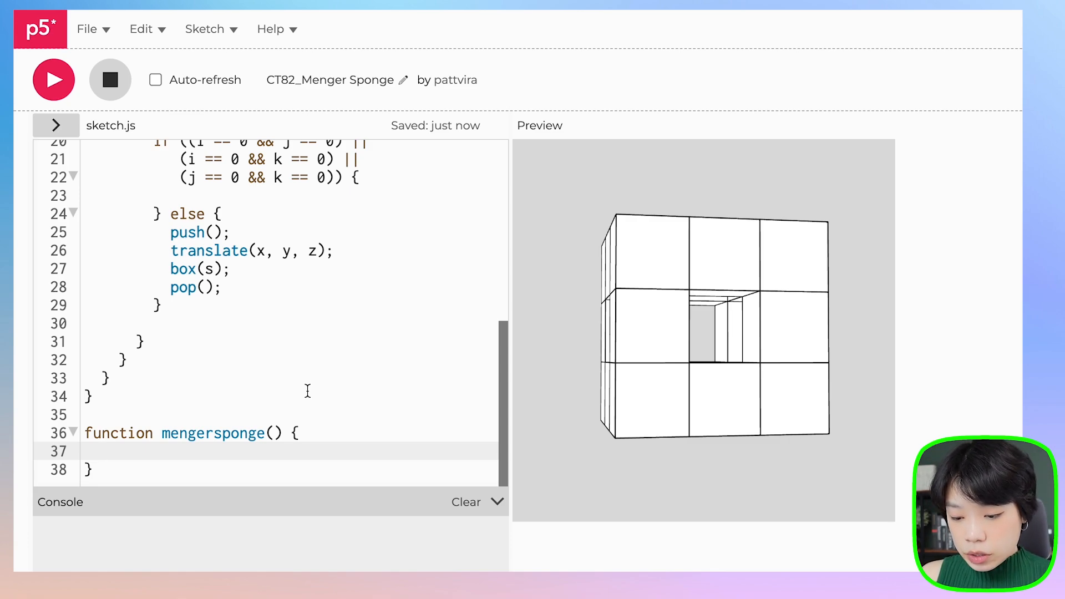
text(if (level ))
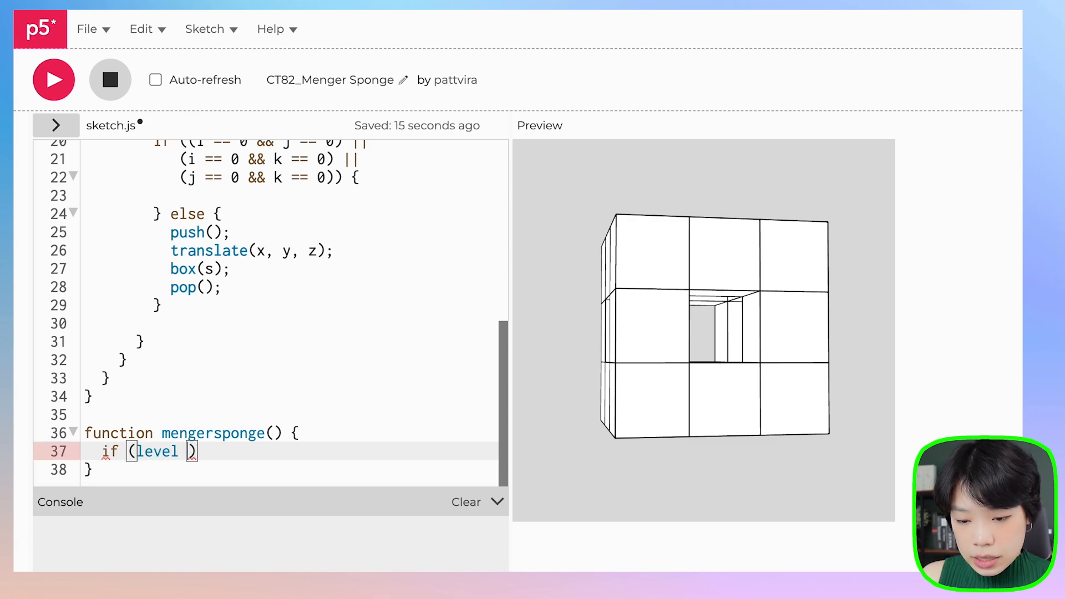
text(== 0) {)
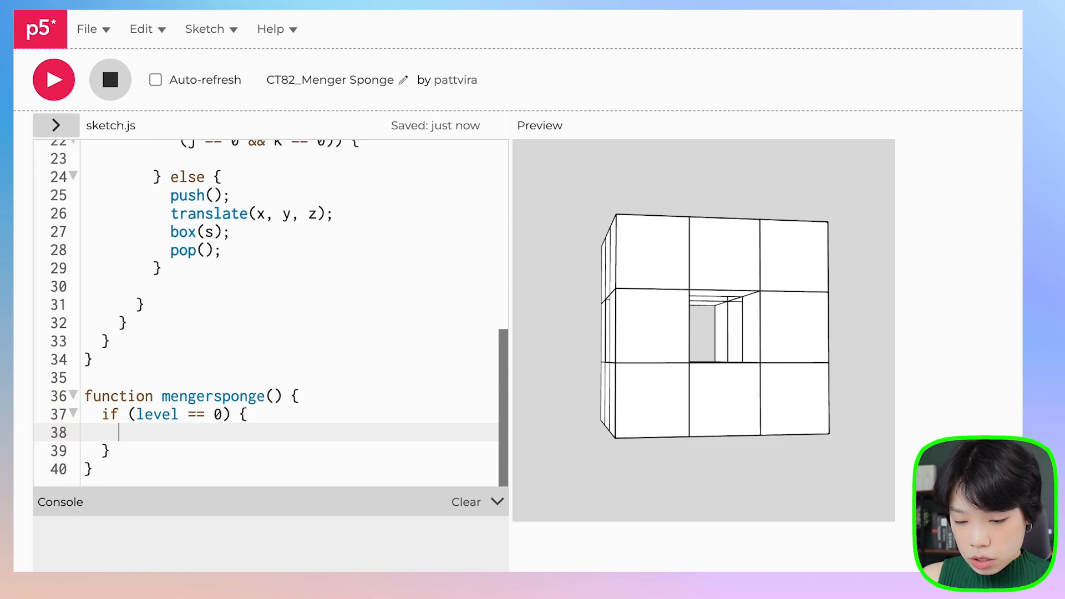
text(box())
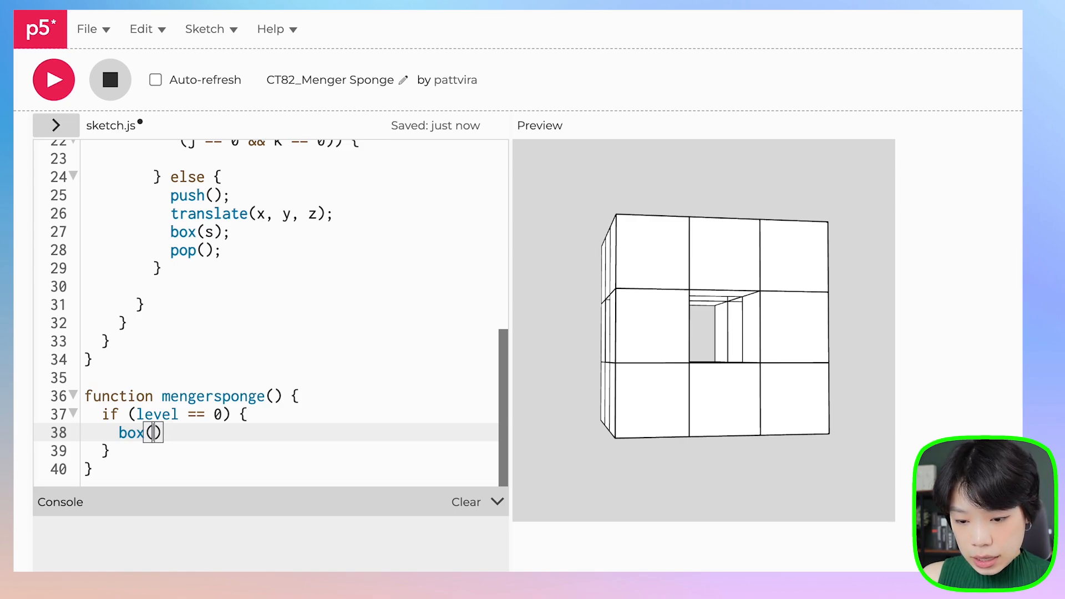
text(size)
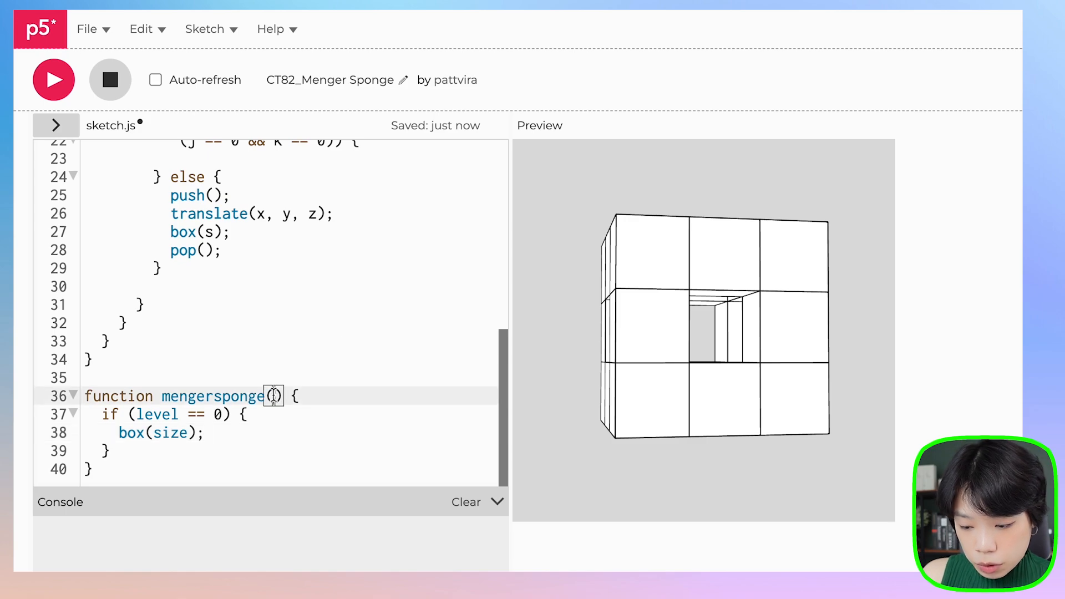
text(size, leve)
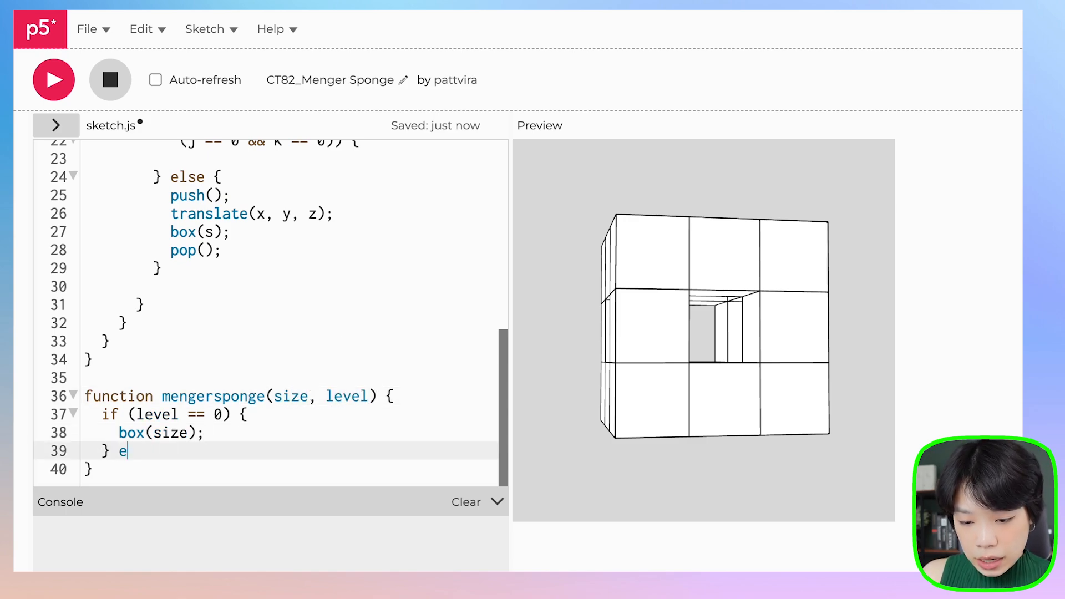
text(lse {)
text(let size; let l)
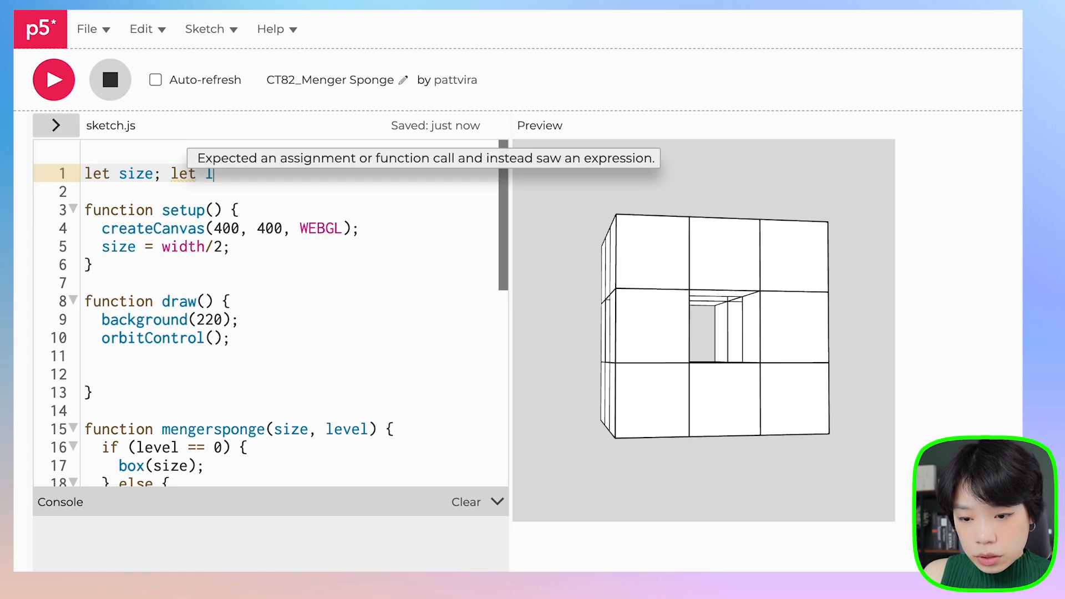
Step: Declare a global level = 0 and call mengersponge(size, level) in draw()
text(evel =)
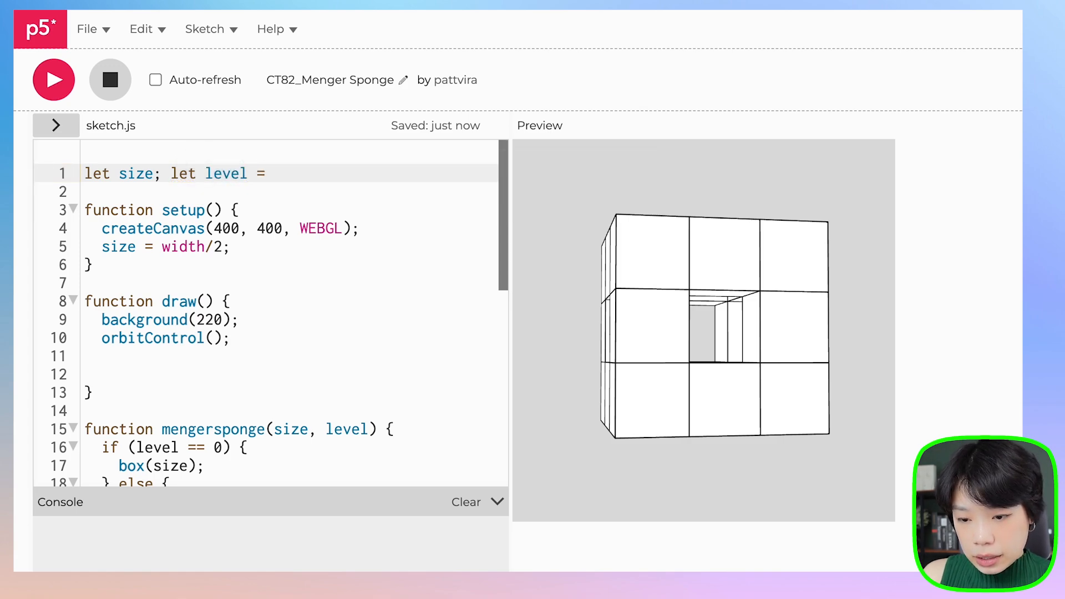
text(0;)
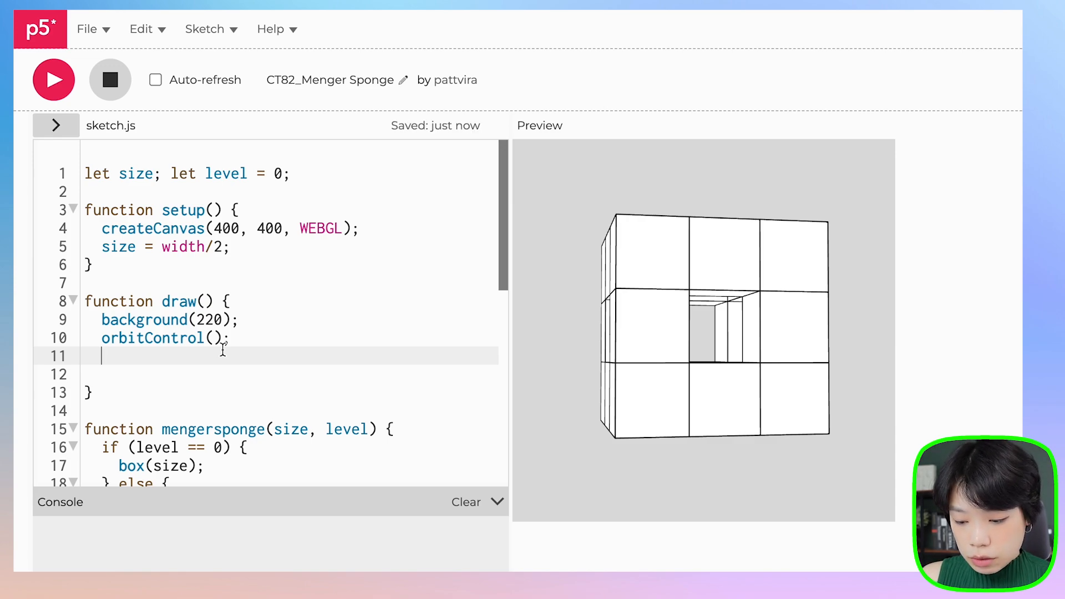
text(men)
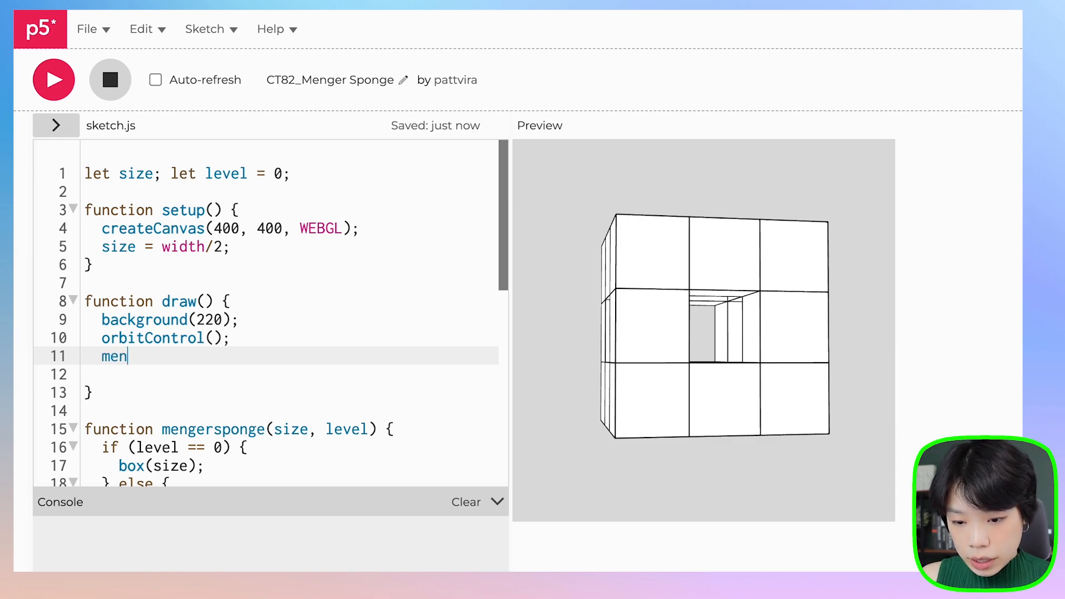
text(gersponge)
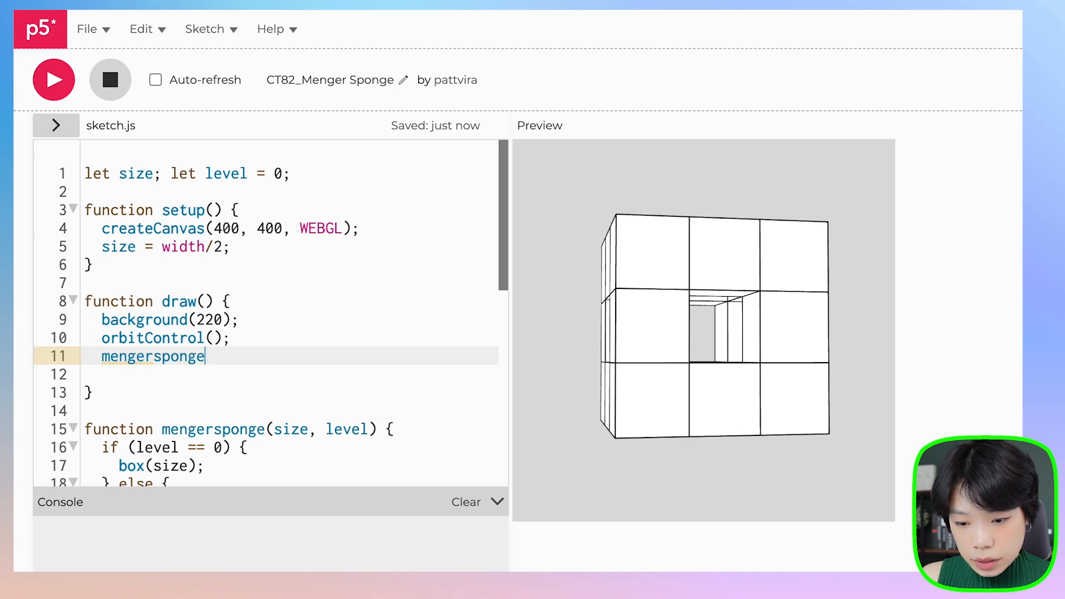
text(();)
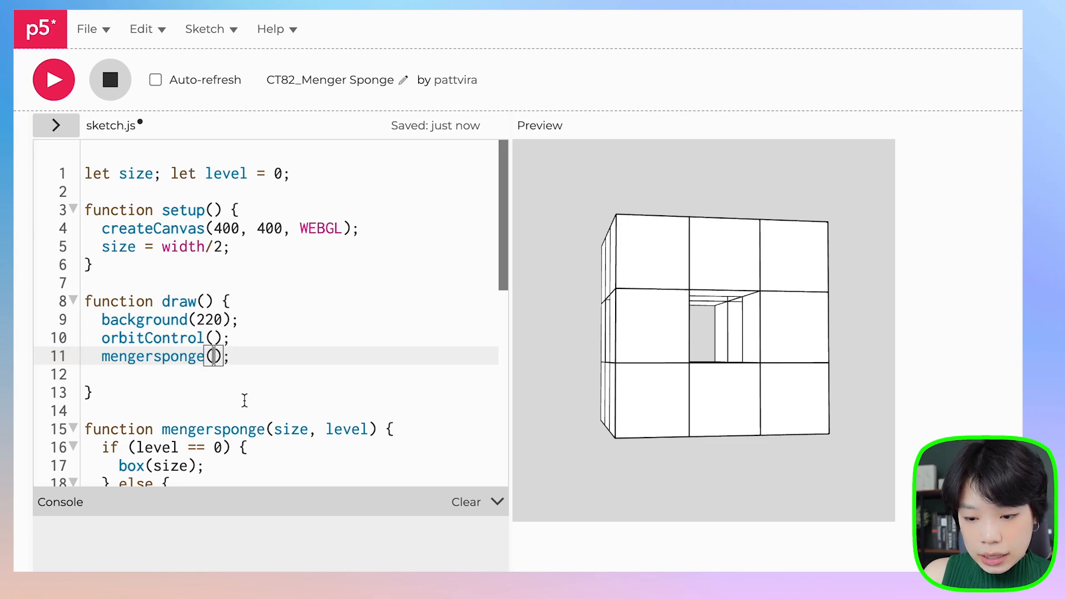
text(size)
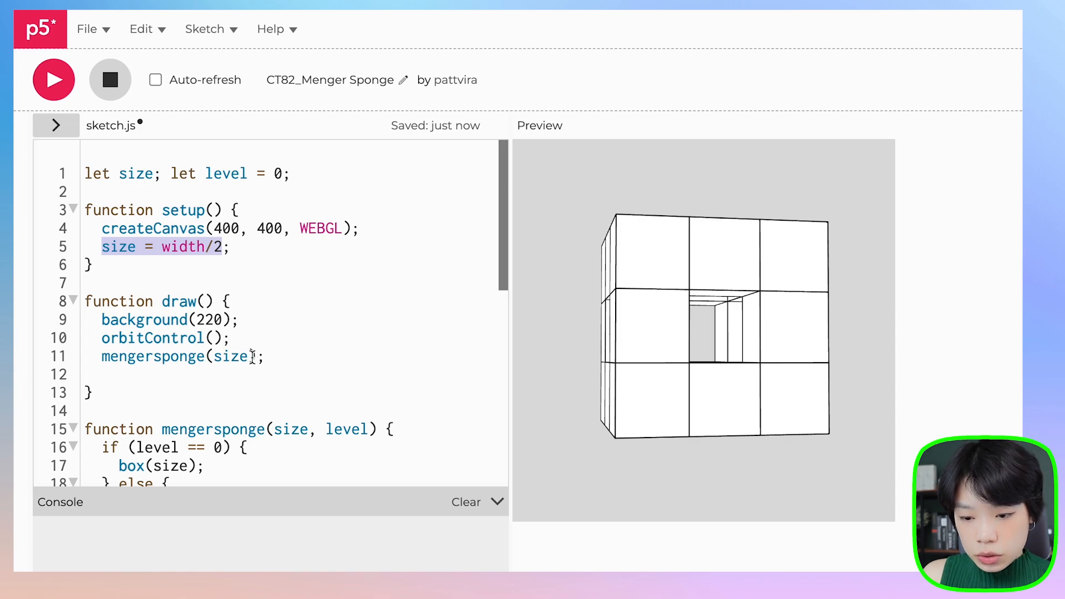
text(, level)
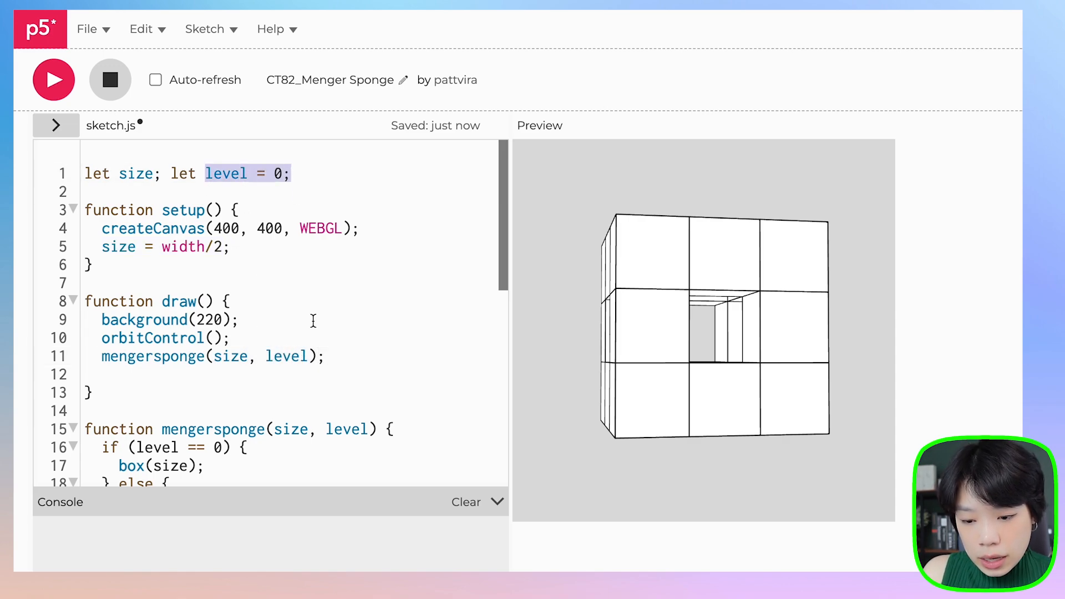
Step: In the else branch, replace box(s) with a recursive mengersponge(s, level-1) call
scroll(down, 3)
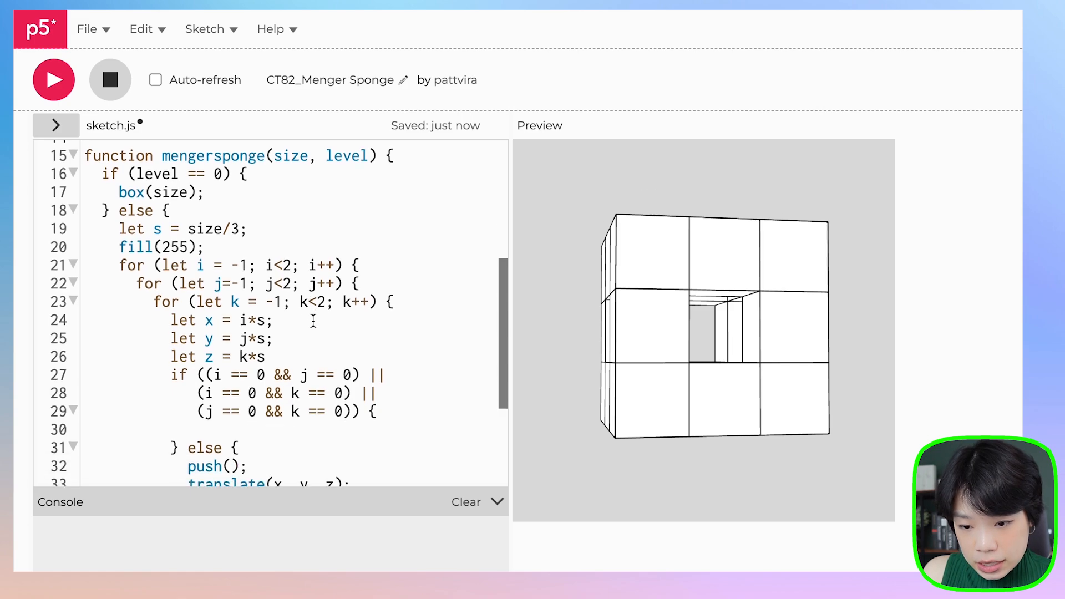
scroll(down, 3)
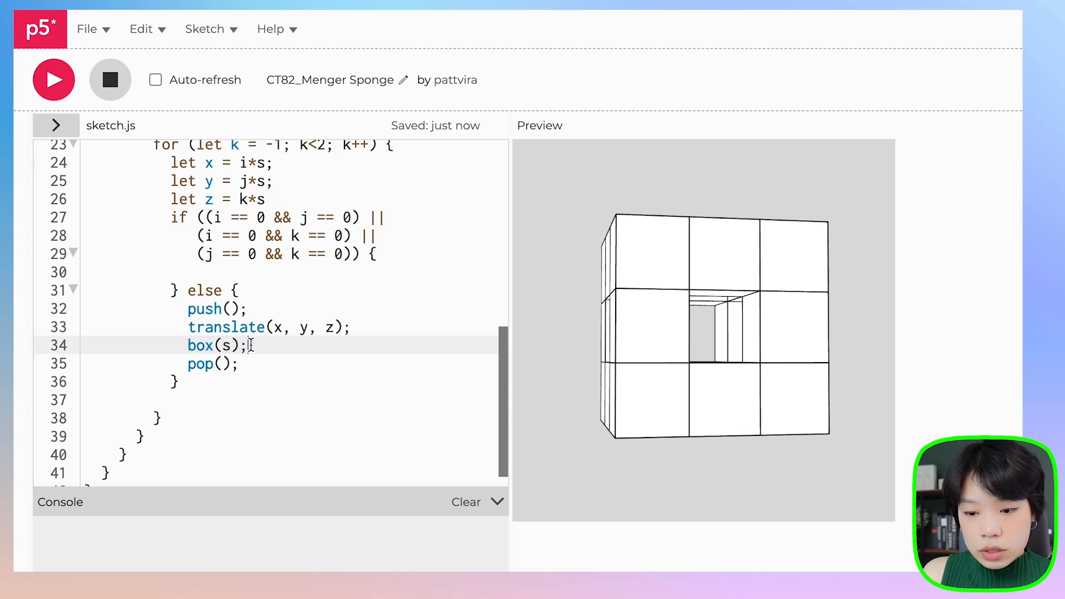
text(meng)
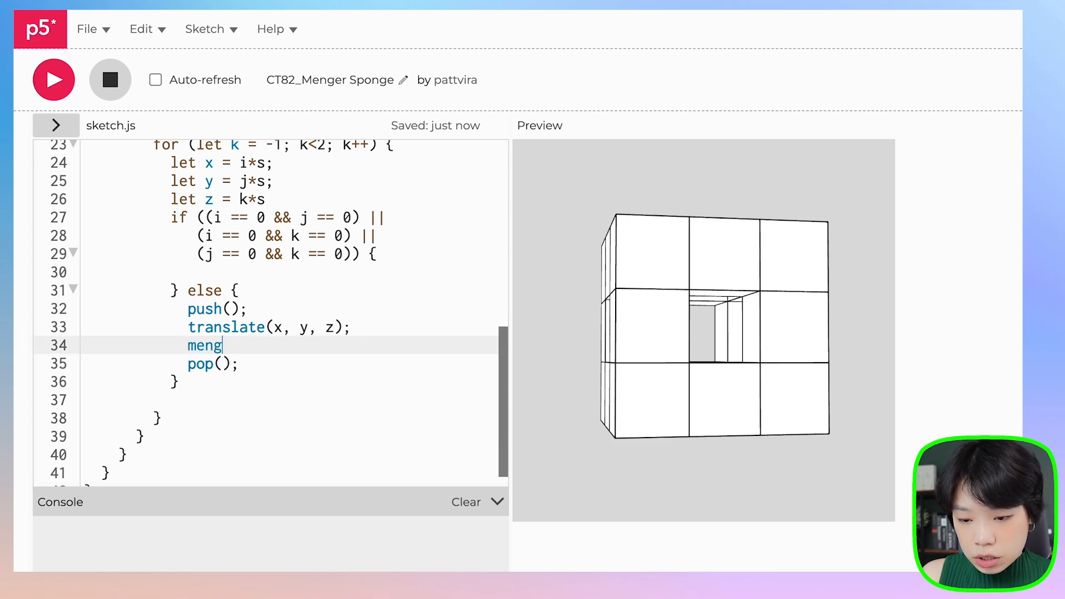
text(ersponge();)
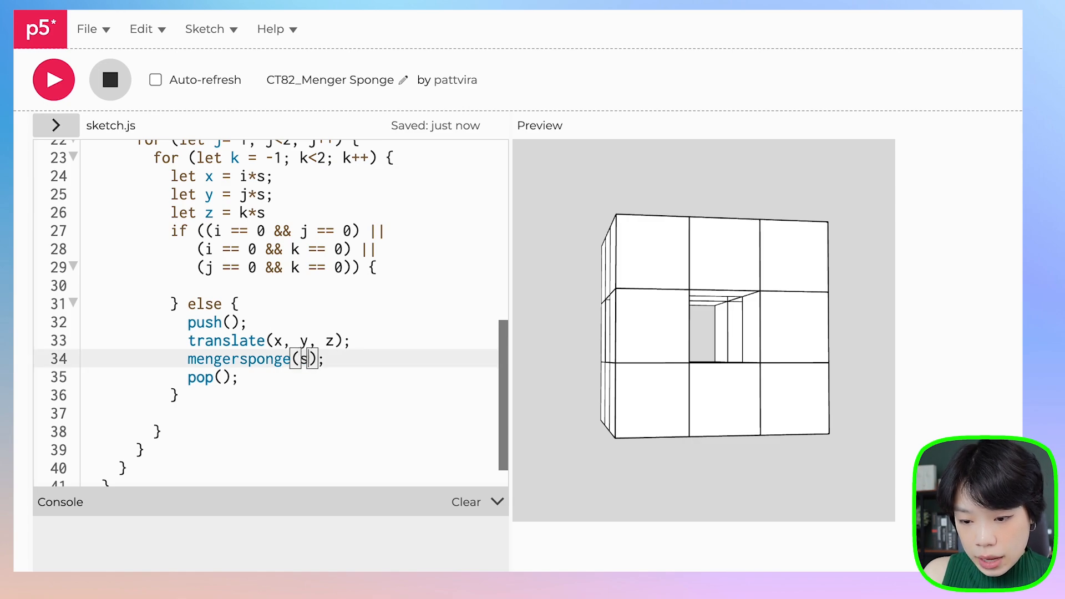
text(, 1)
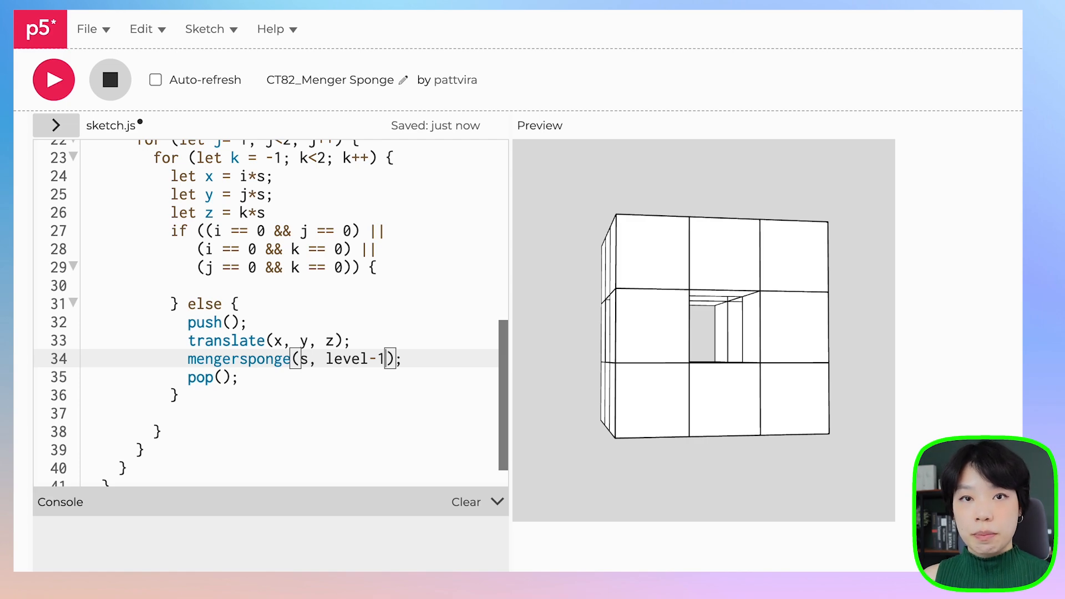
mouse_move(227, 391)
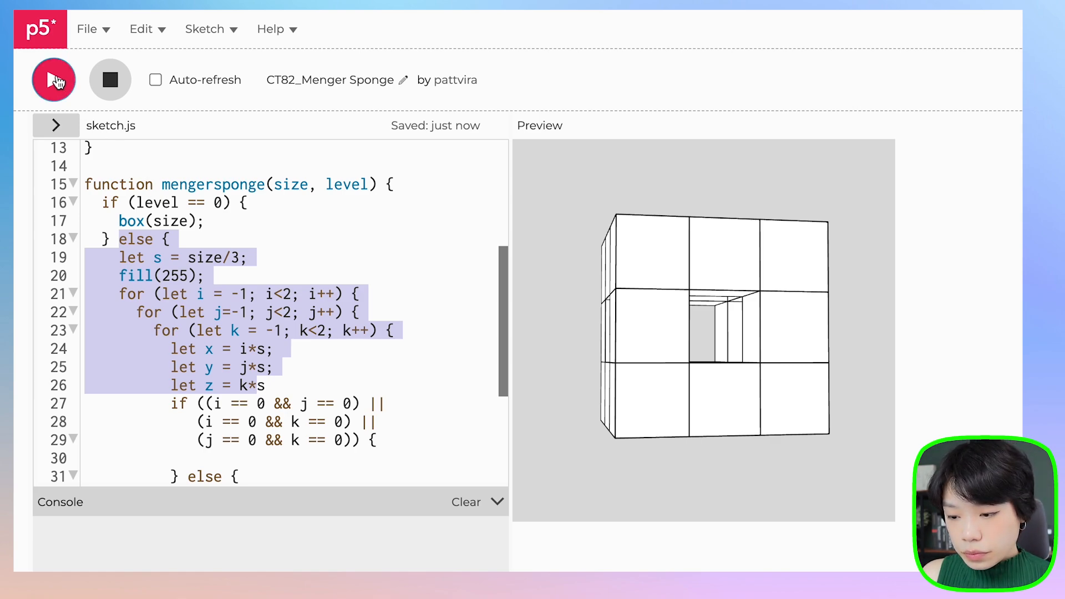
Step: Run the recursive sketch and preview it at levels 1, 2 and 3
click(54, 79)
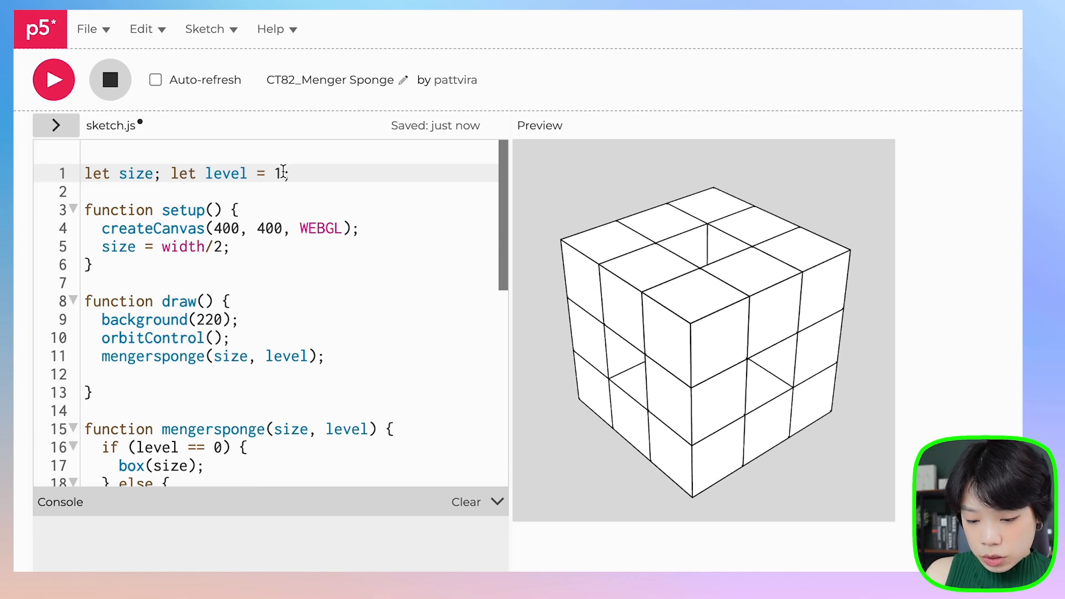
click(54, 79)
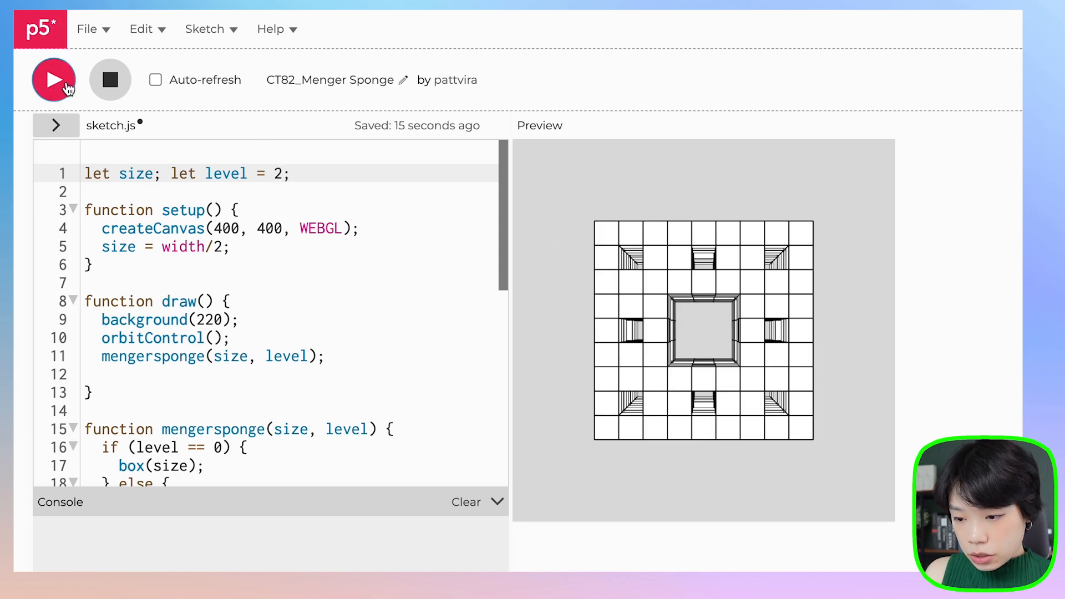
click(53, 79)
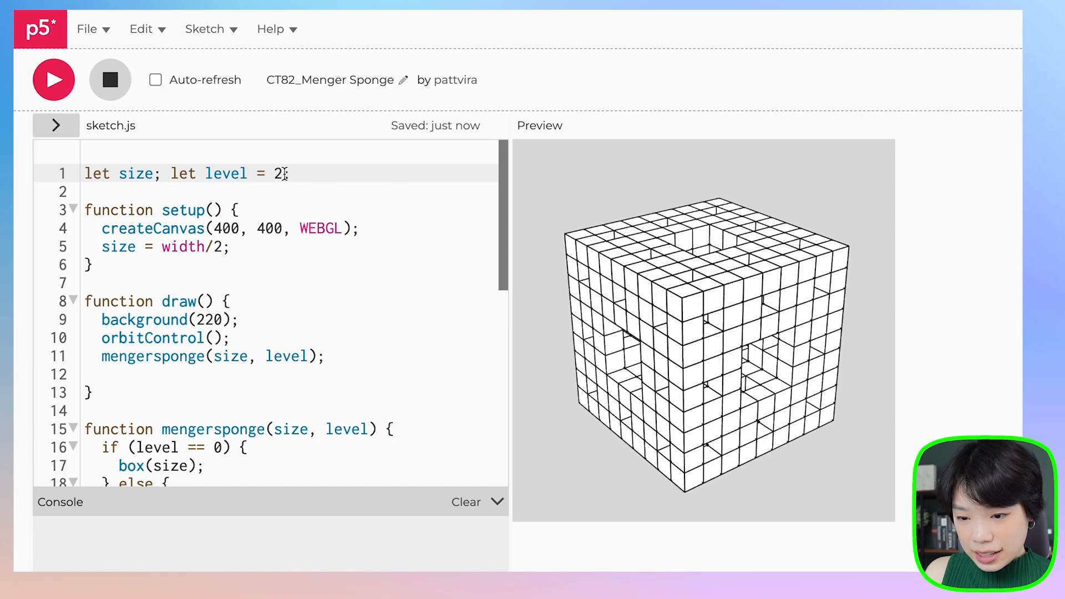
text(3)
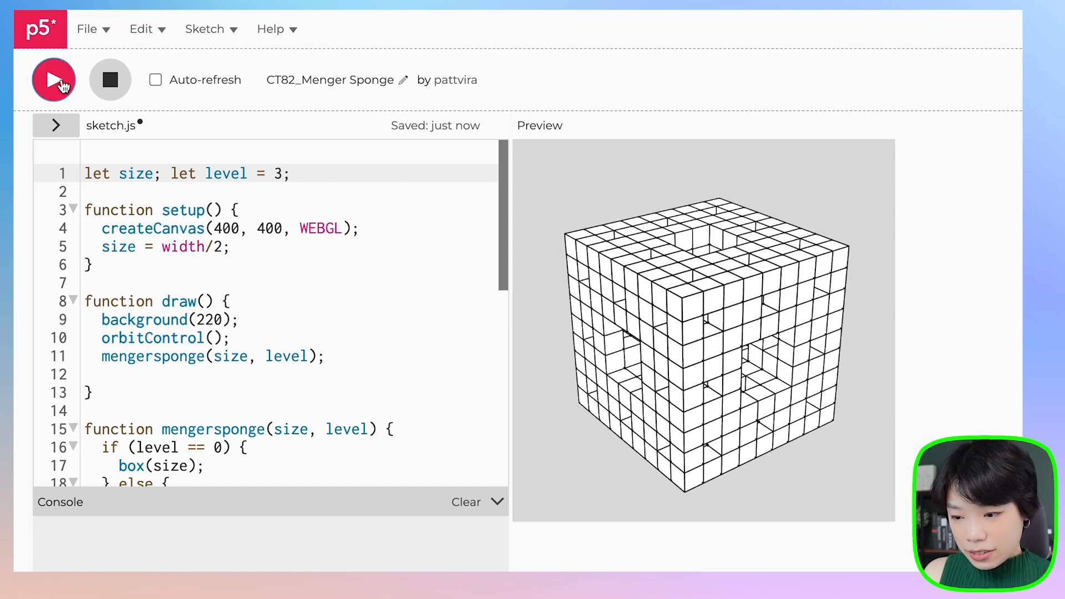
click(54, 79)
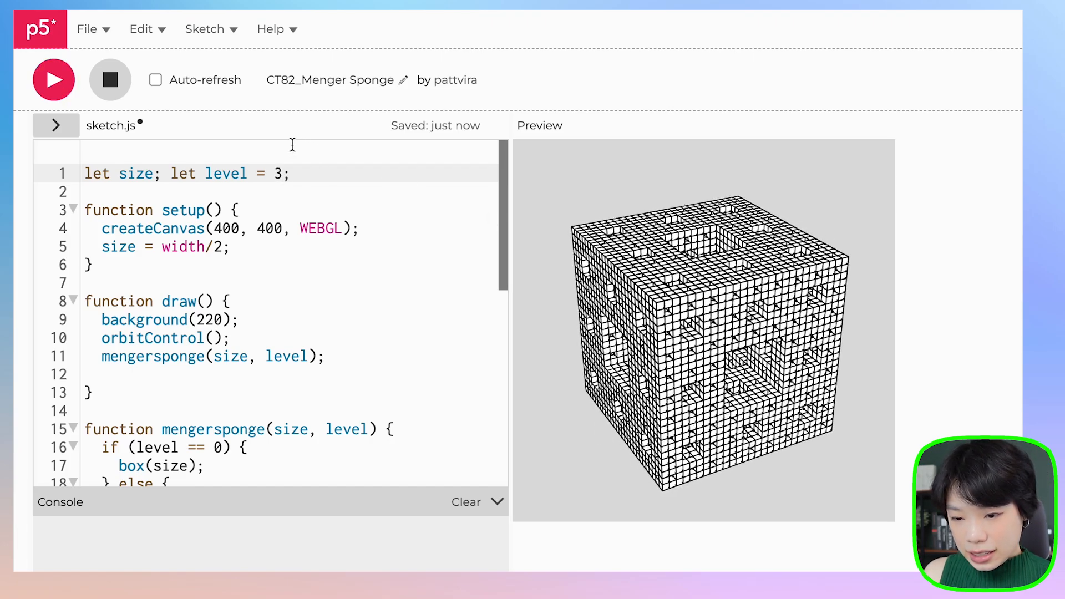
Step: Set level to 4, preview the sponge, then stop the sketch
click(54, 79)
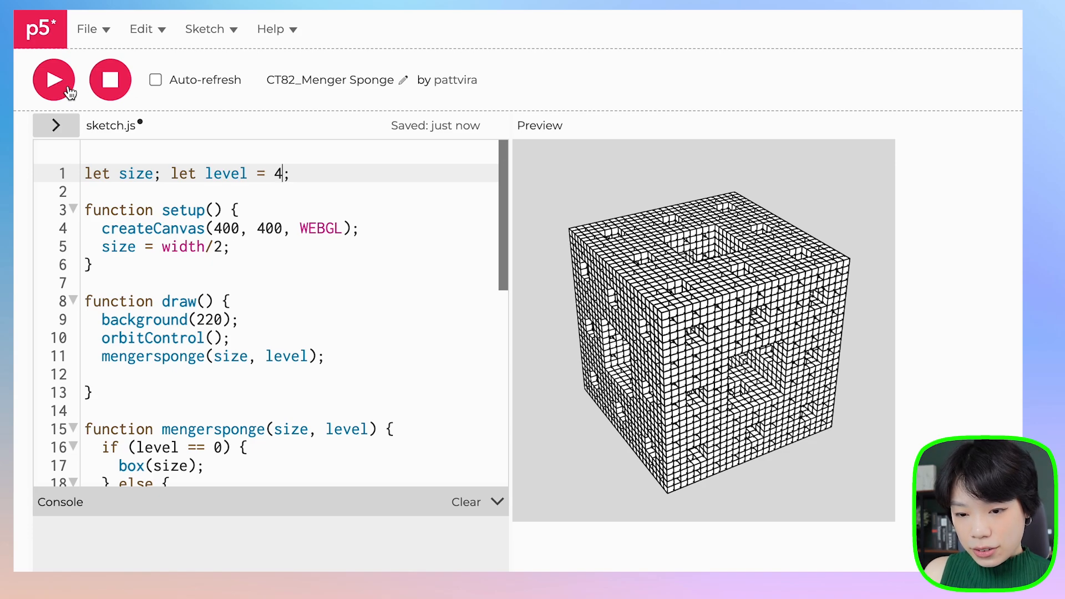
click(54, 79)
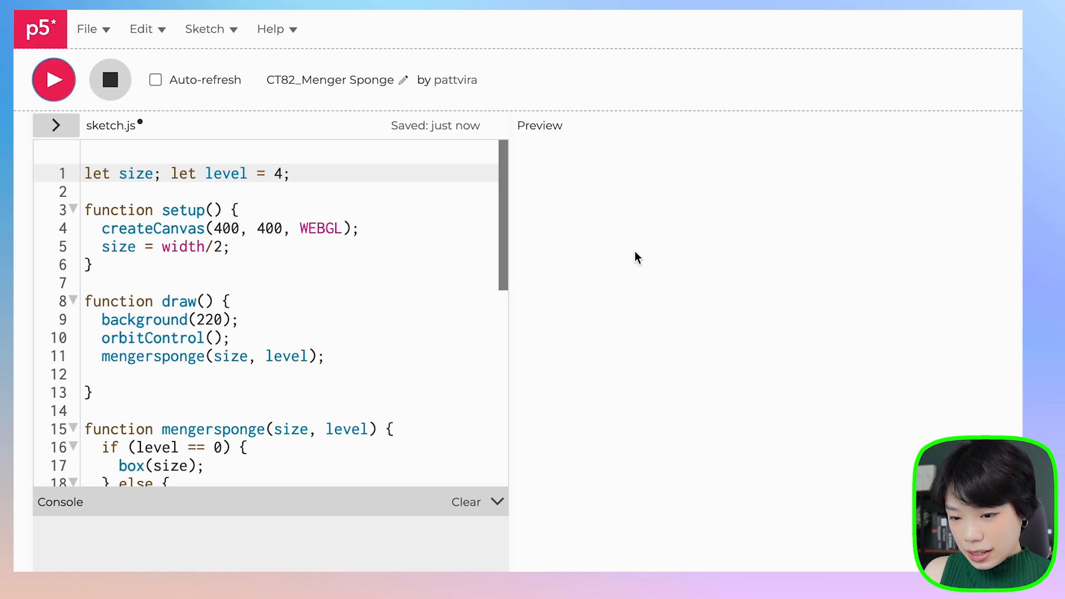
click(53, 80)
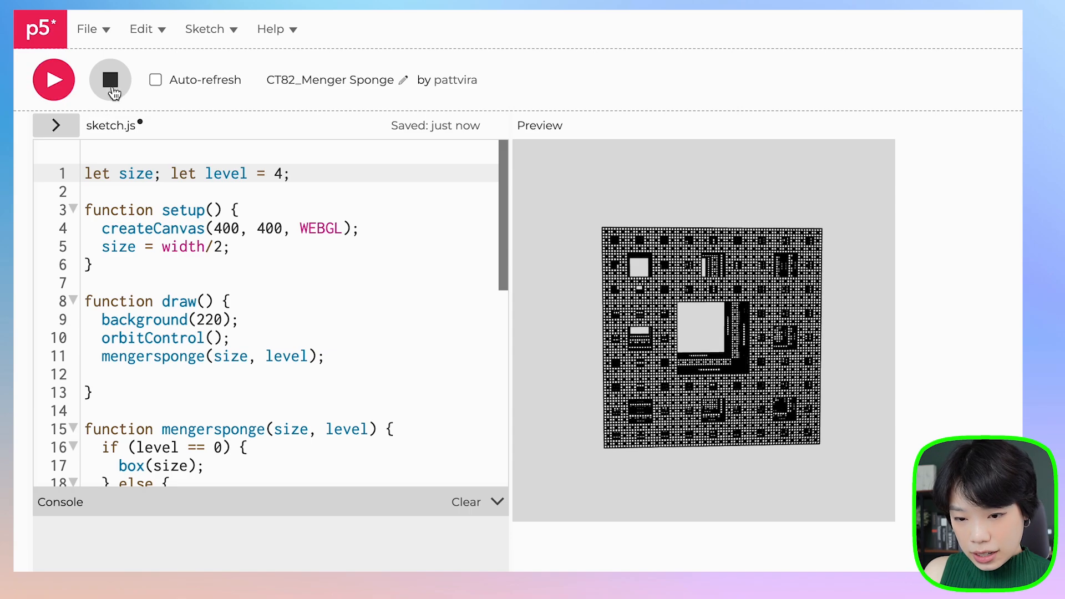
click(110, 79)
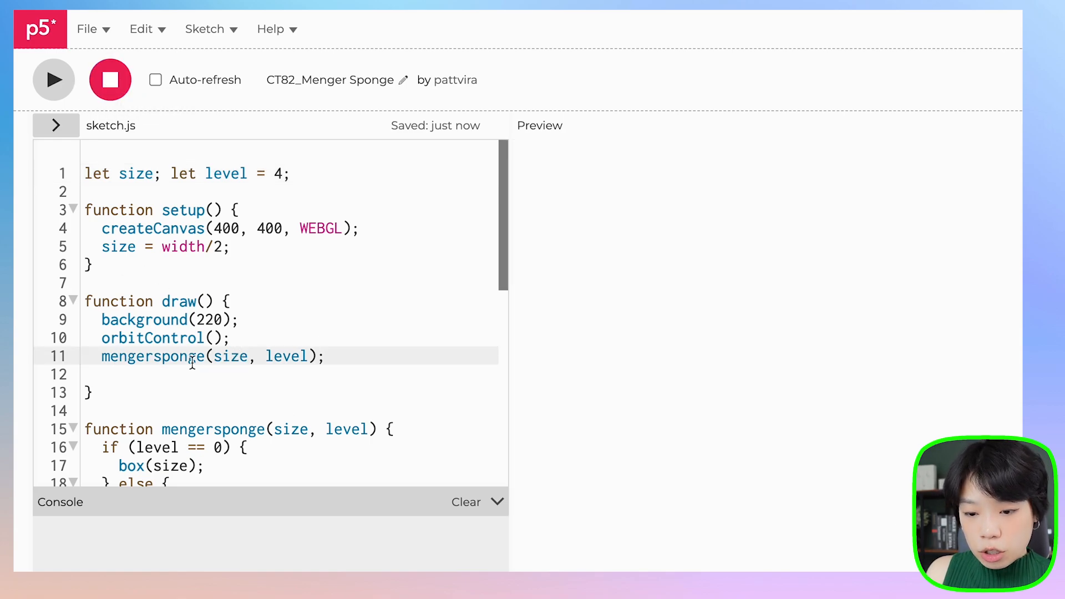
Step: Add noLoop() after the sponge call so draw runs only once
key(Enter)
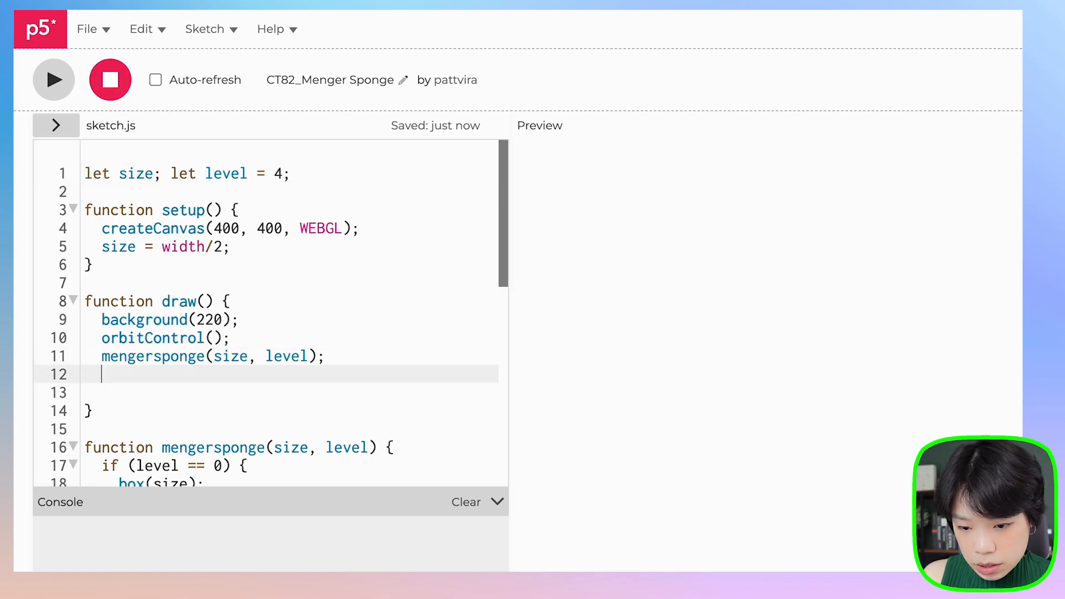
text(noLoop)
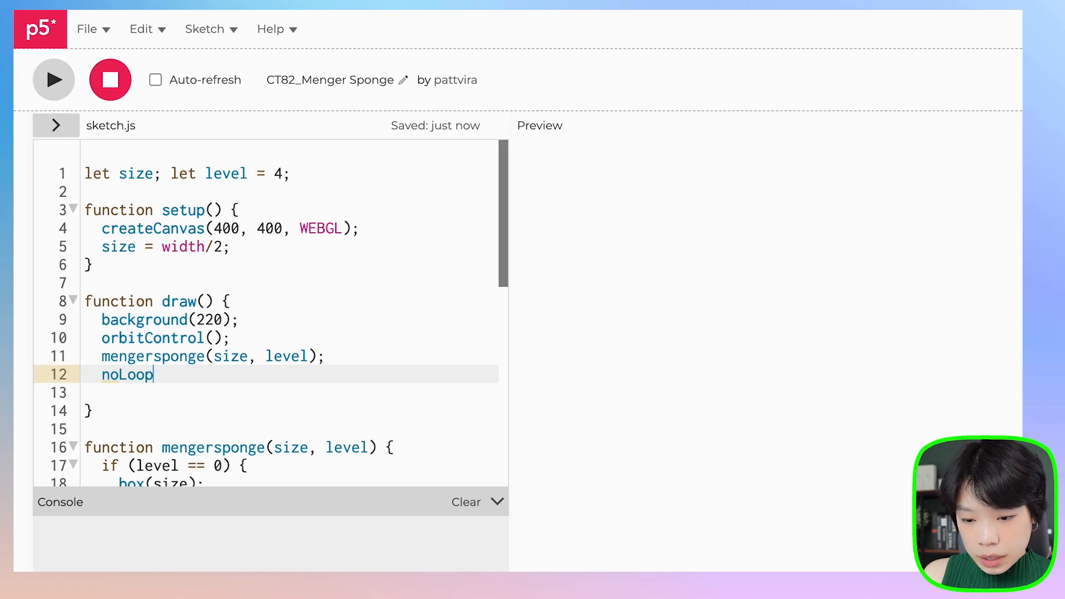
text(();)
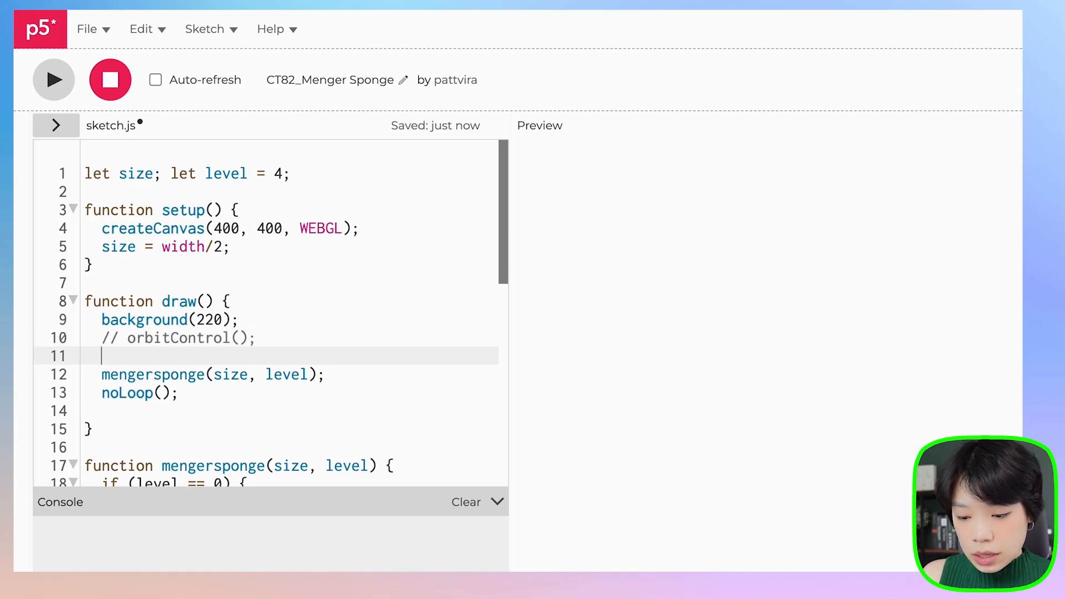
Step: Tilt the view with rotateX(-15) and rotateY(45), using angleMode(DEGREES)
text(rotate())
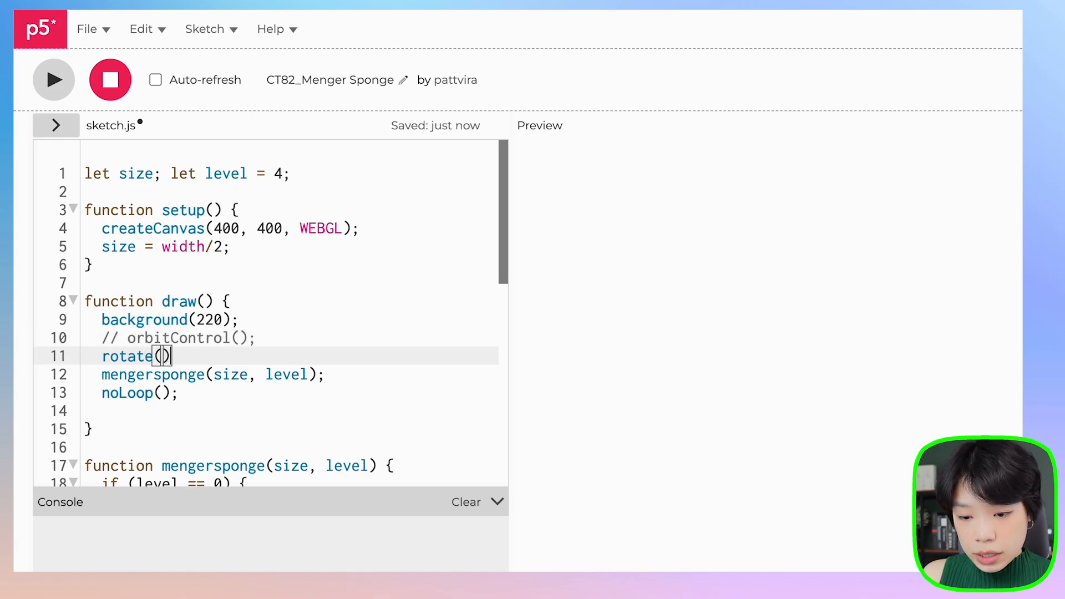
text(X)
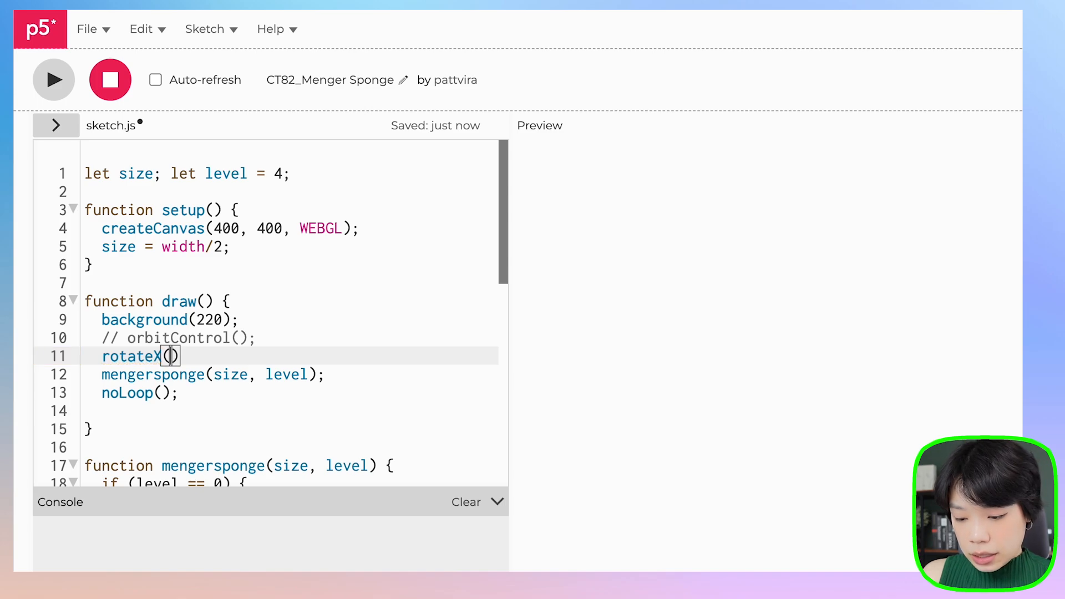
text(-15)
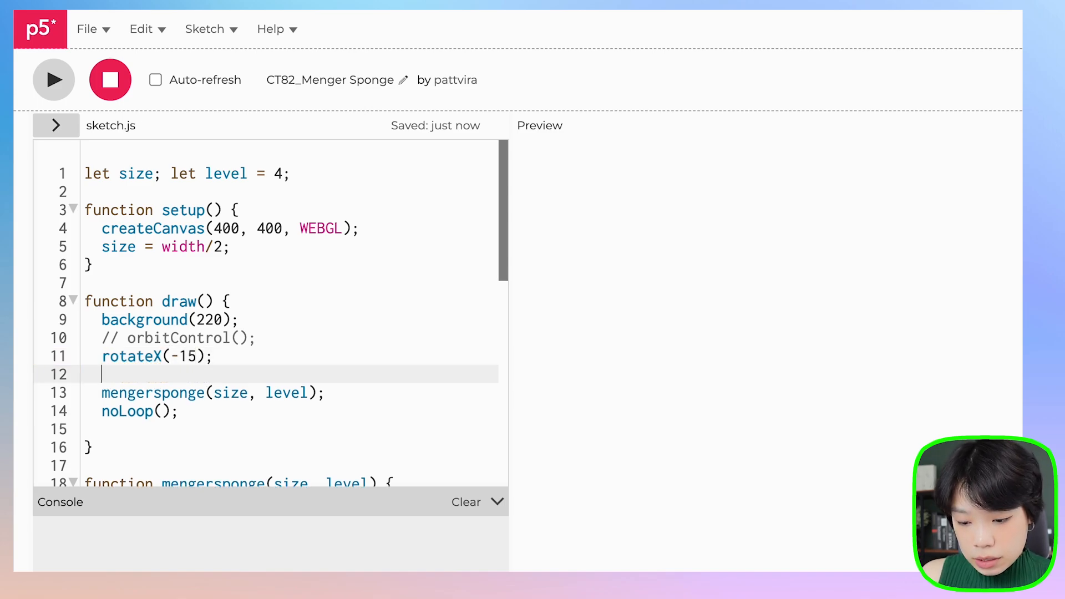
text(rotateY)
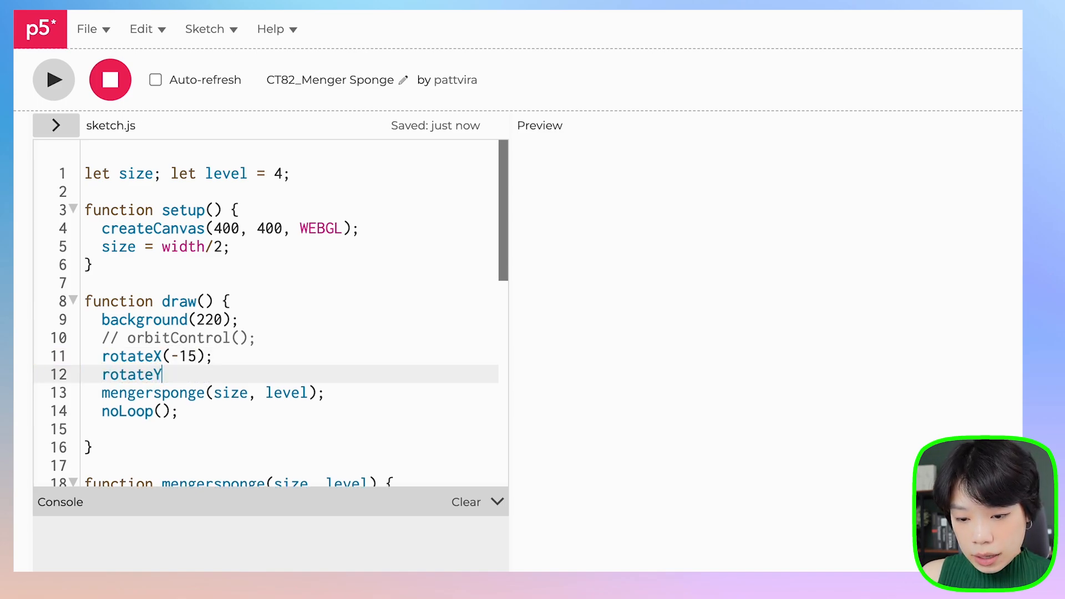
text((45);)
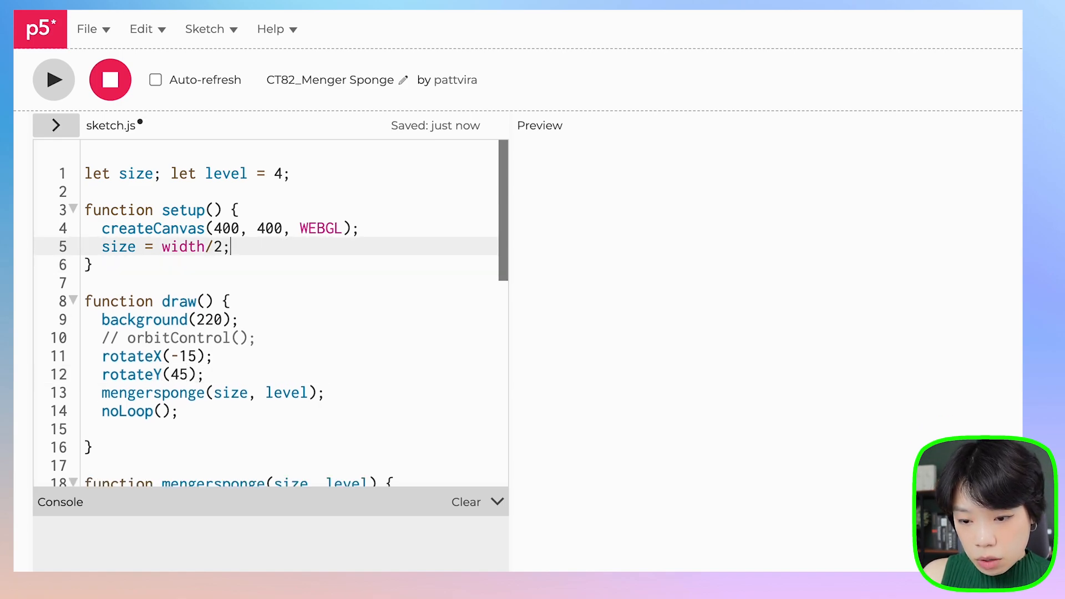
text(angleM)
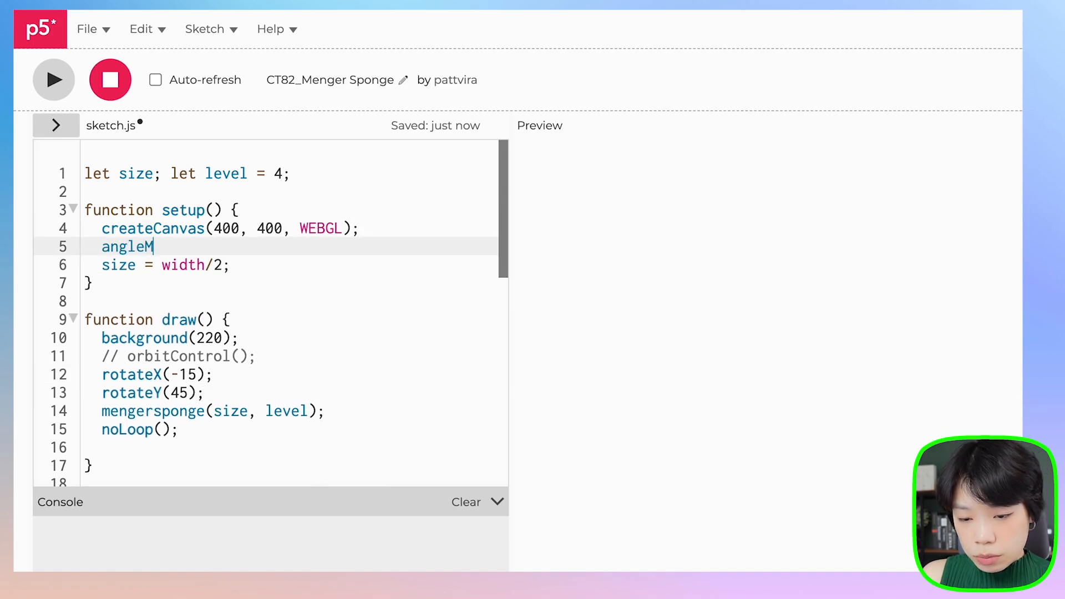
text(ode(DEGREES))
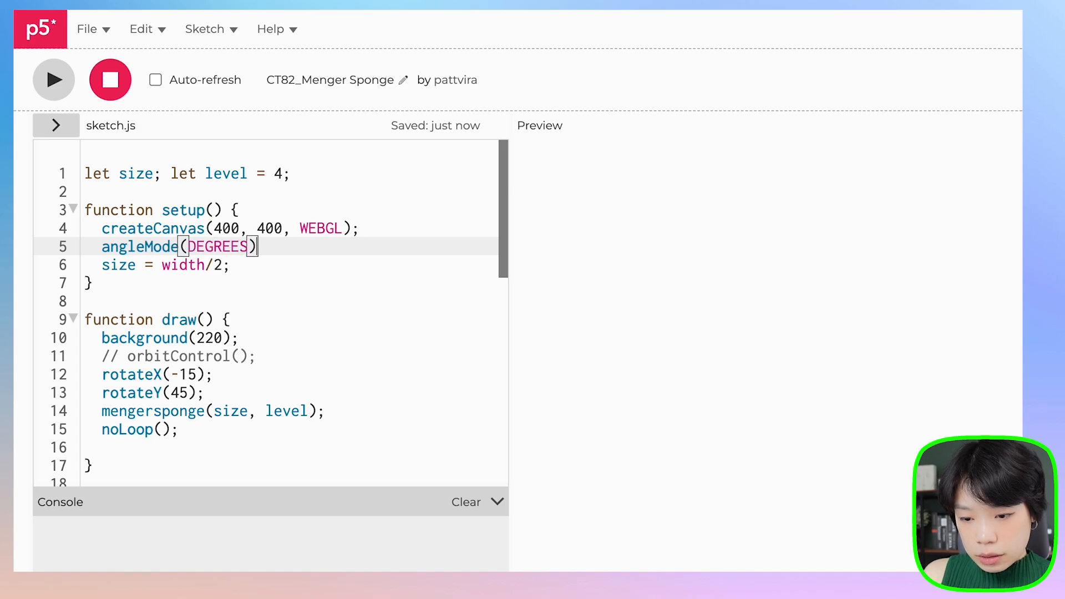
Step: Run the sketch to show the level-4 sponge once at the tilted angle
click(53, 79)
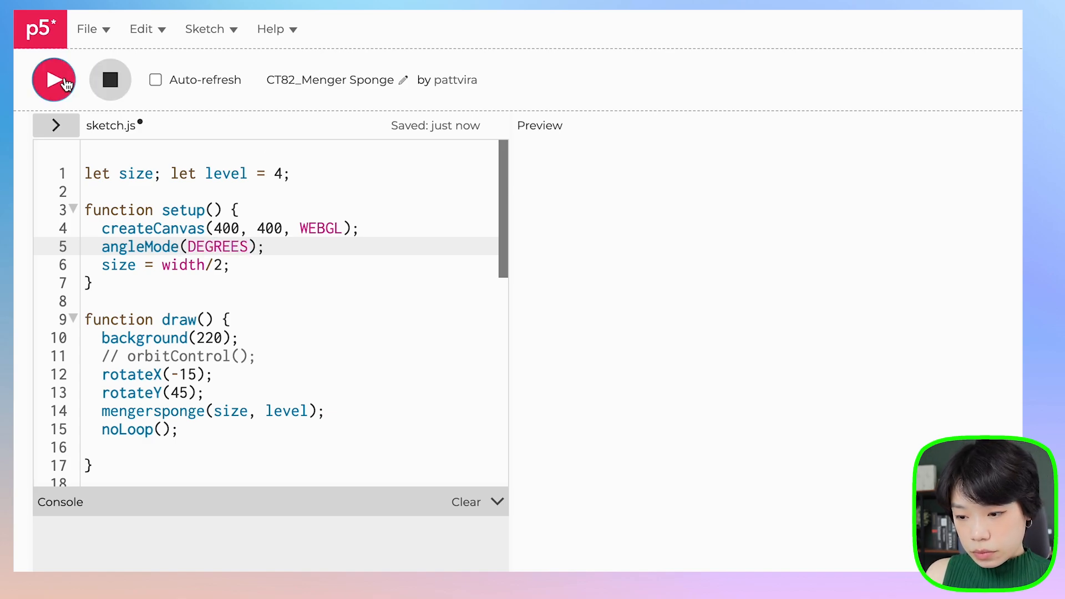
click(53, 80)
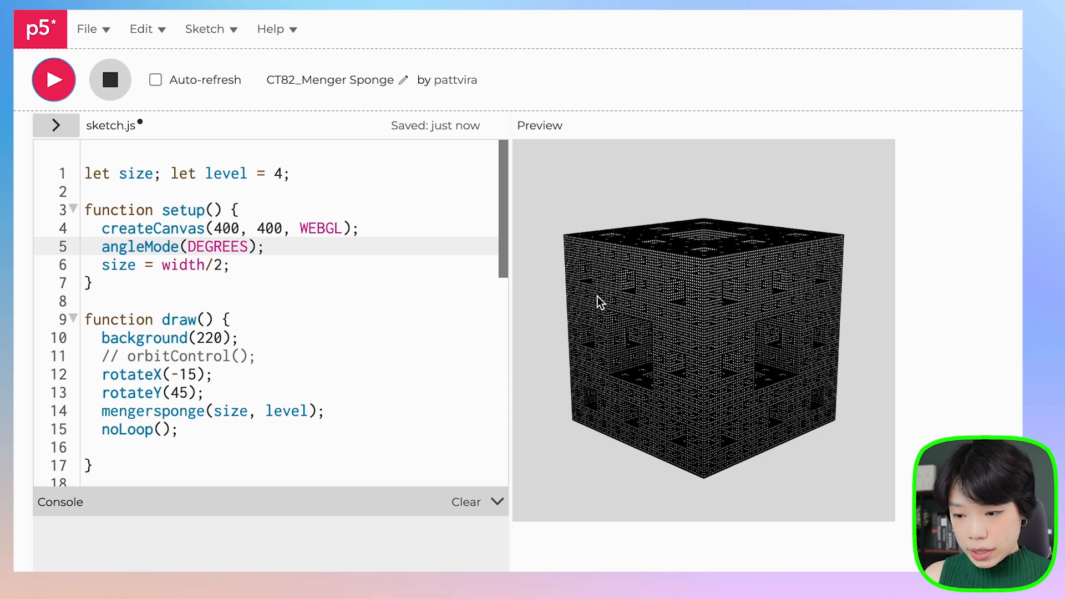
mouse_move(832, 284)
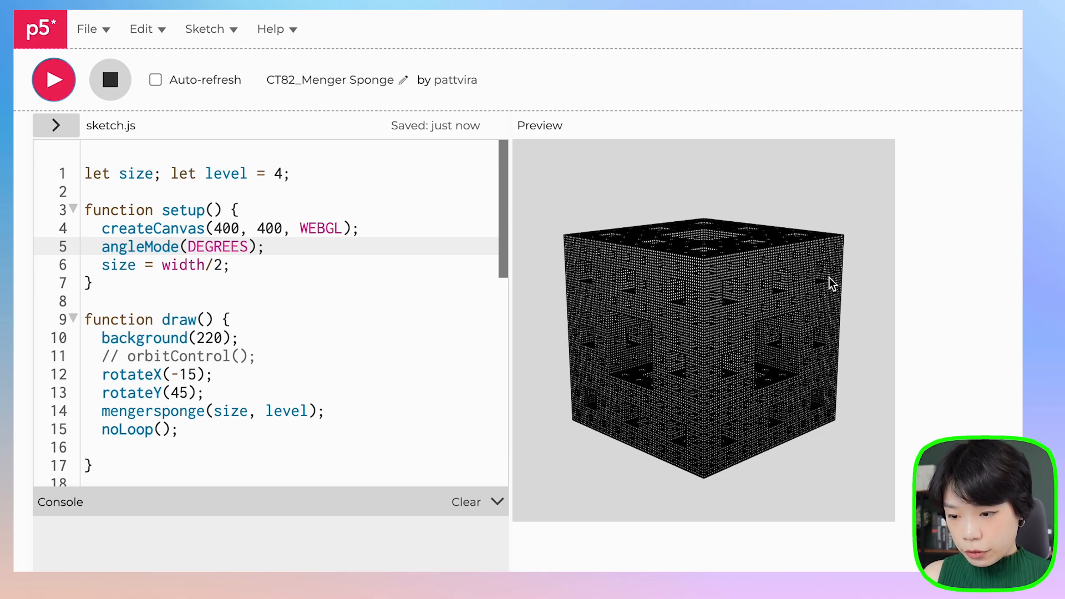